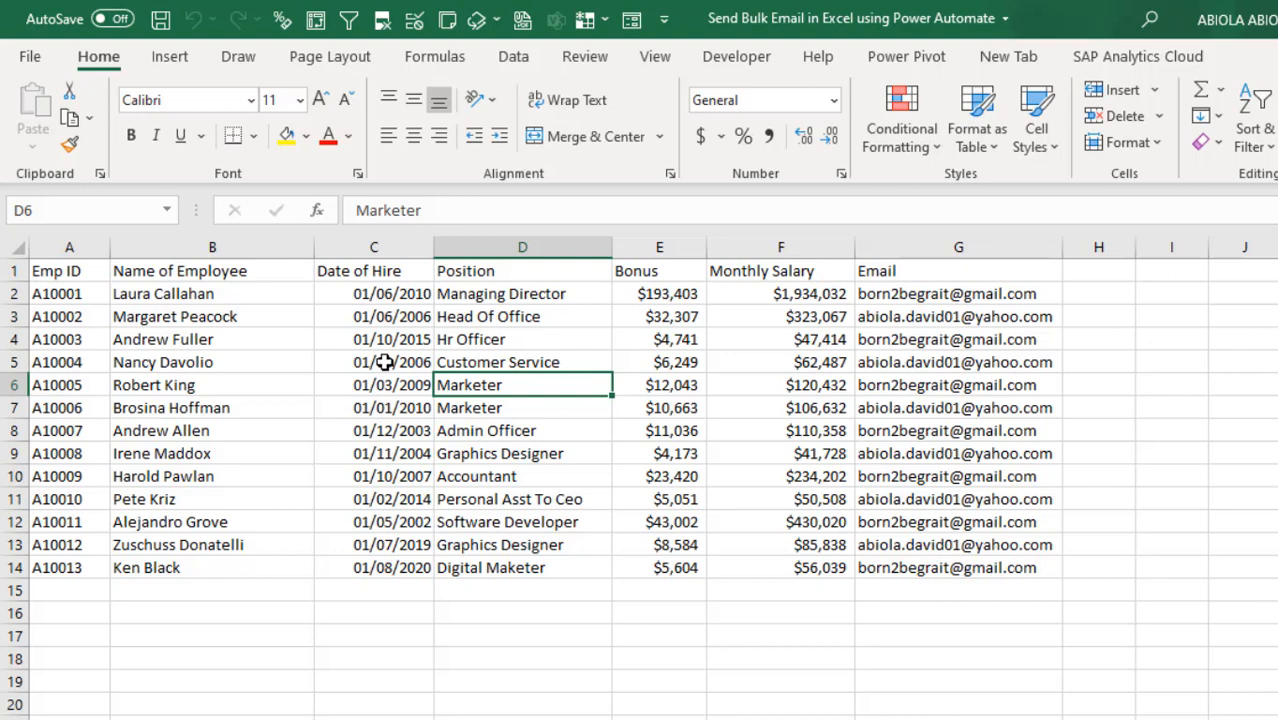
Step: Review the employee rows' position, hire date and bonus entries before formatting
left_click(374, 362)
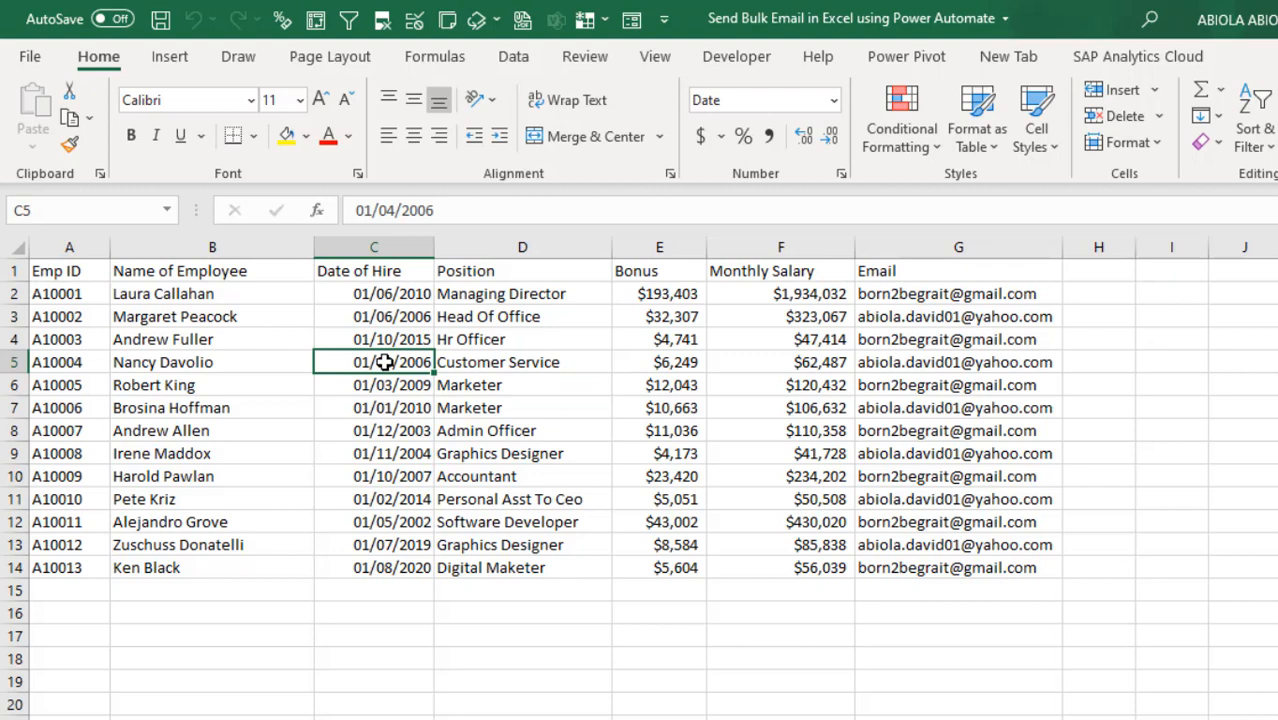
left_click(660, 362)
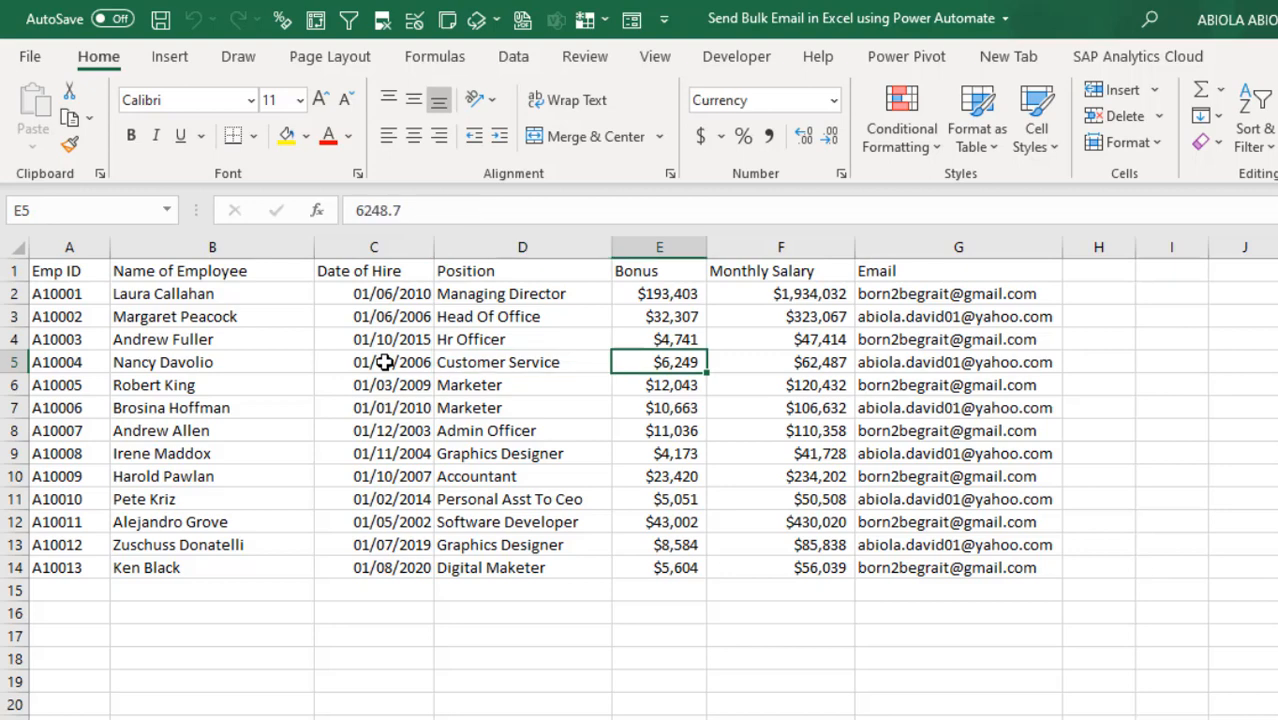
left_click(958, 362)
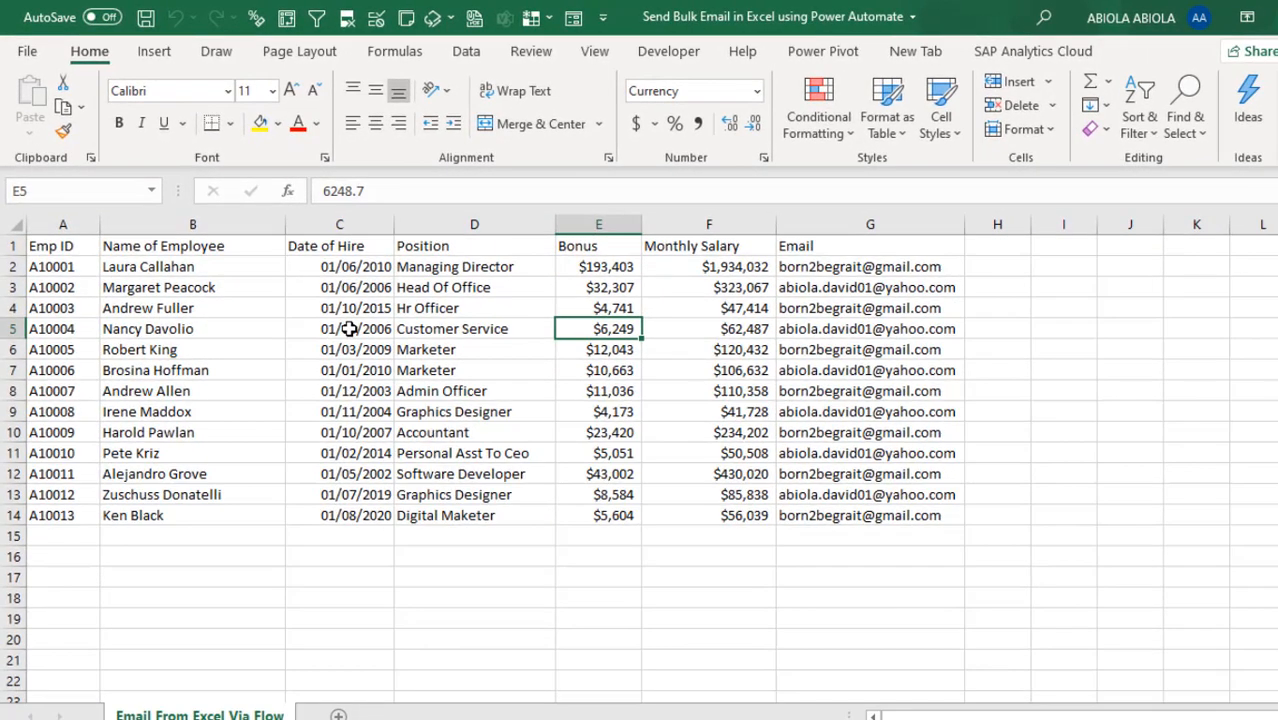
Step: Convert the employee data to a table with headers (Ctrl+T) and name it HR_Data
key("ctrl+t")
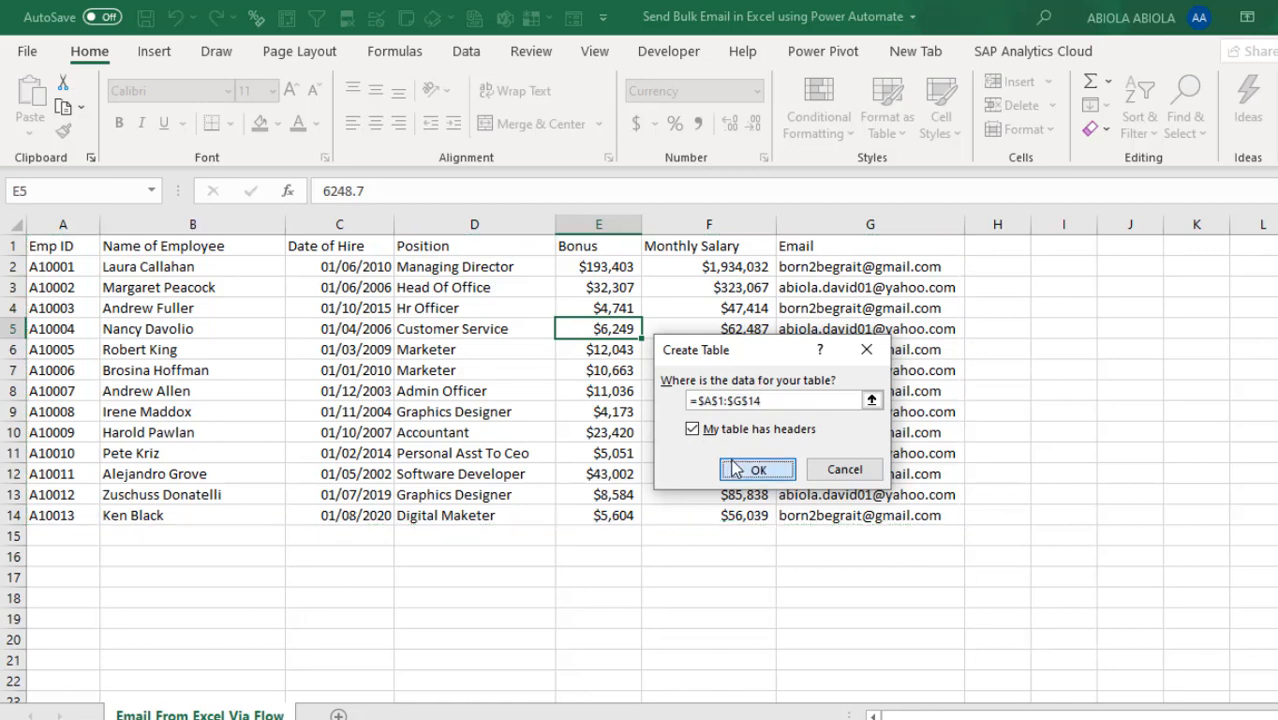
left_click(756, 468)
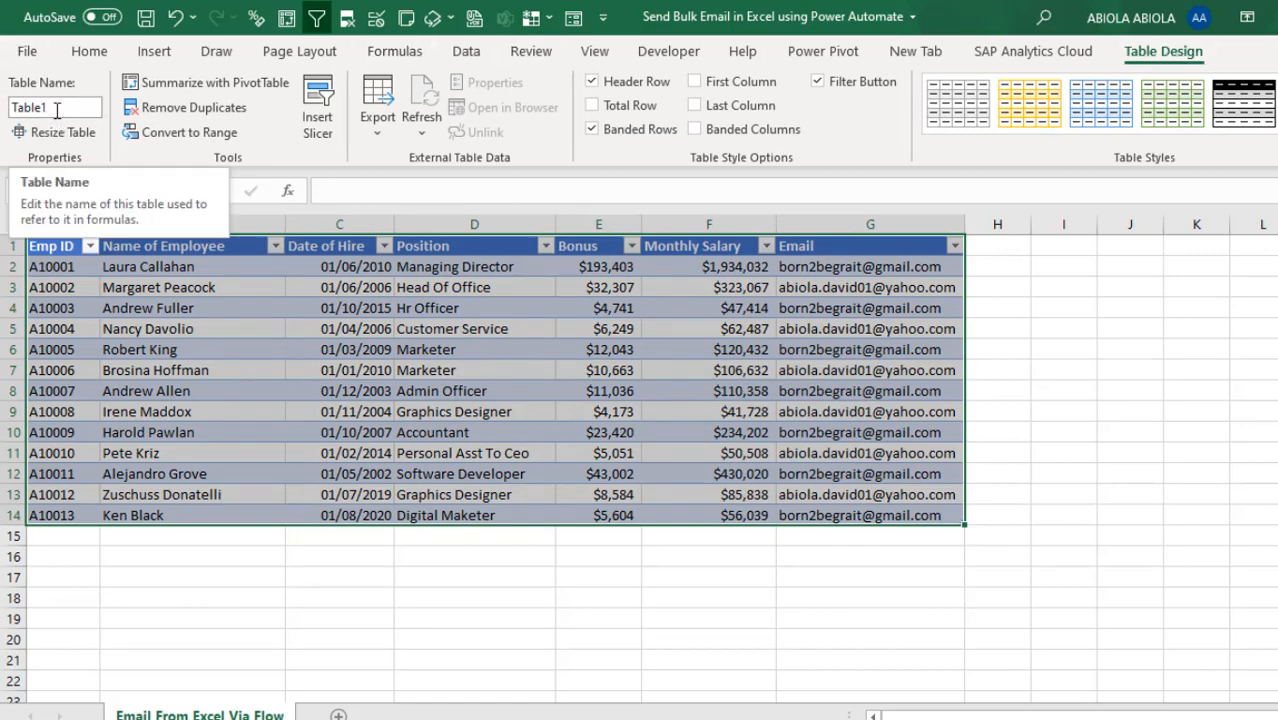
type("HR_Data")
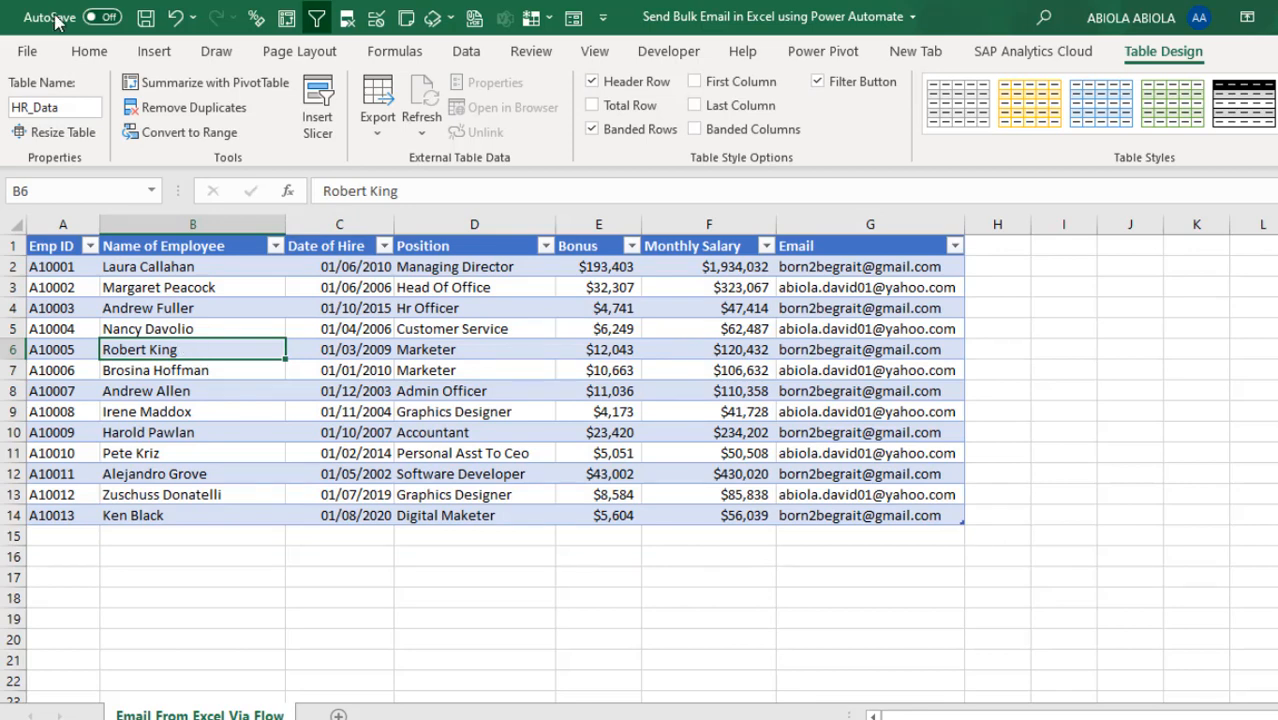
Step: Save the workbook to OneDrive - Excel Jet Consult as 'Send Bulk Email in Excel using Power Automate'
left_click(28, 52)
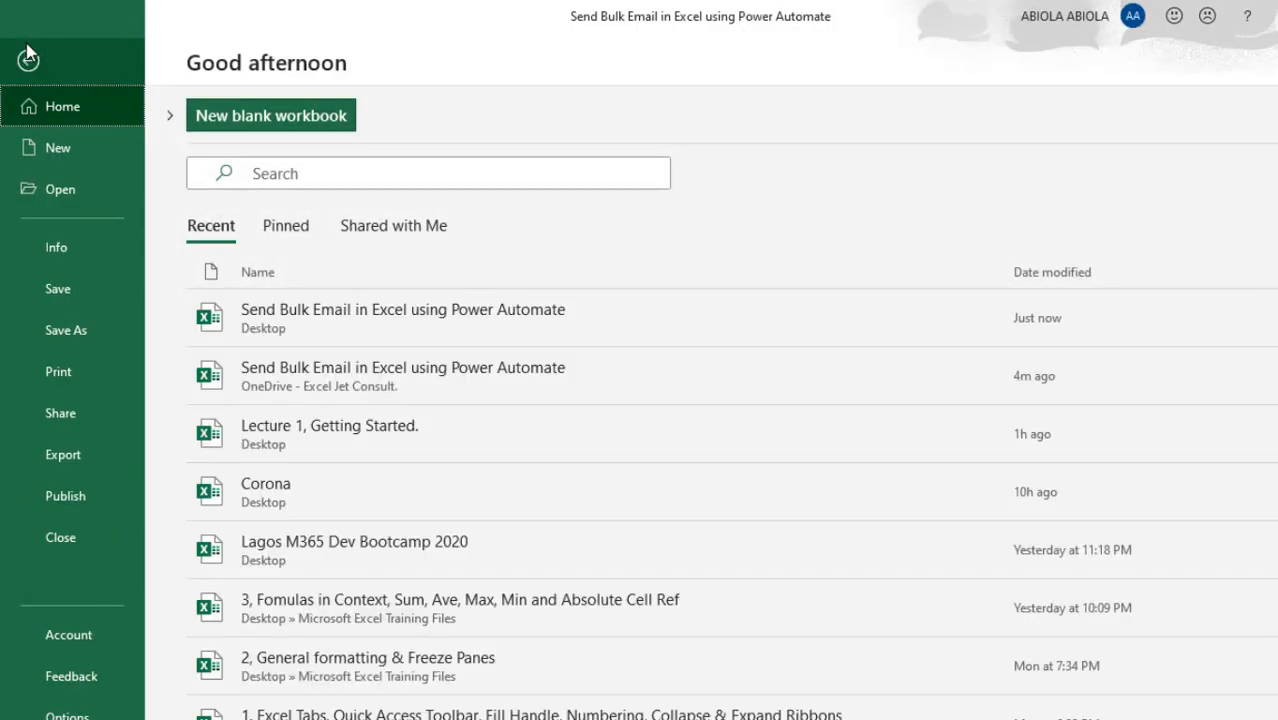
left_click(64, 330)
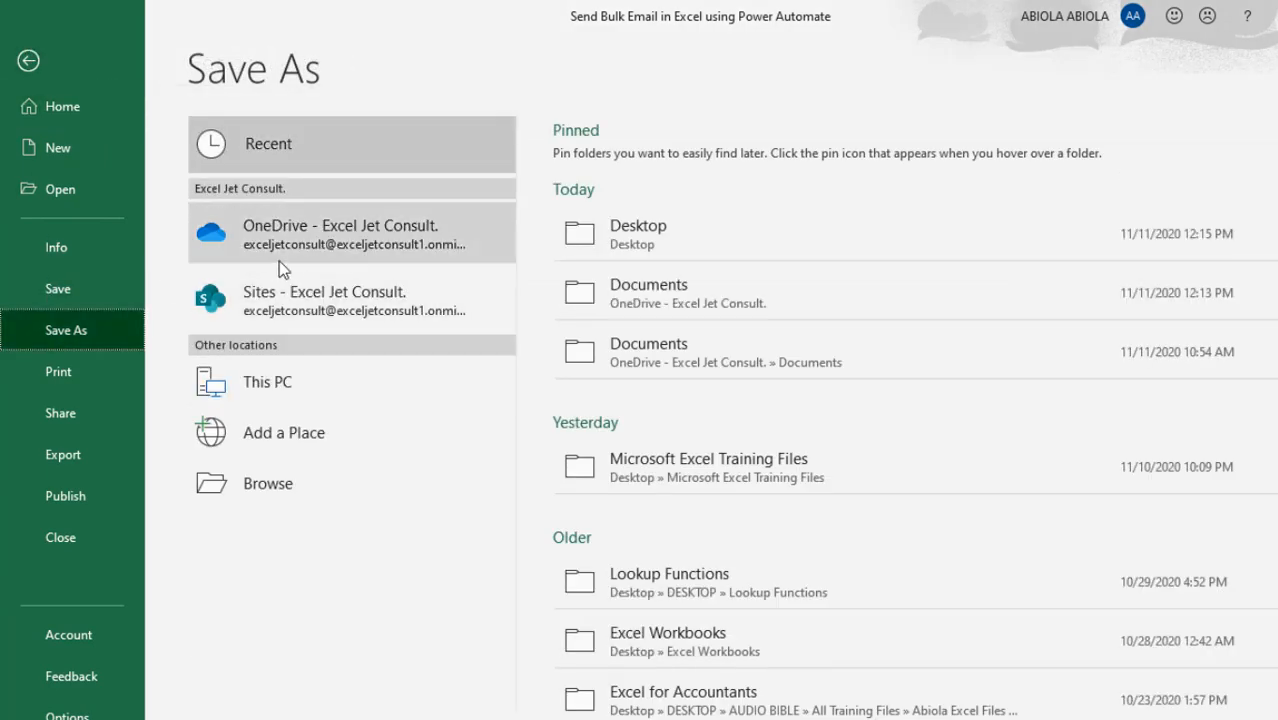
left_click(332, 238)
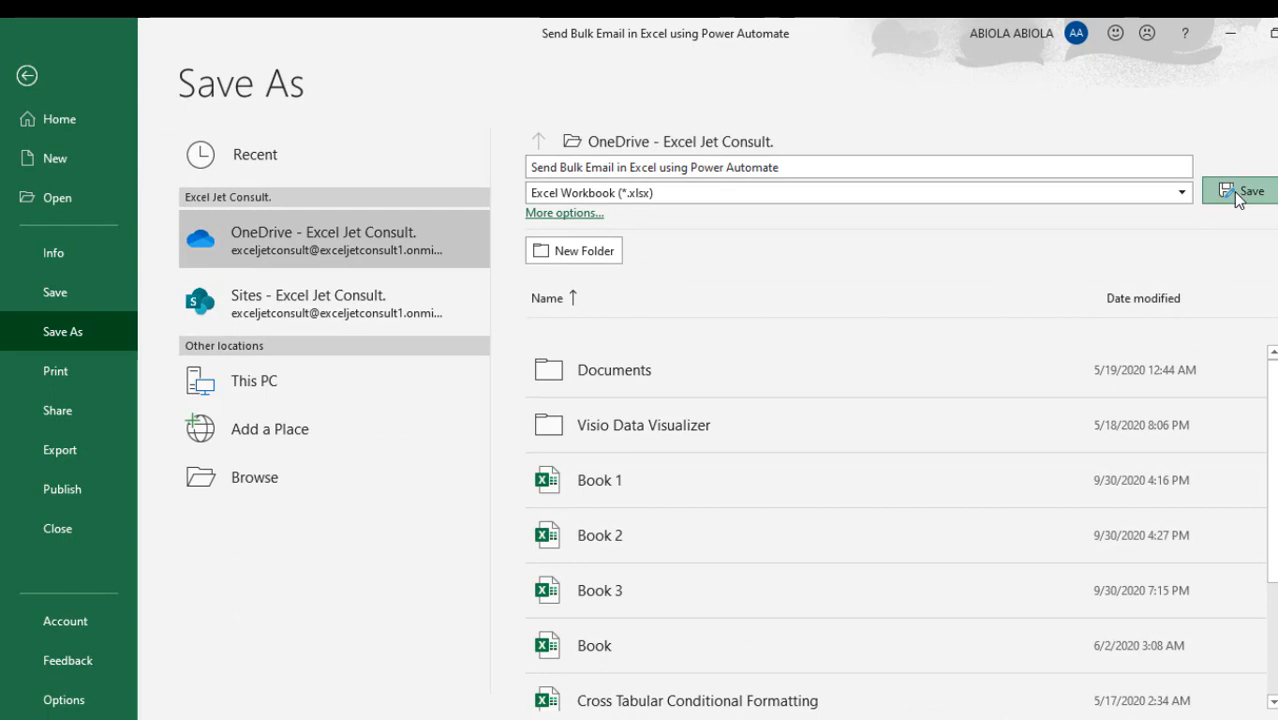
left_click(1248, 190)
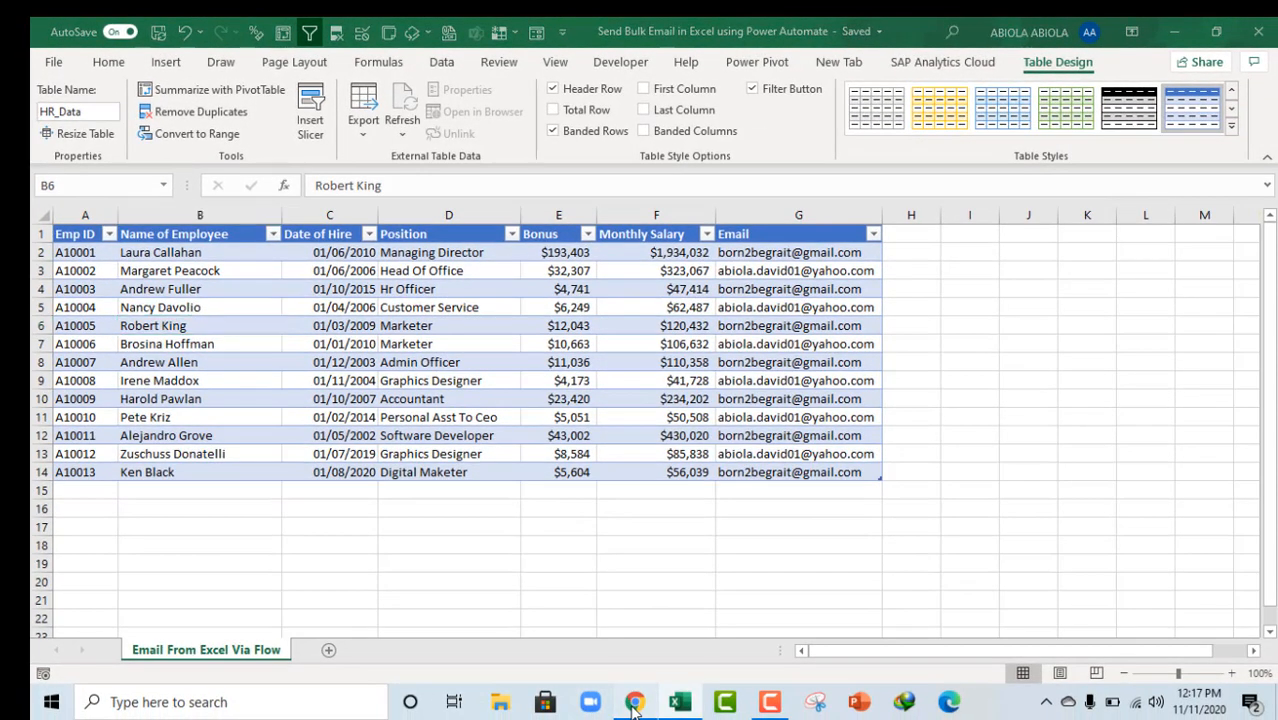
left_click(636, 700)
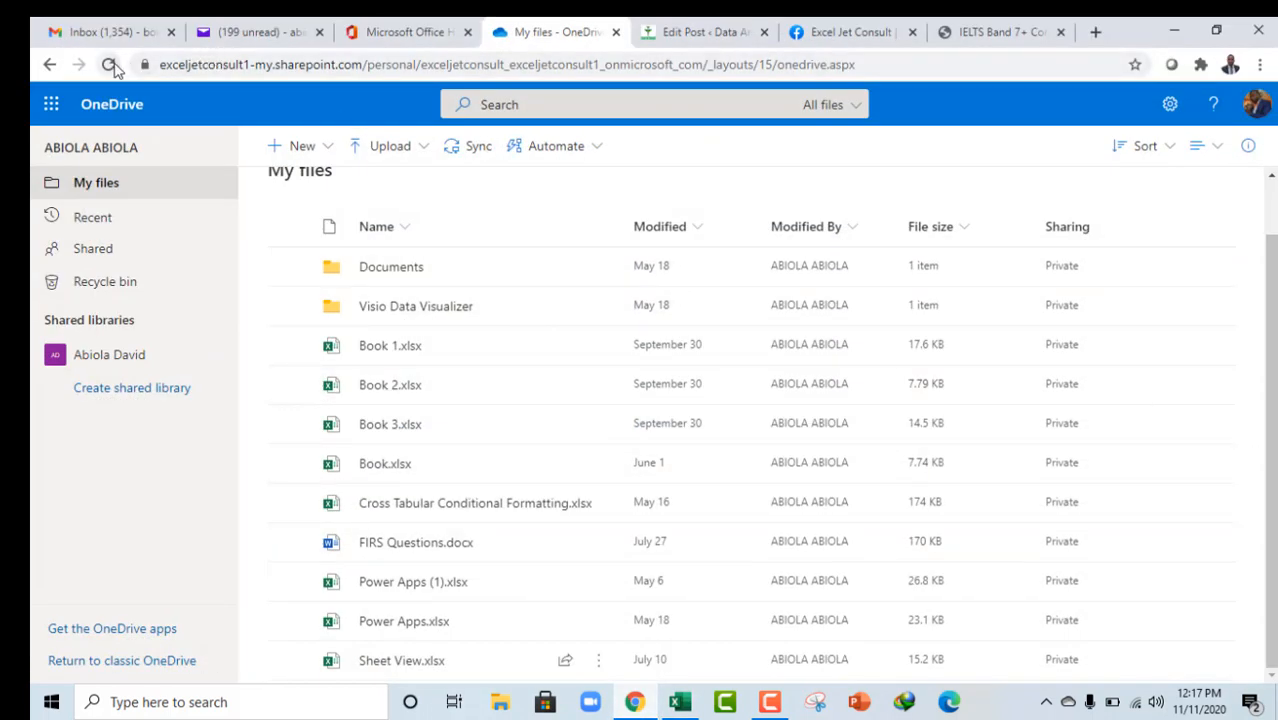
left_click(110, 64)
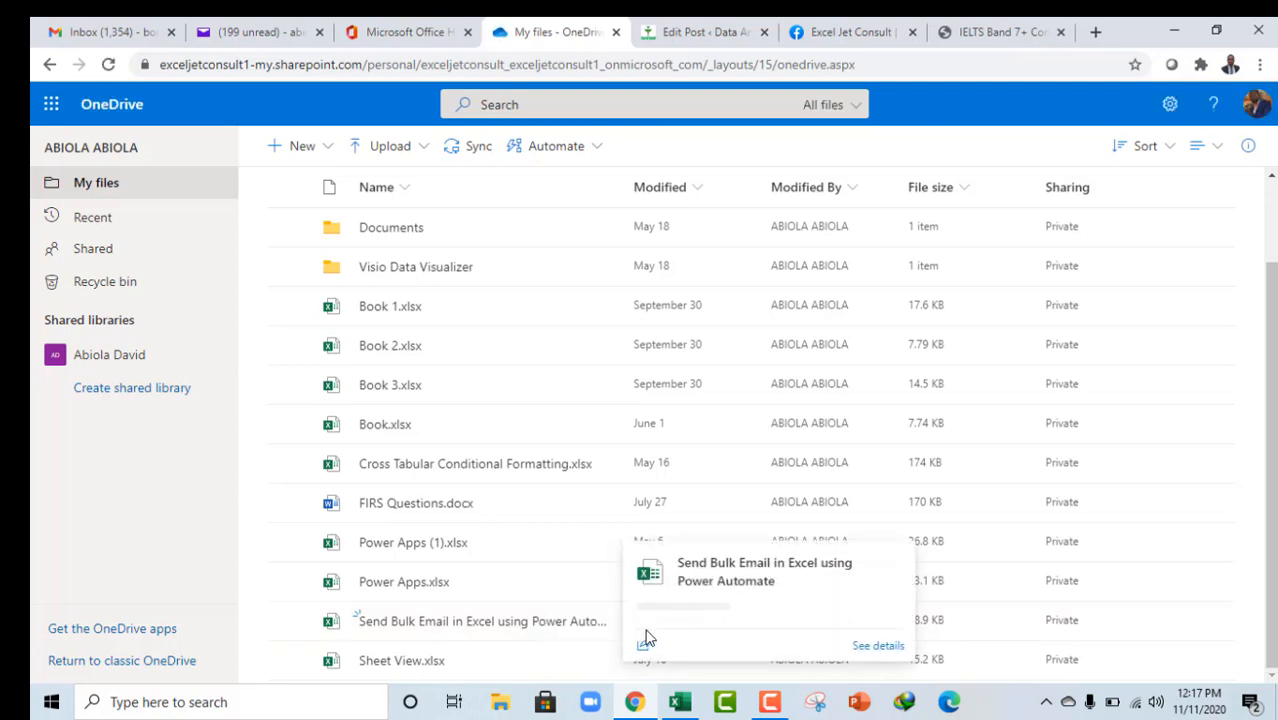
key("alt+tab")
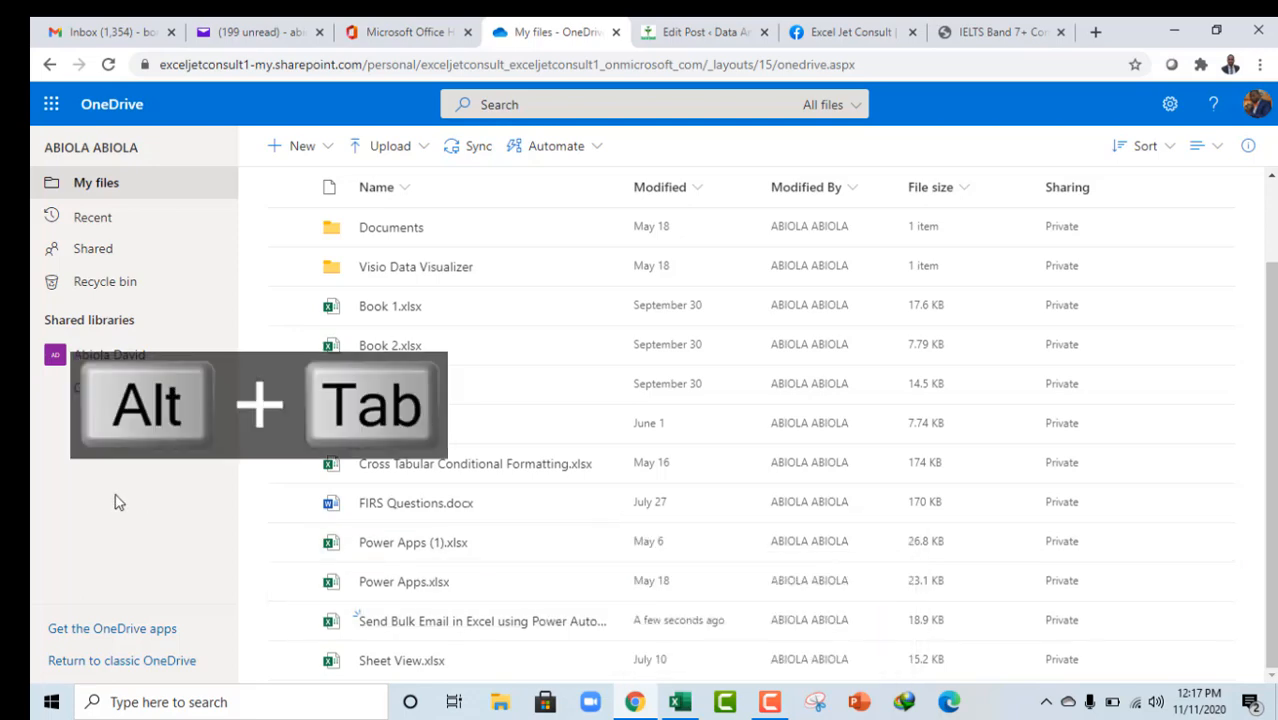
key("alt+tab")
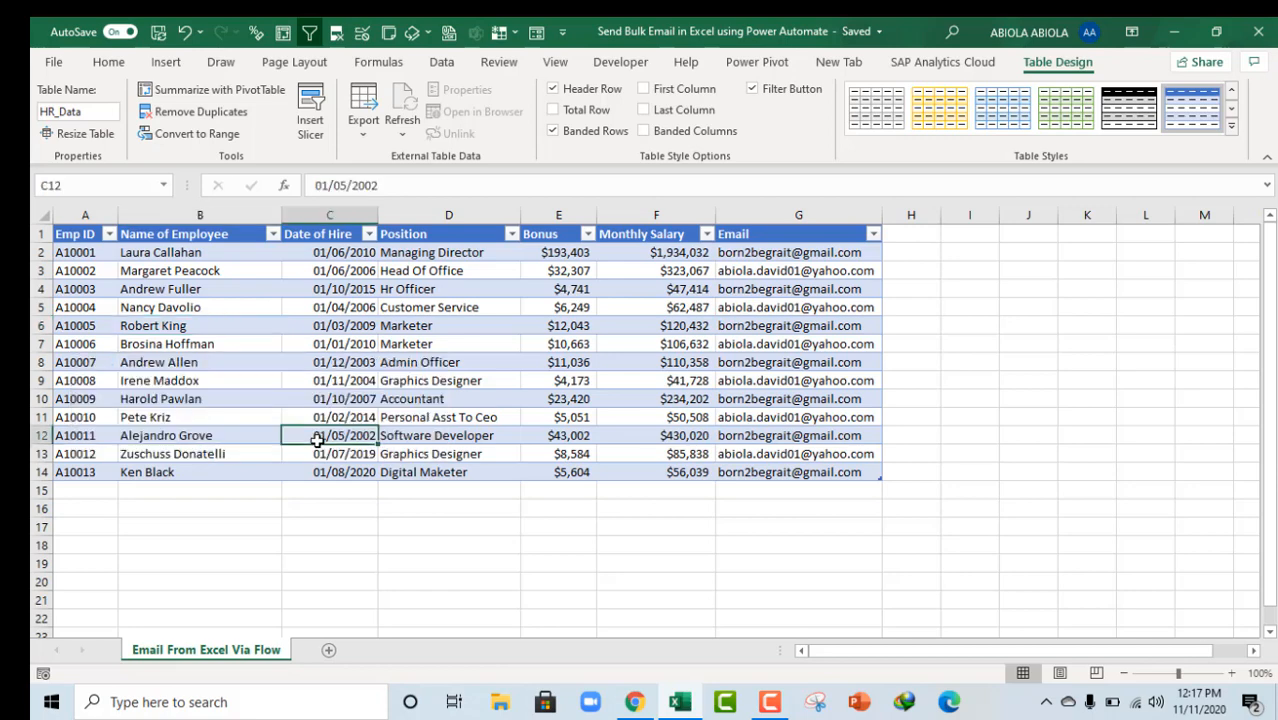
Step: Install the Microsoft Flow for Excel (Preview) add-in from Get Add-ins and accept its license
left_click(164, 60)
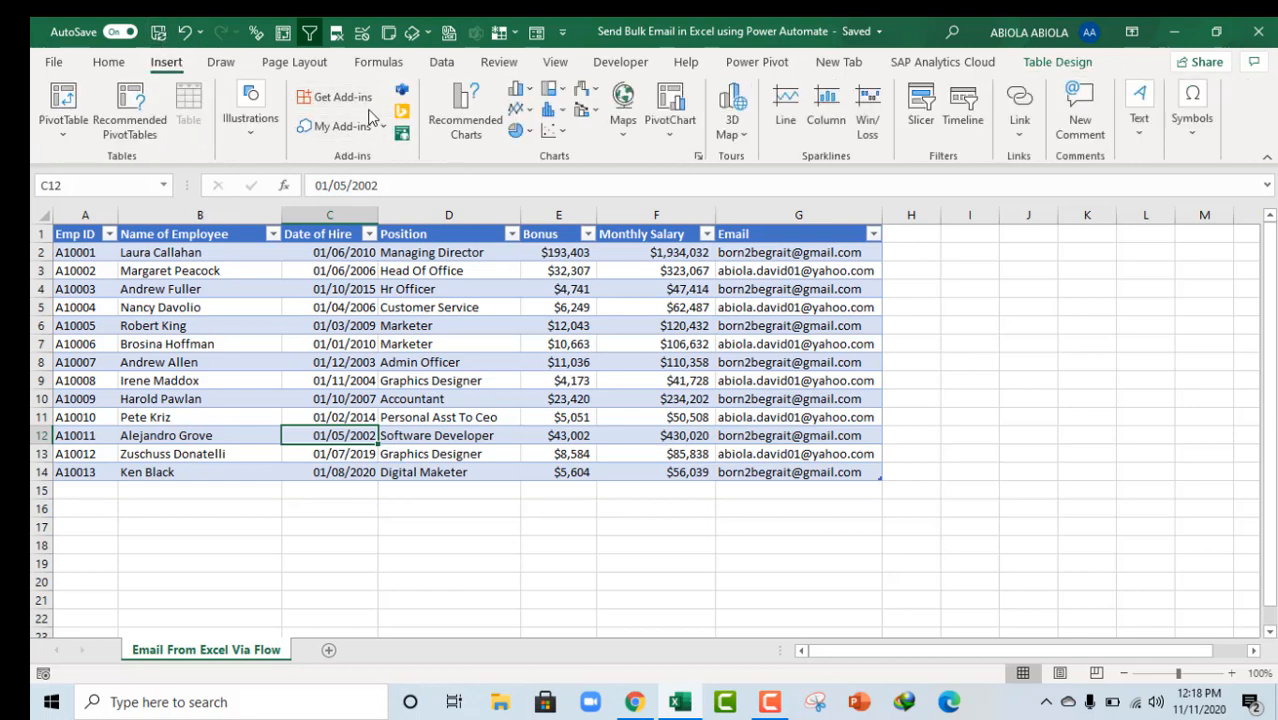
left_click(344, 96)
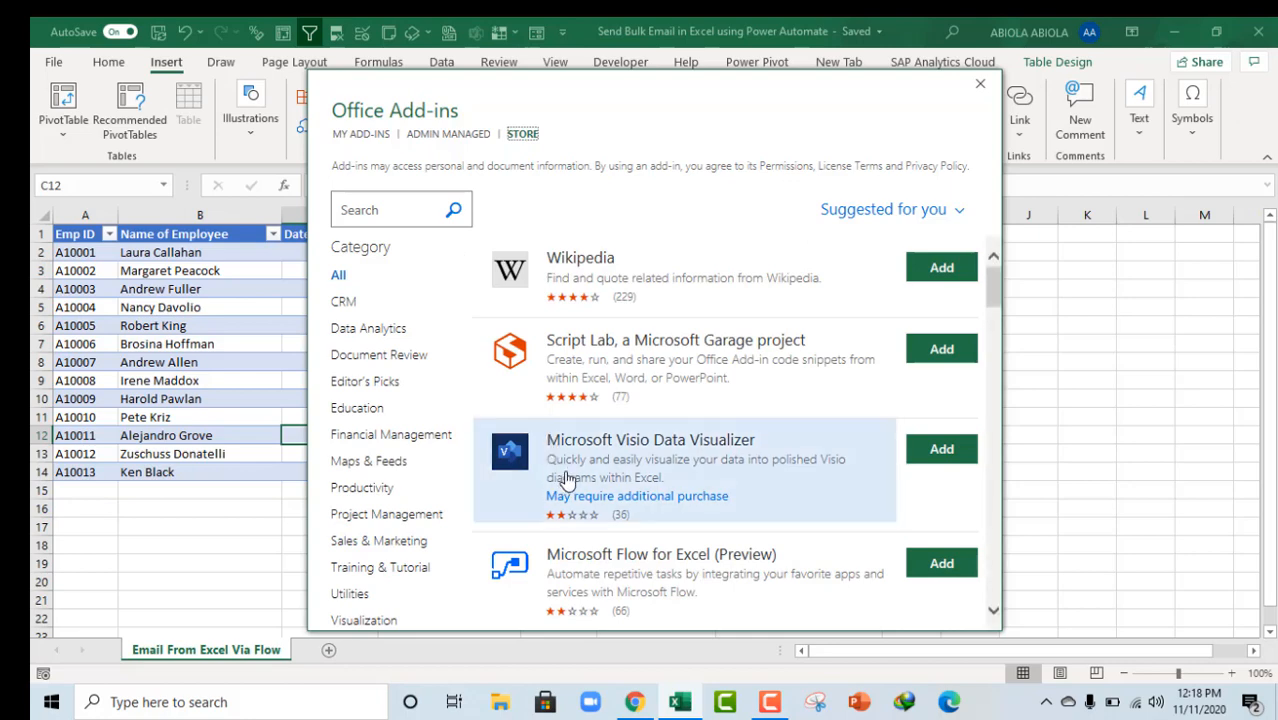
mouse_move(590, 564)
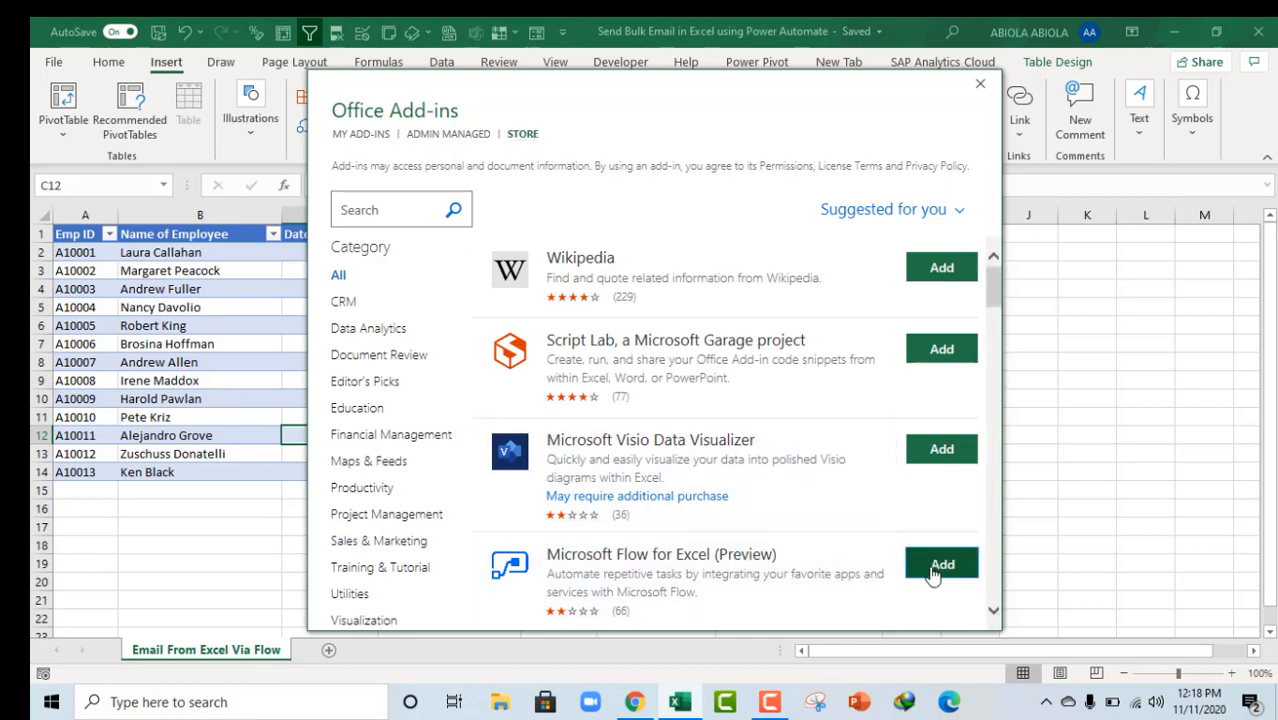
left_click(940, 564)
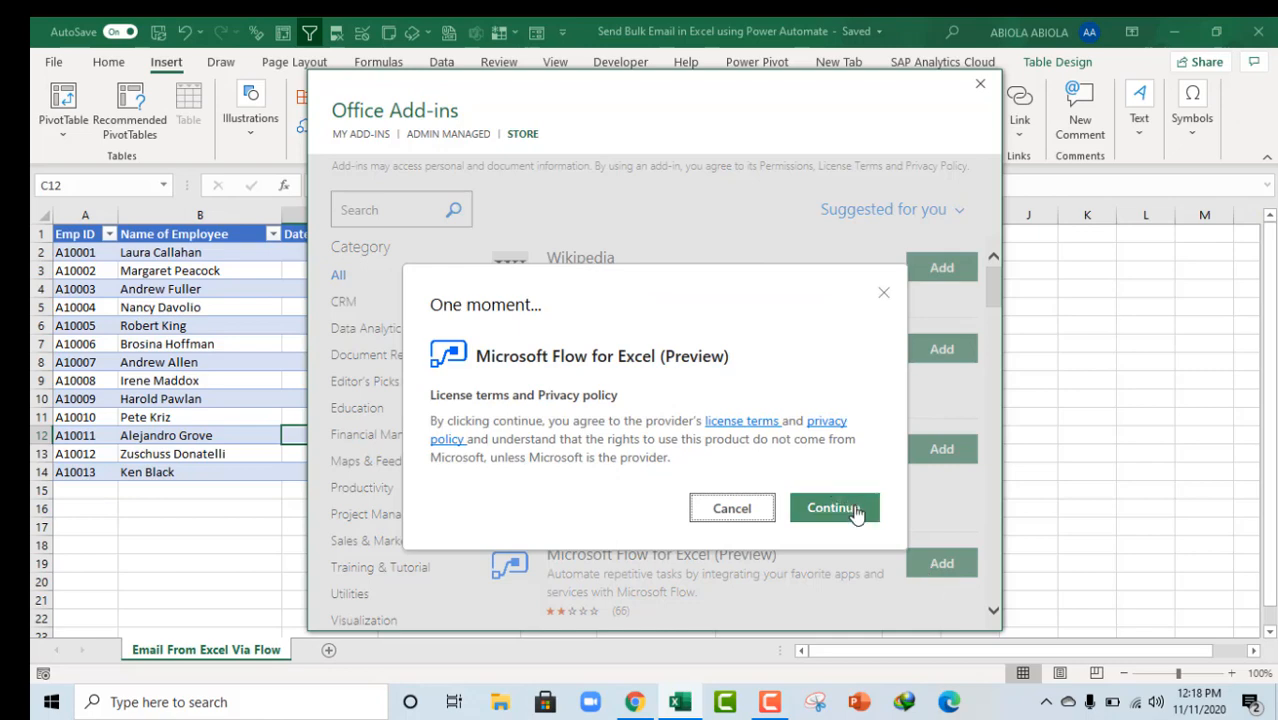
left_click(832, 508)
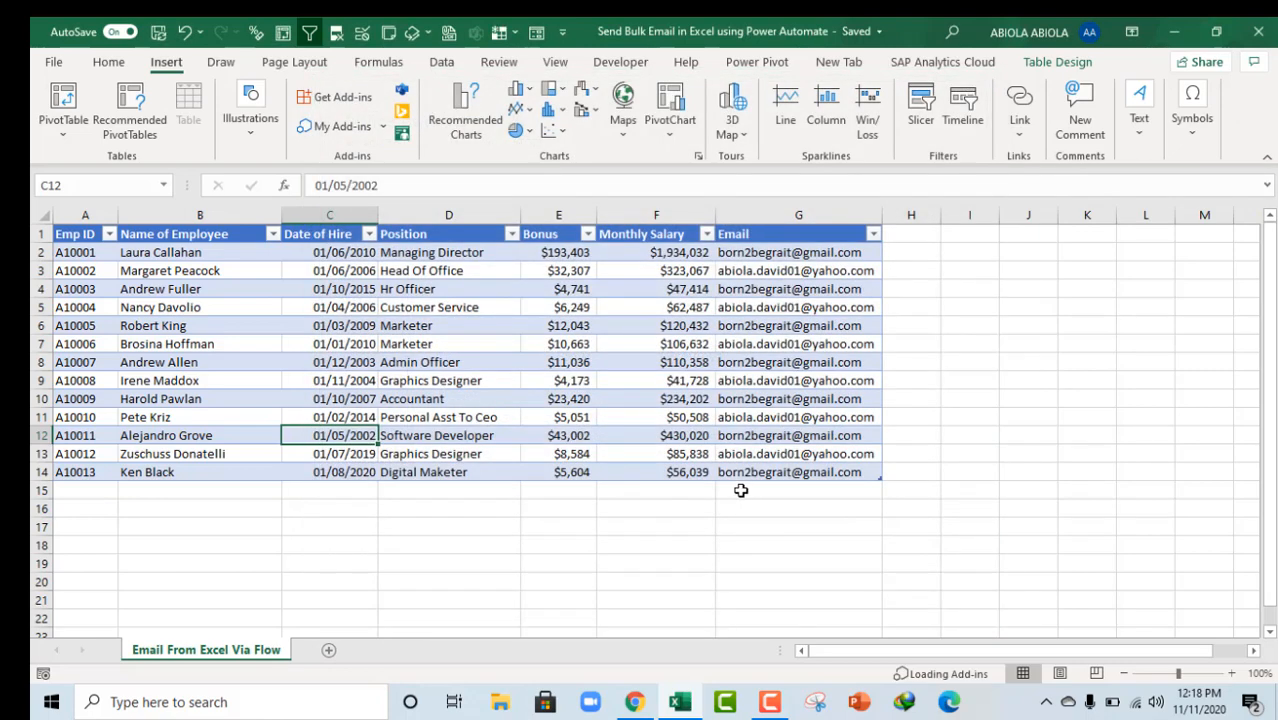
left_click(440, 60)
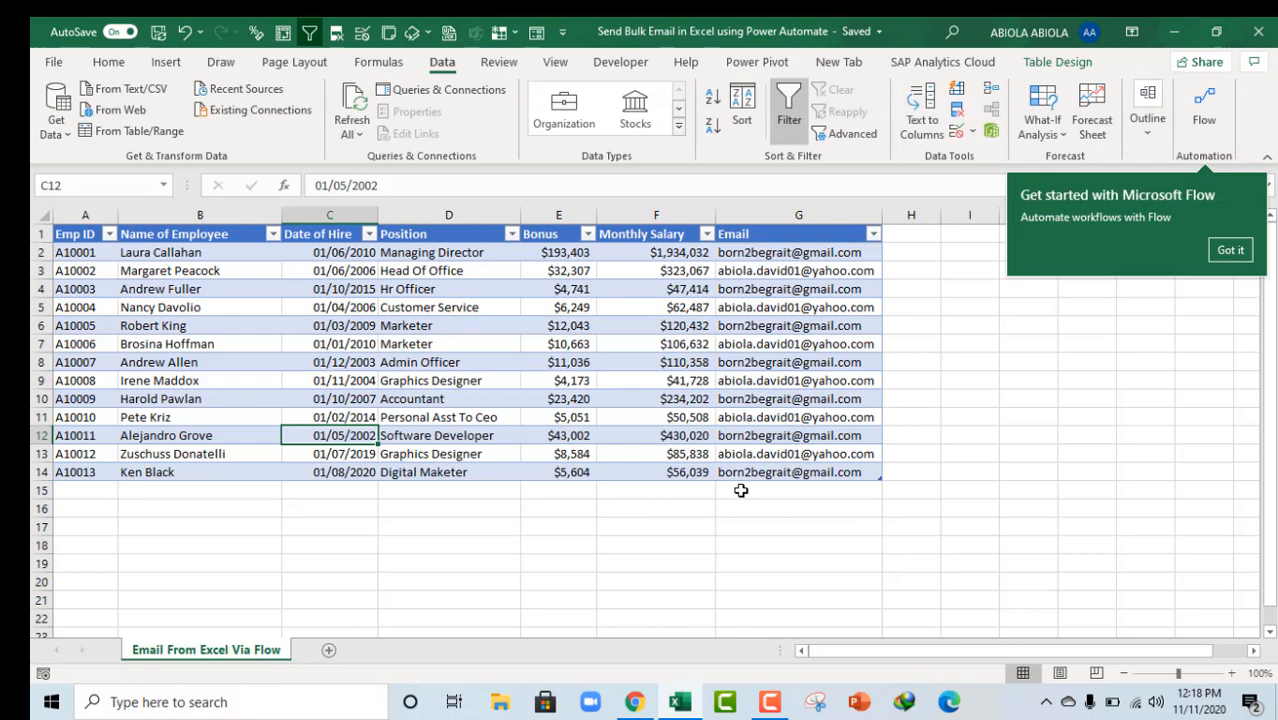
mouse_move(758, 480)
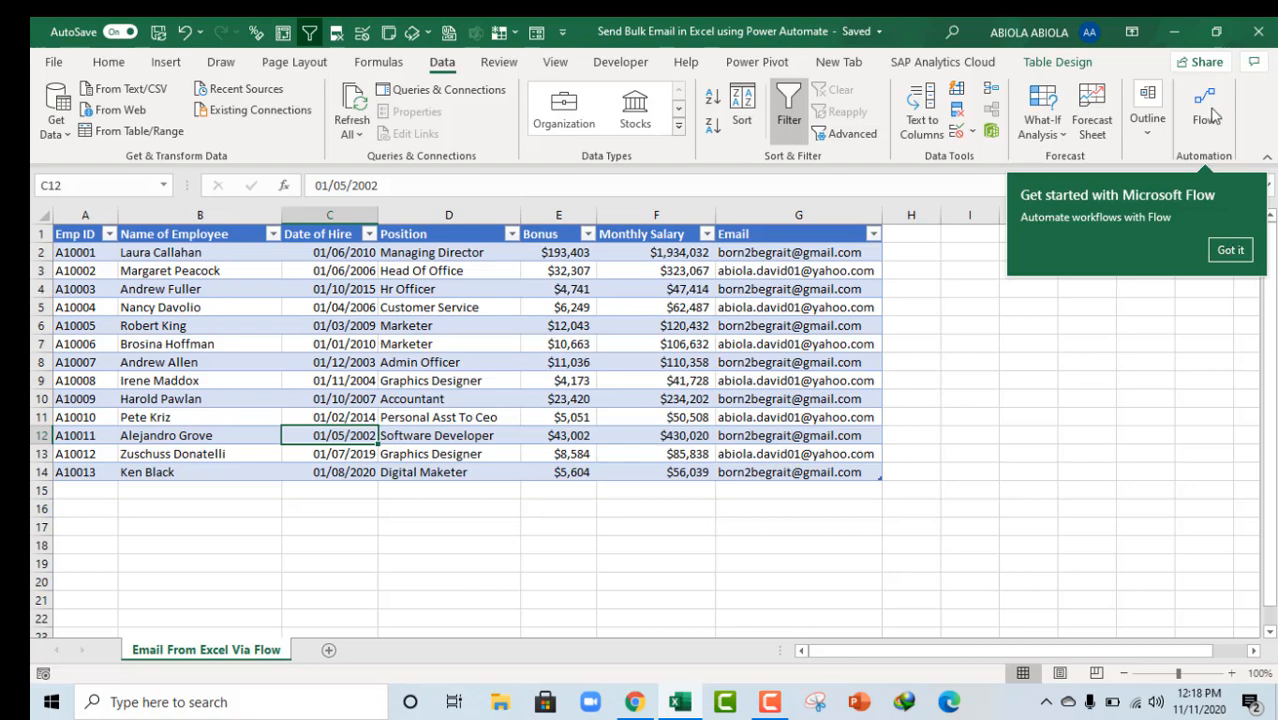
mouse_move(1204, 110)
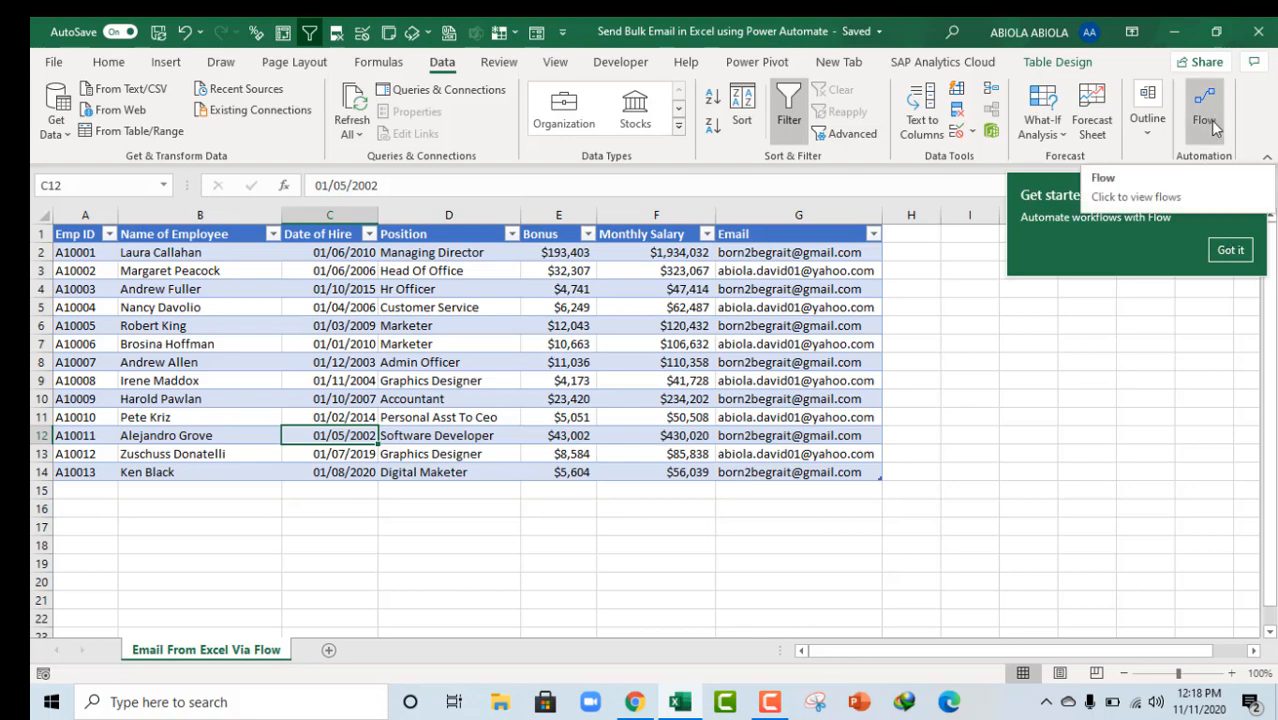
Step: Launch the Flow pane from the Data tab and begin signing in to Power Automate
left_click(1230, 248)
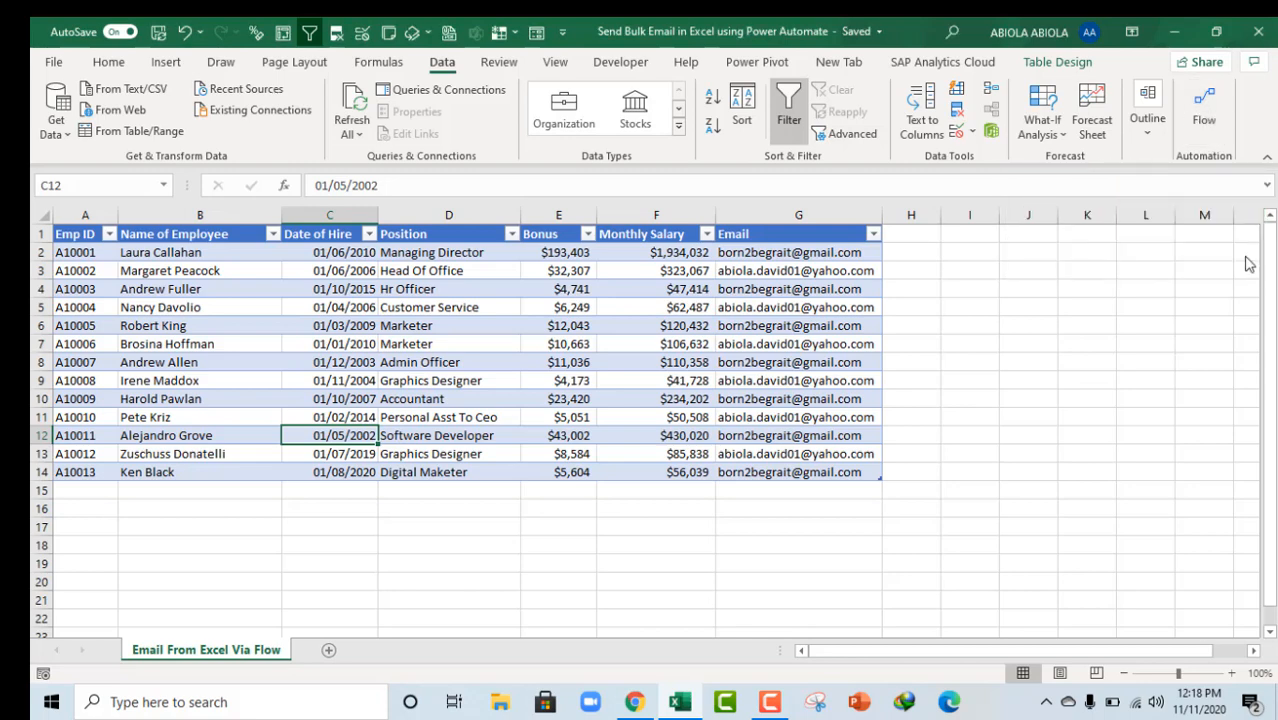
mouse_move(1204, 110)
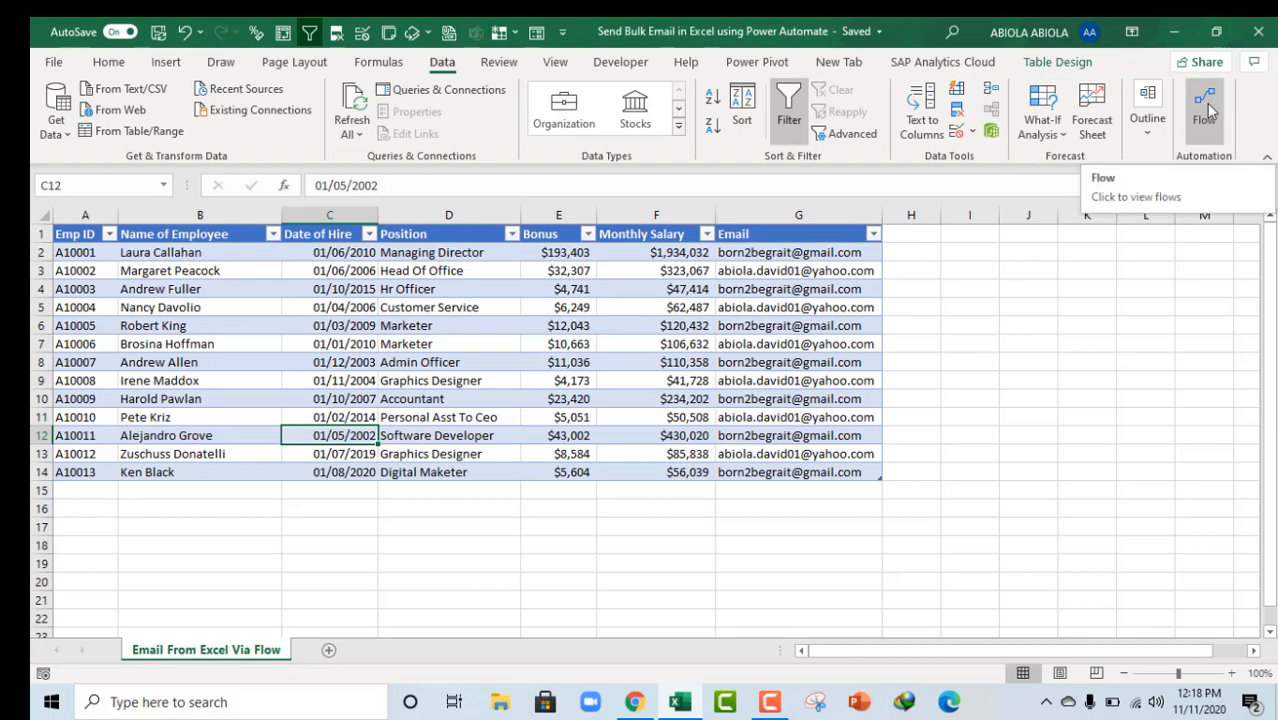
left_click(1204, 110)
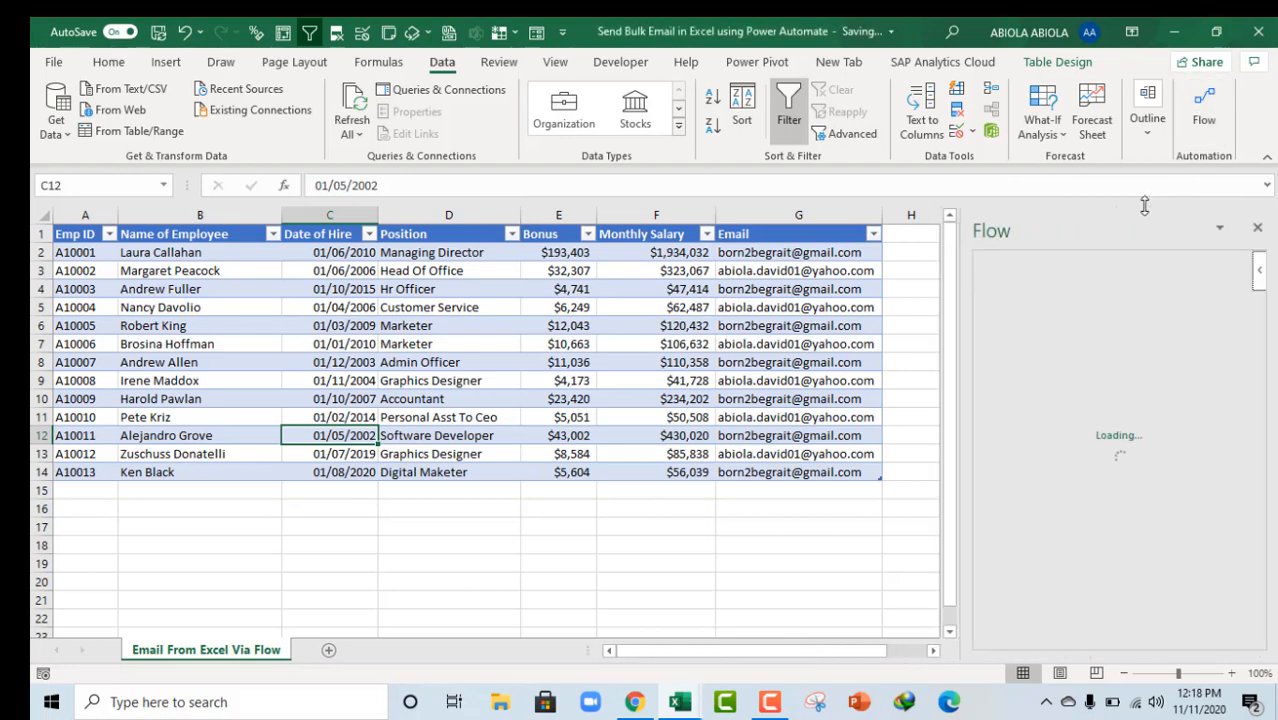
mouse_move(1148, 224)
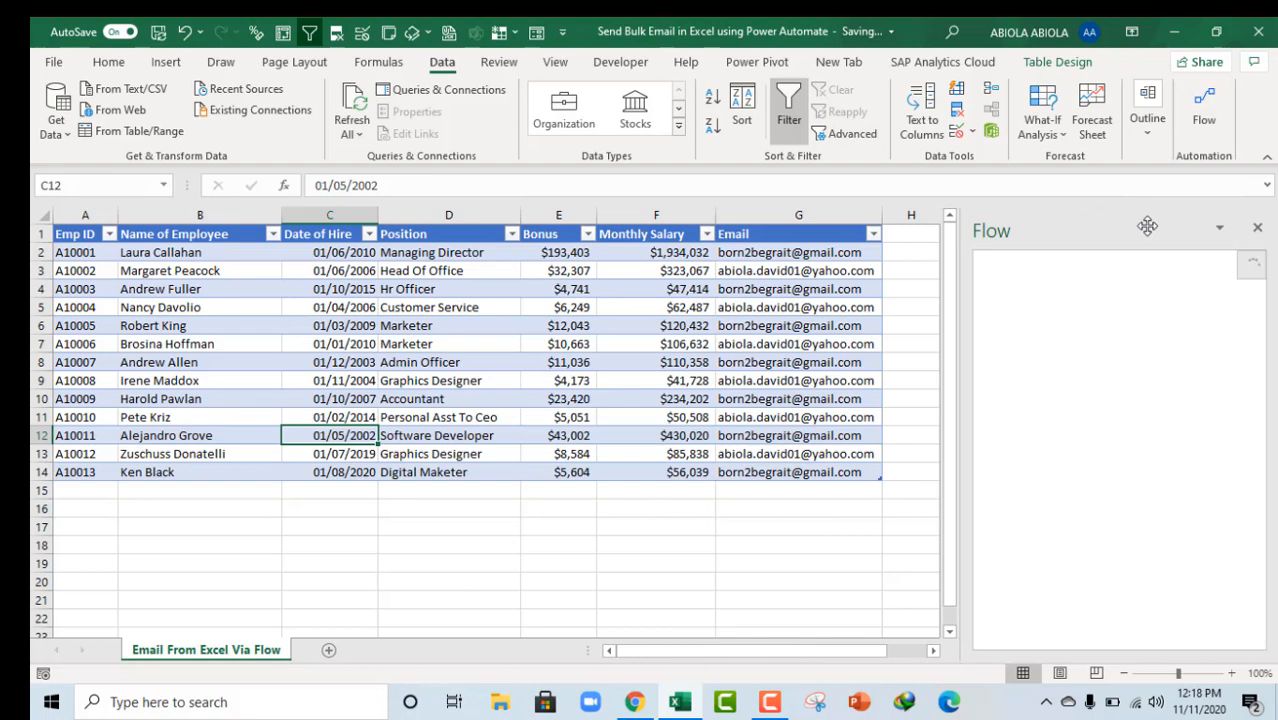
mouse_move(1018, 192)
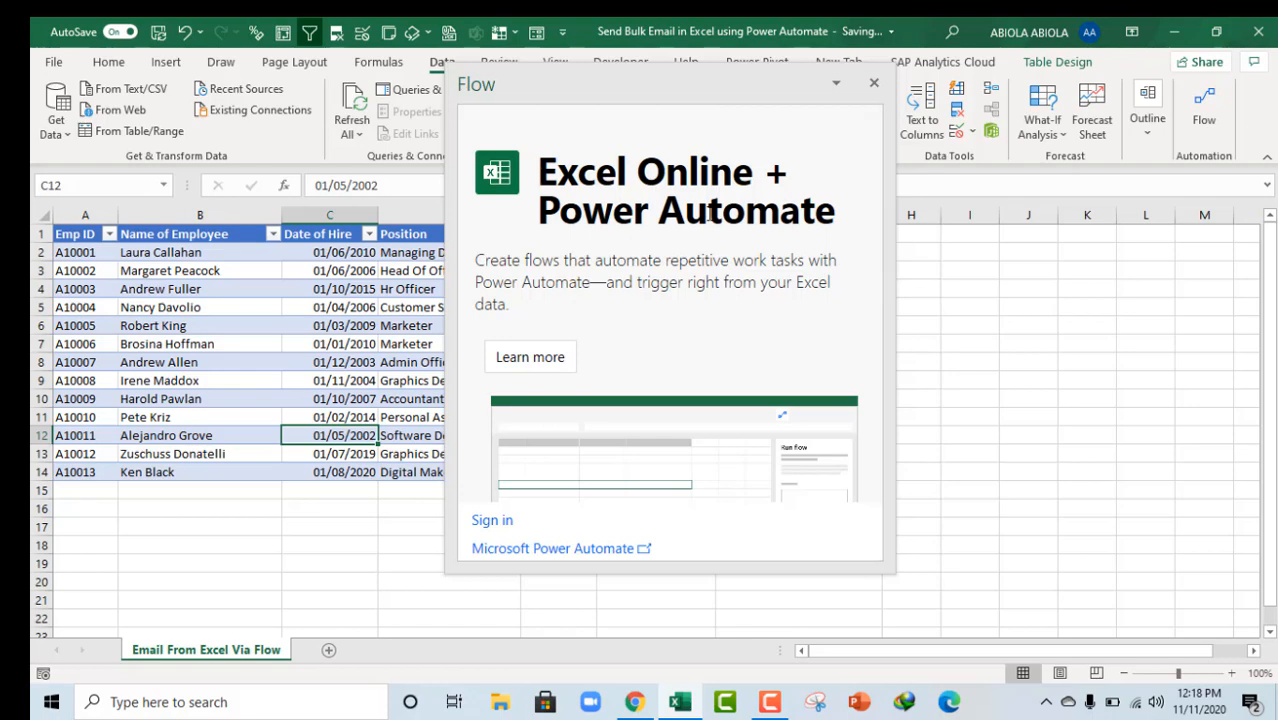
left_click(488, 520)
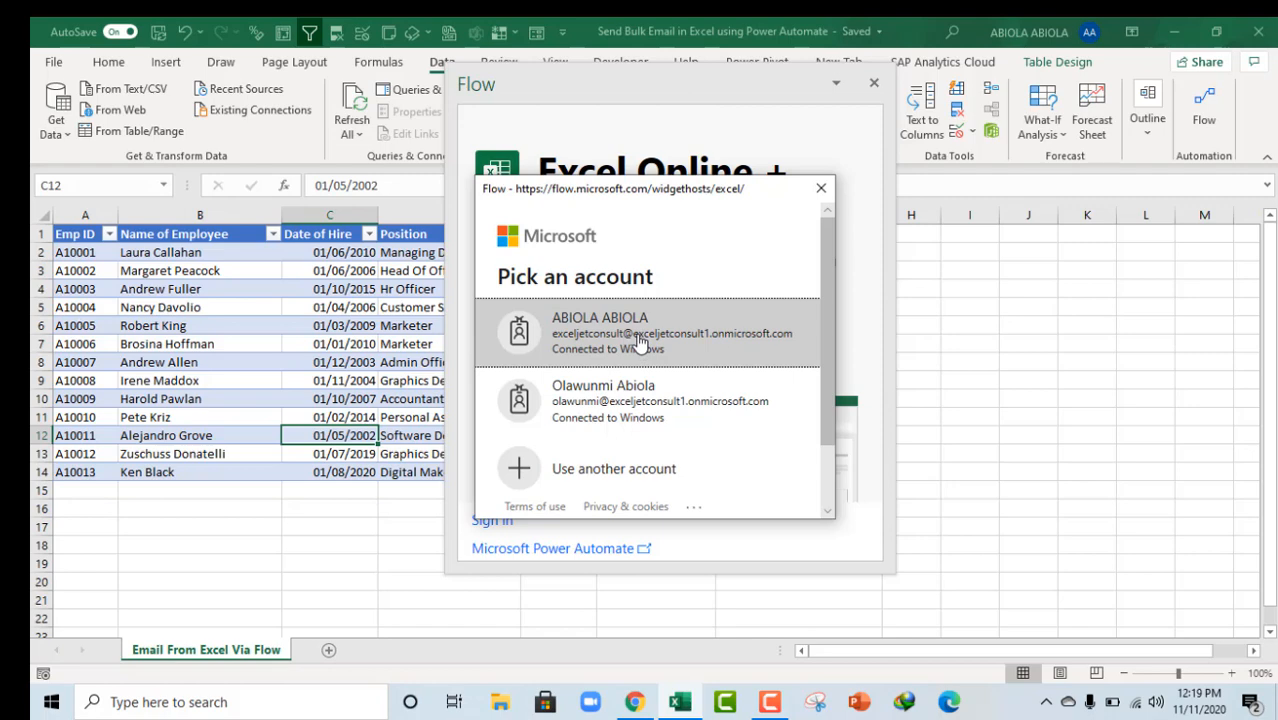
Step: Sign in with the Microsoft account and start a new flow using the 'For a selected row' trigger
left_click(640, 332)
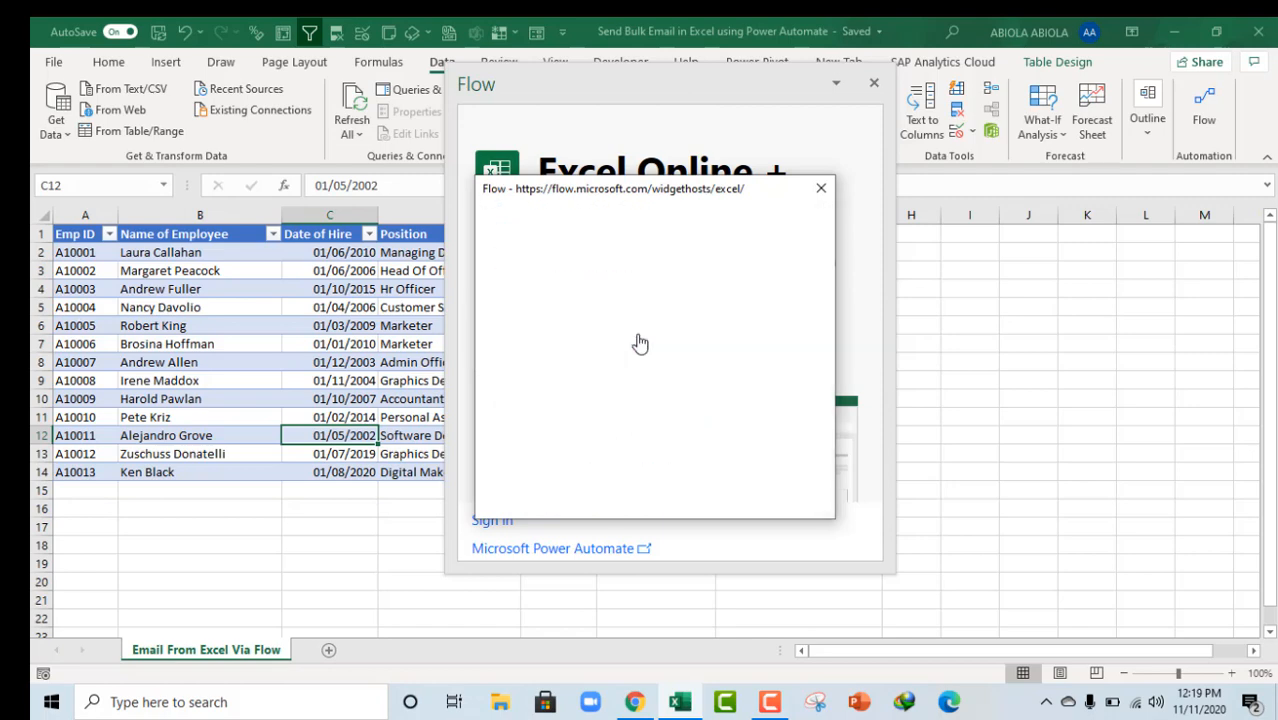
left_click(820, 188)
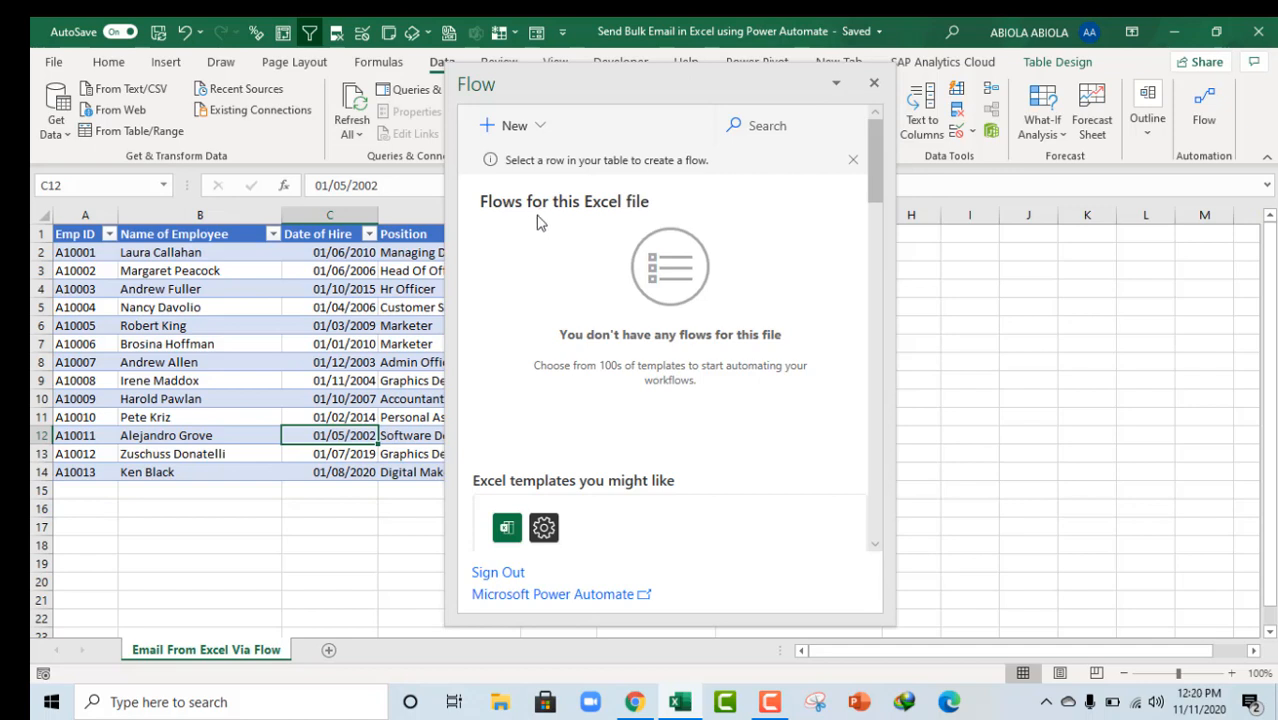
mouse_move(652, 350)
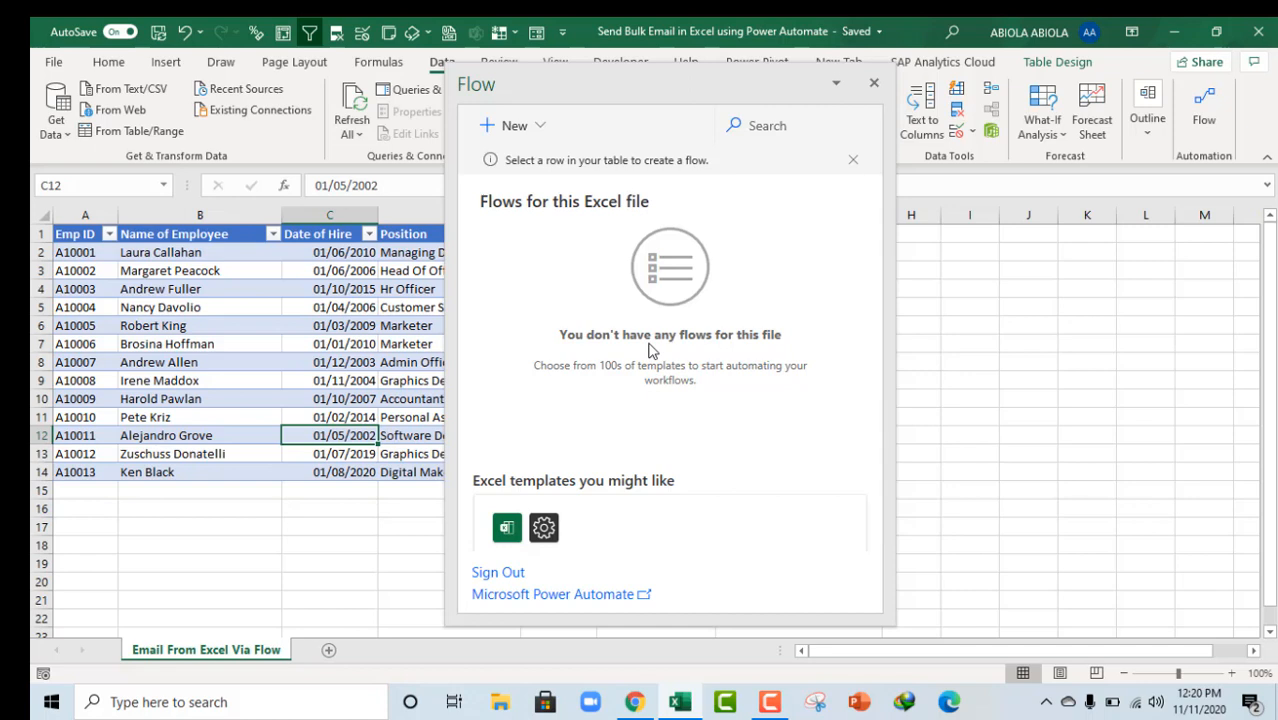
mouse_move(536, 220)
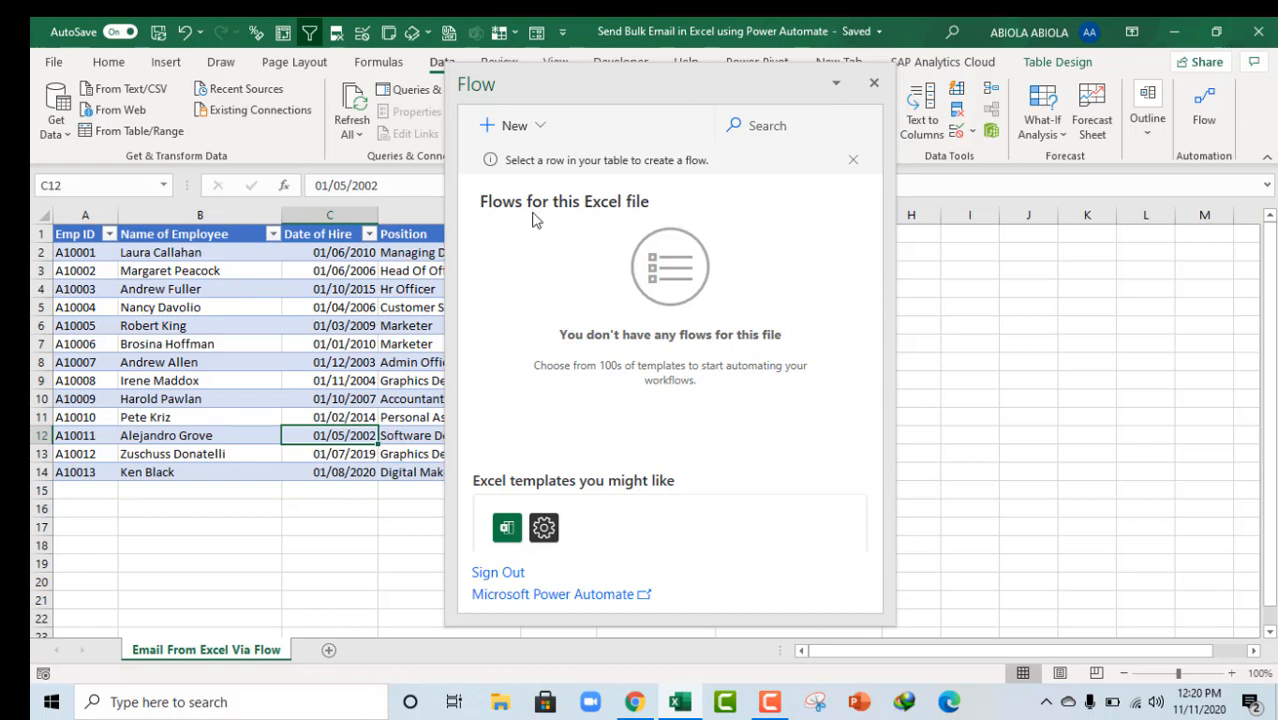
left_click(514, 124)
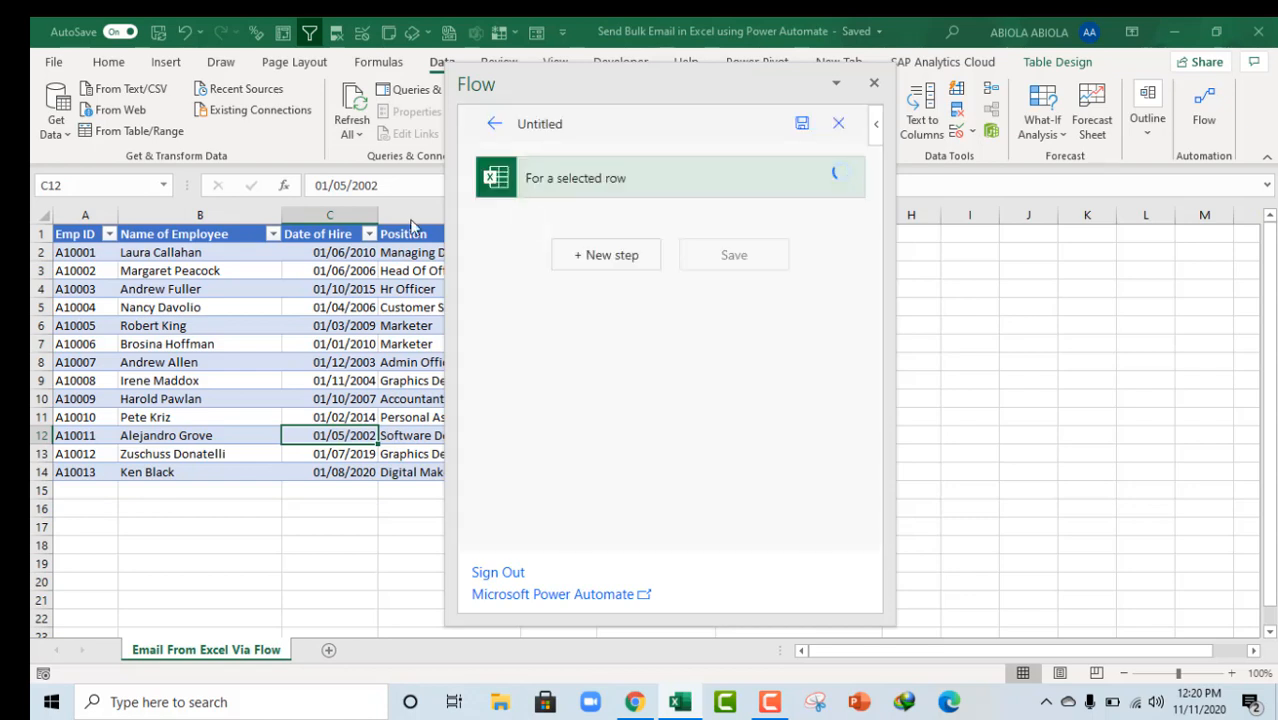
Step: Name the flow 'Email to Employees' and set Location to OneDrive for Business, Library to OneDrive
left_click(576, 178)
type("Email to E")
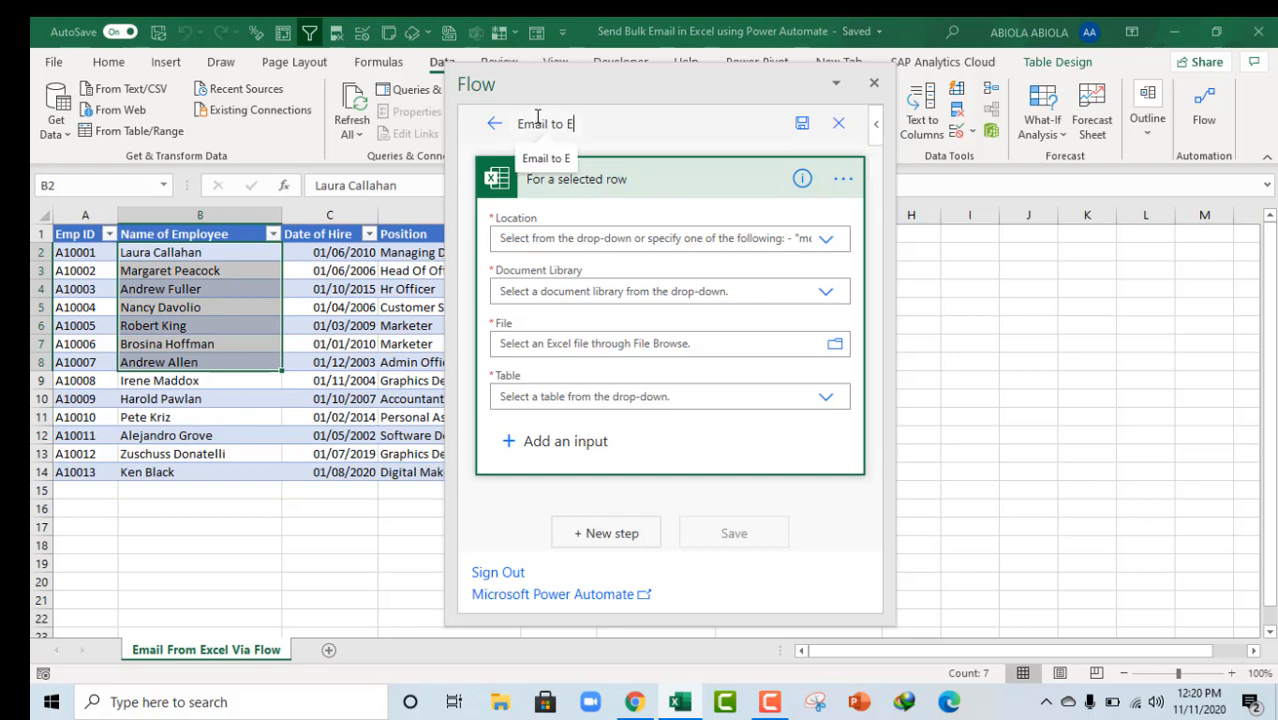
type("mployee")
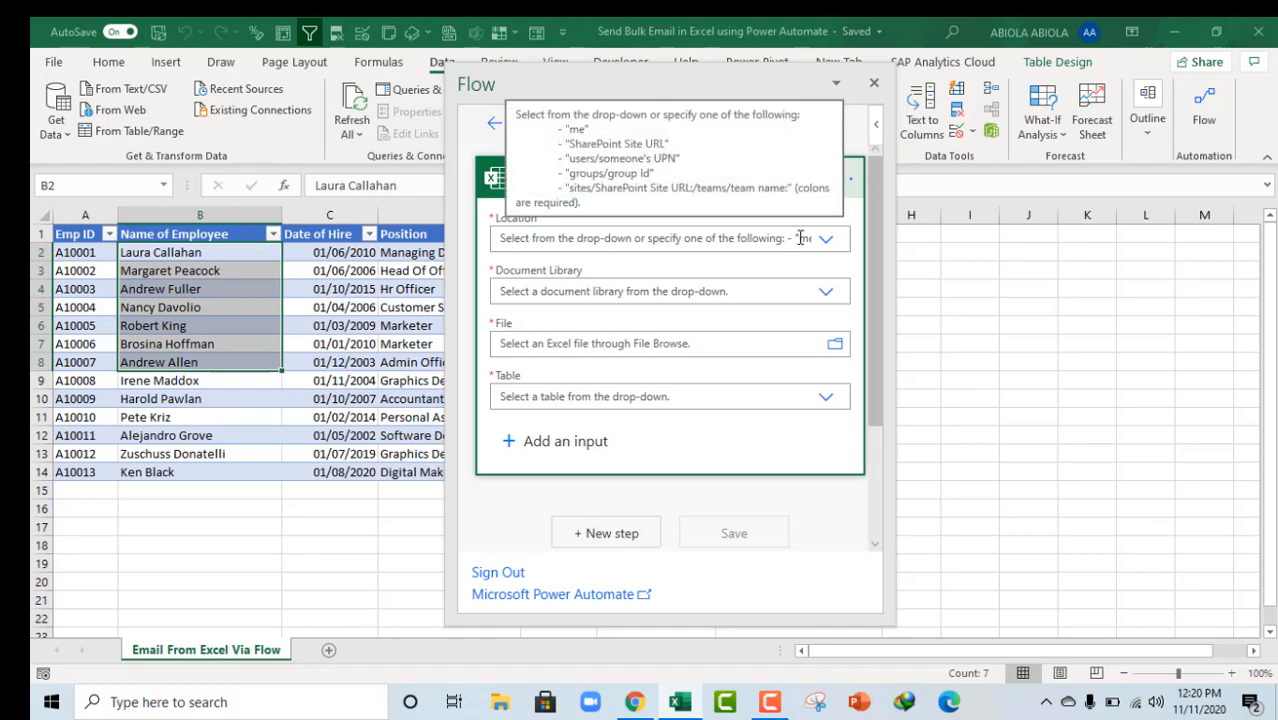
left_click(826, 238)
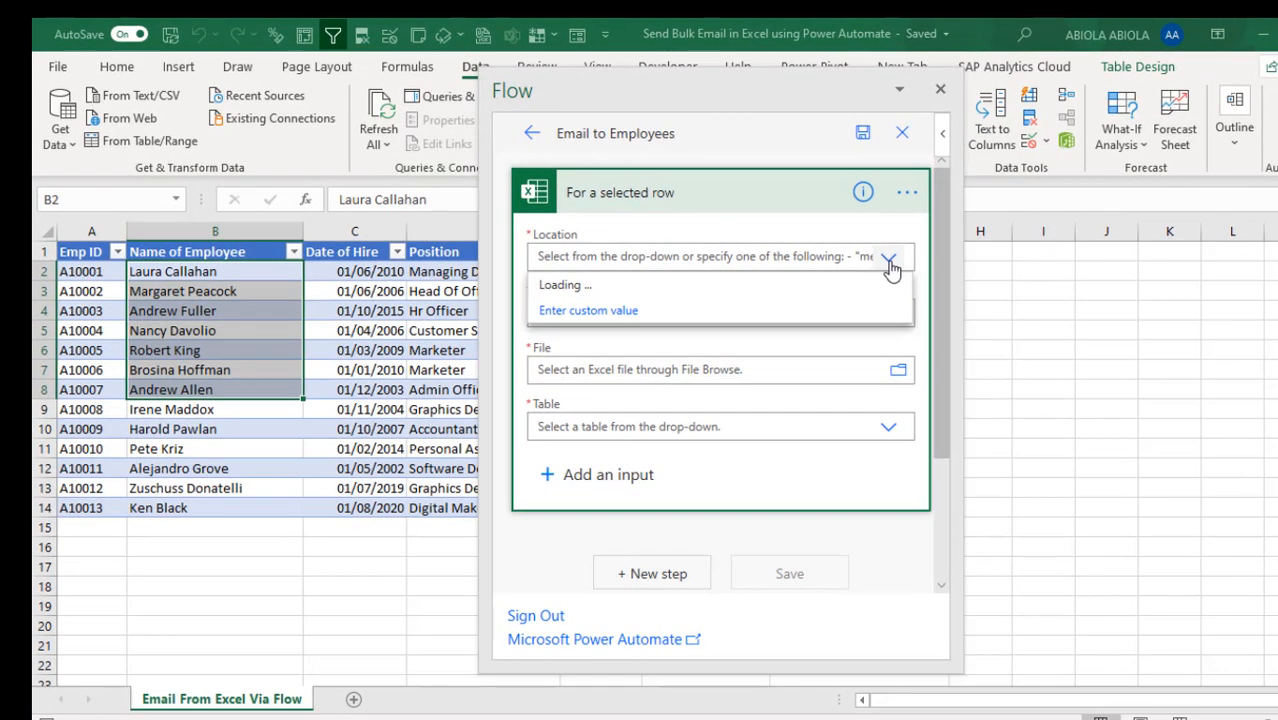
left_click(888, 256)
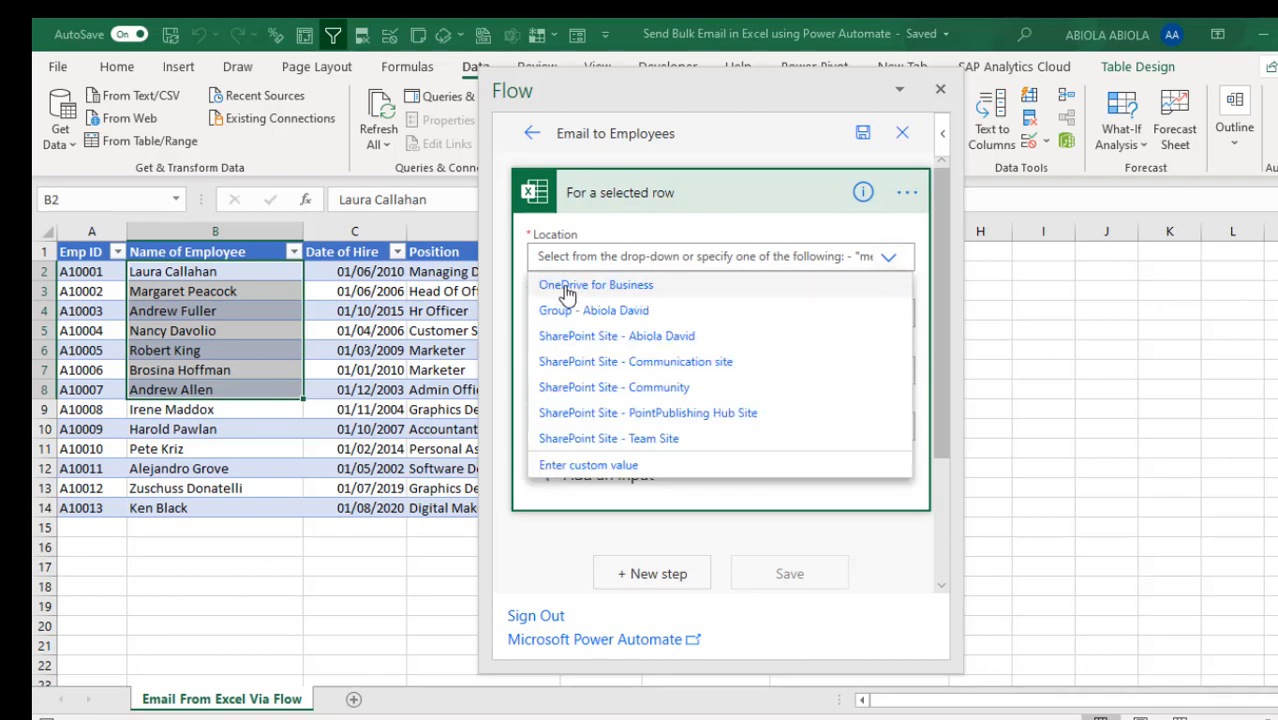
left_click(596, 284)
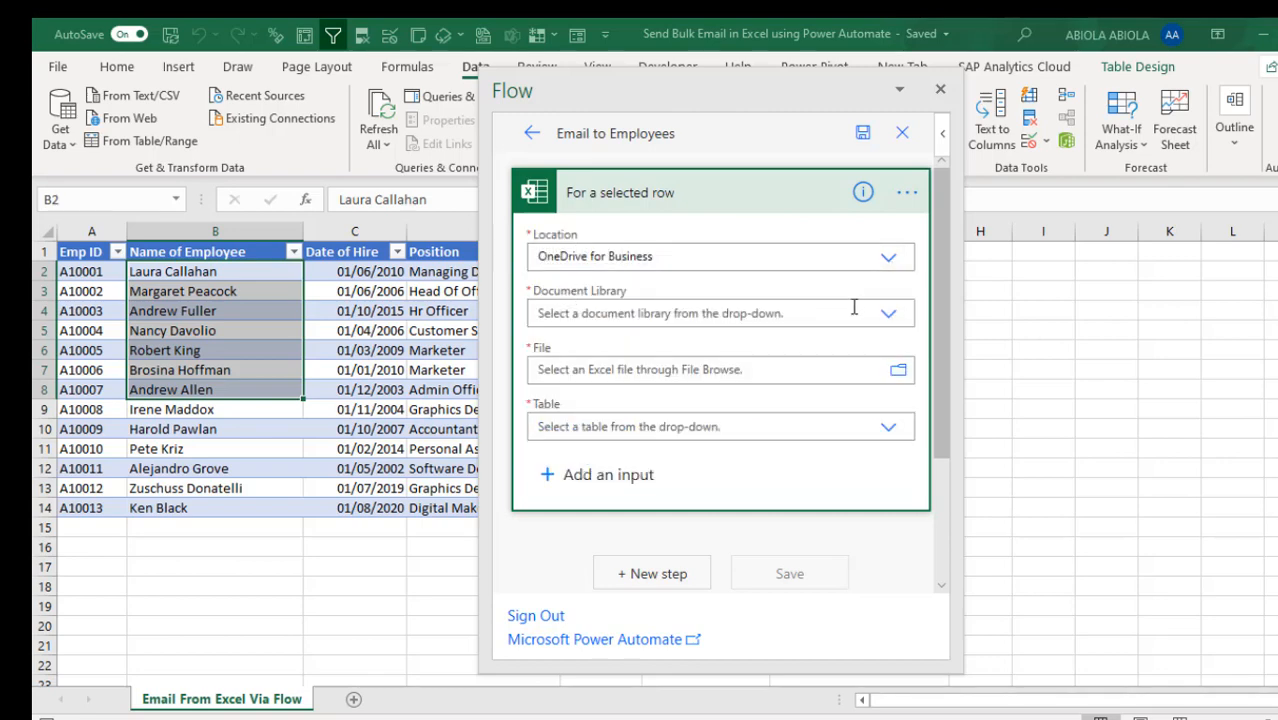
left_click(888, 312)
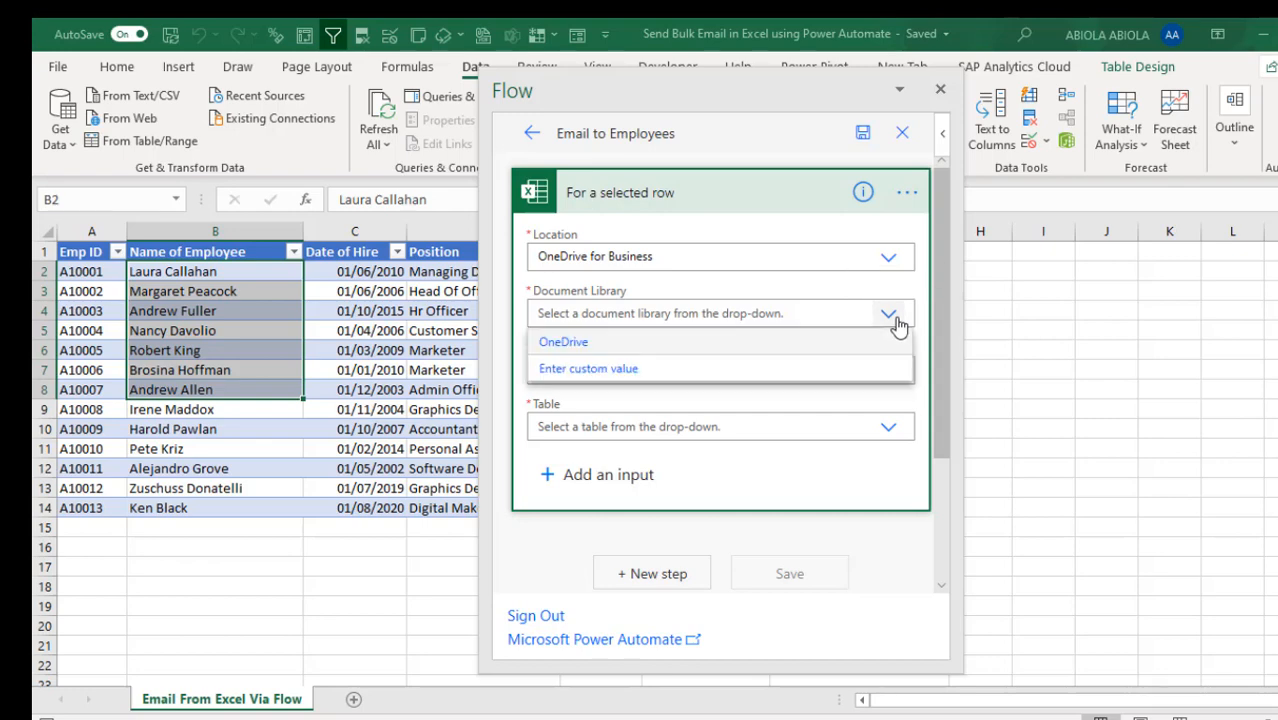
left_click(564, 340)
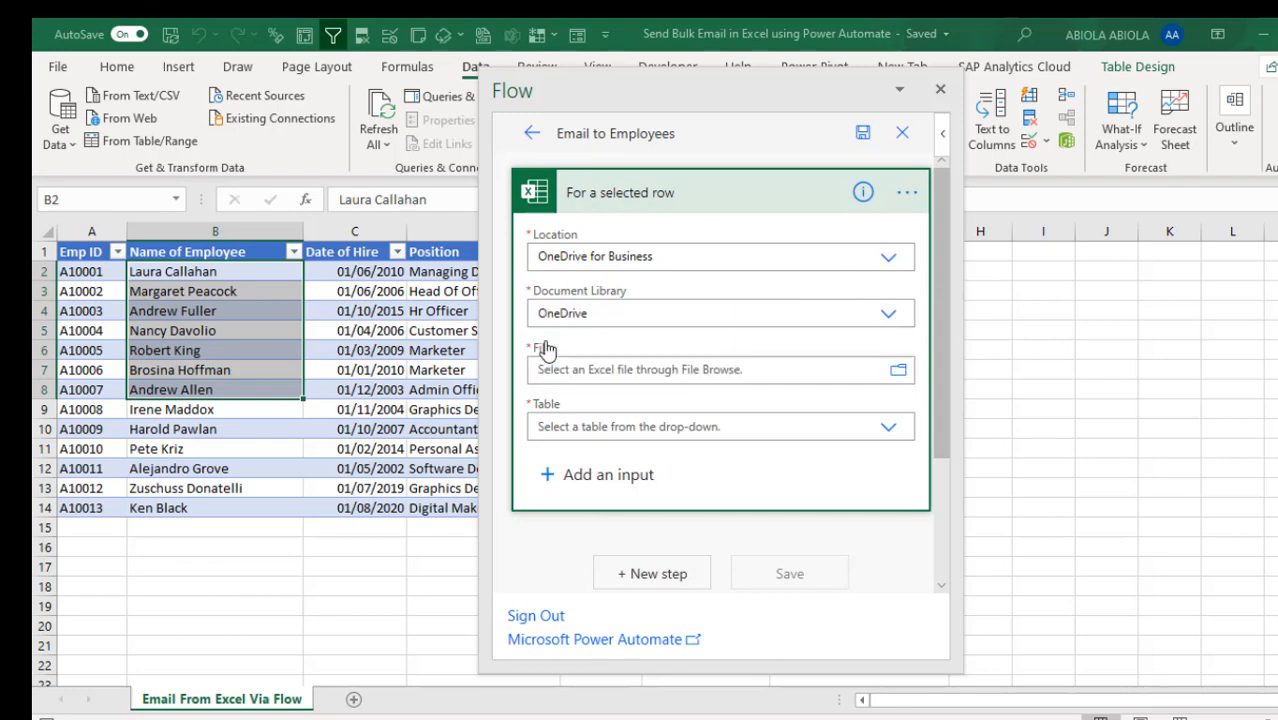
mouse_move(898, 370)
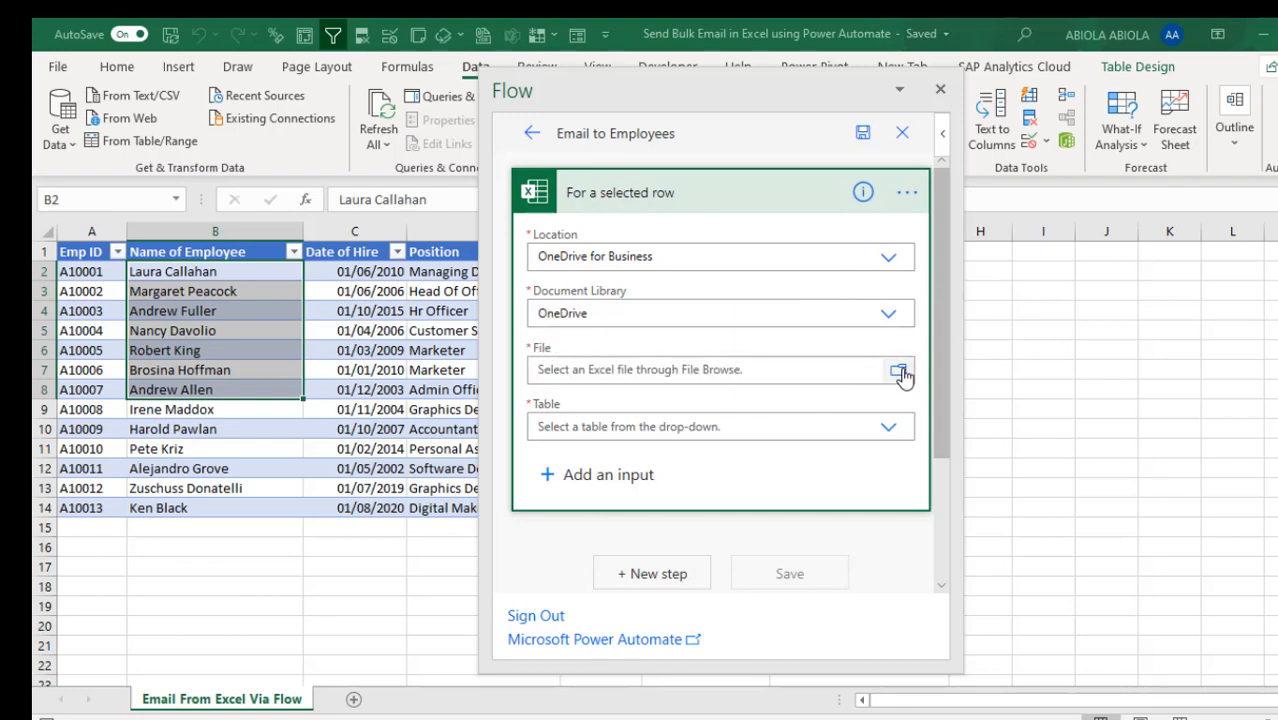
Step: Point the trigger at the Send Bulk Email workbook file and its HR_Data table
left_click(898, 370)
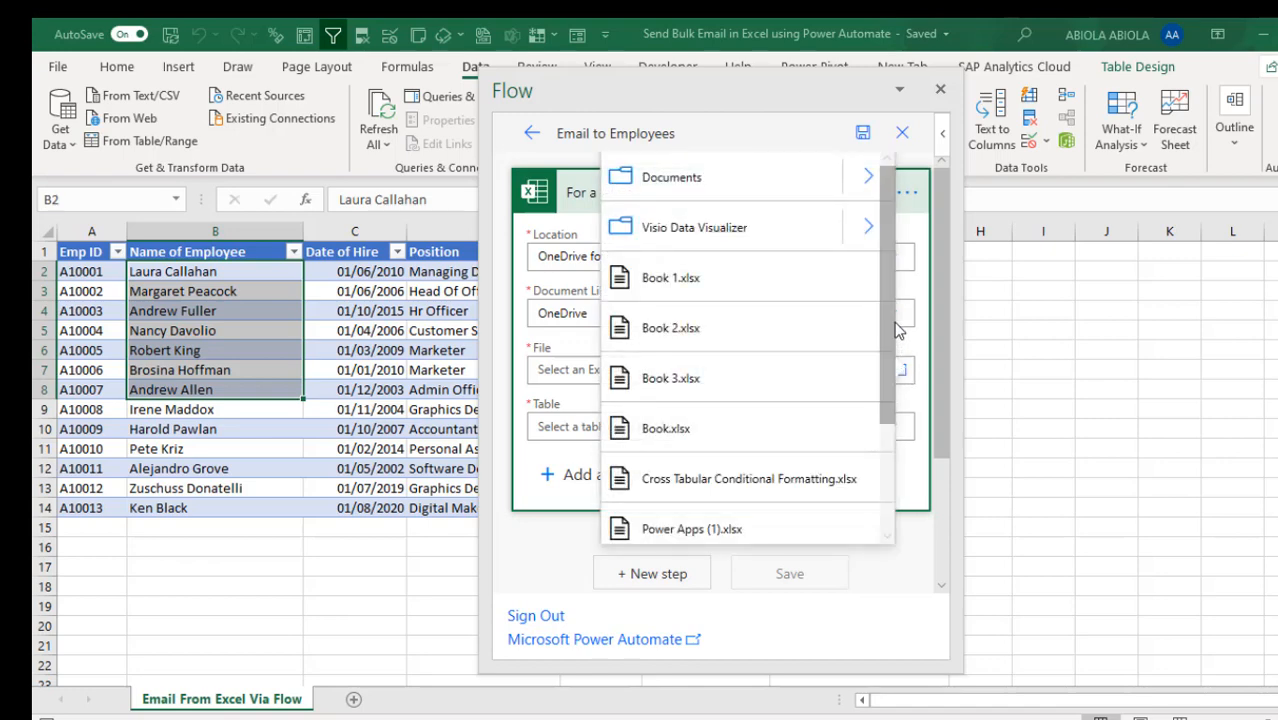
scroll("down", 3)
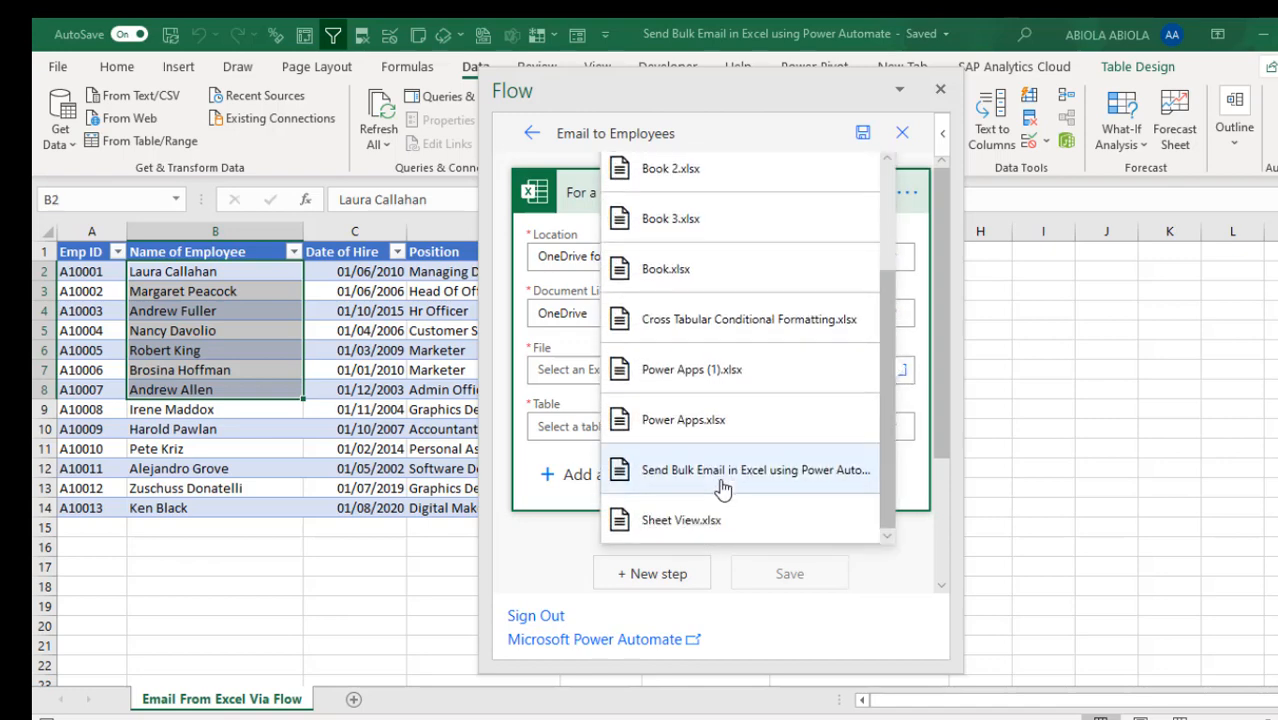
mouse_move(712, 488)
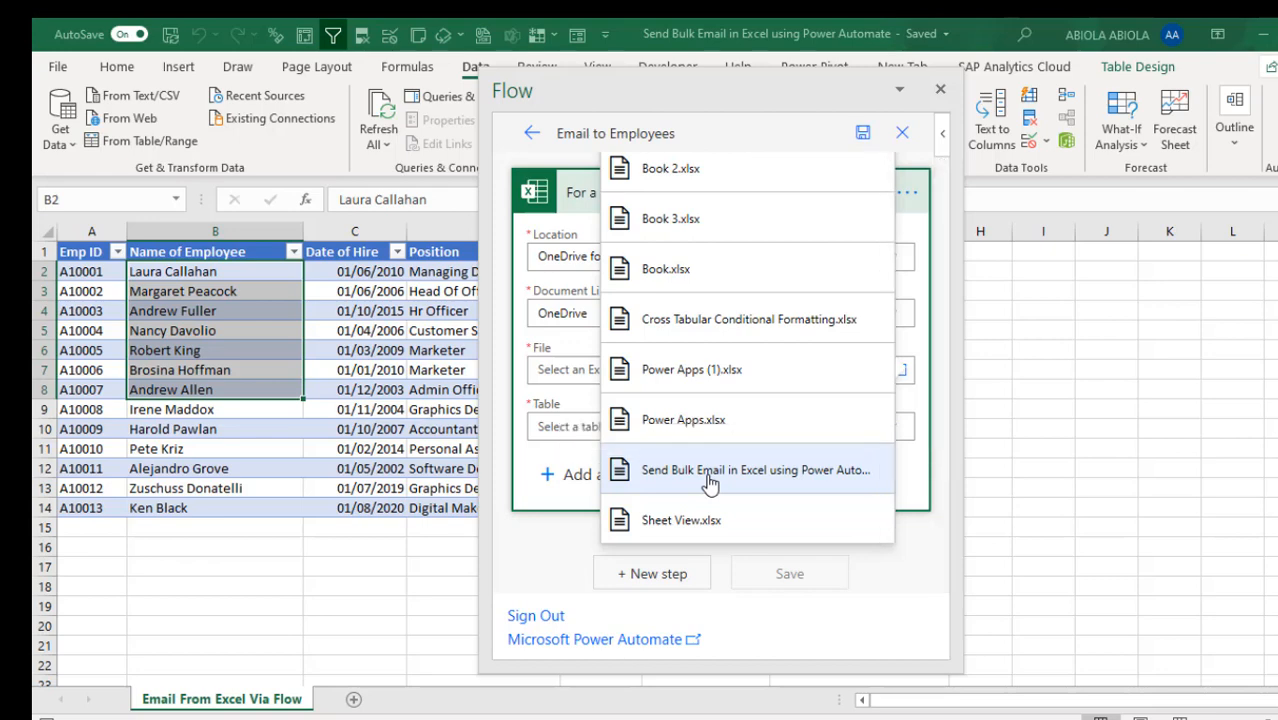
left_click(756, 470)
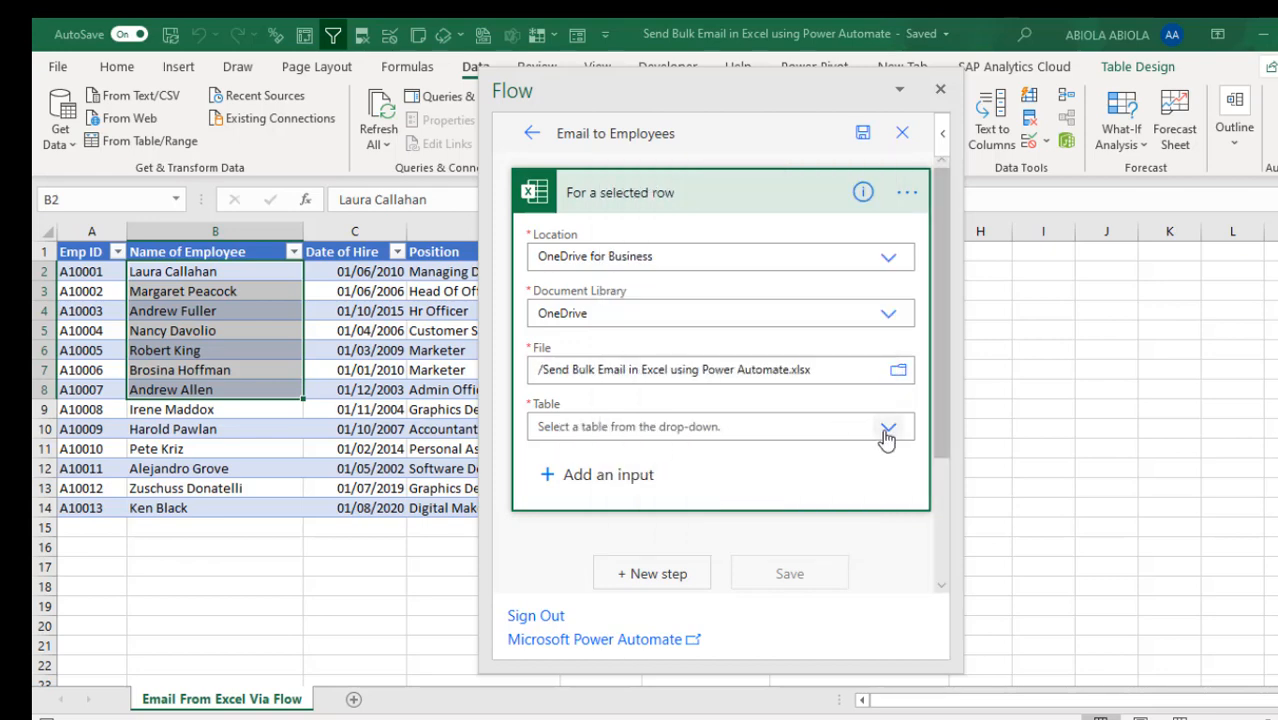
left_click(888, 426)
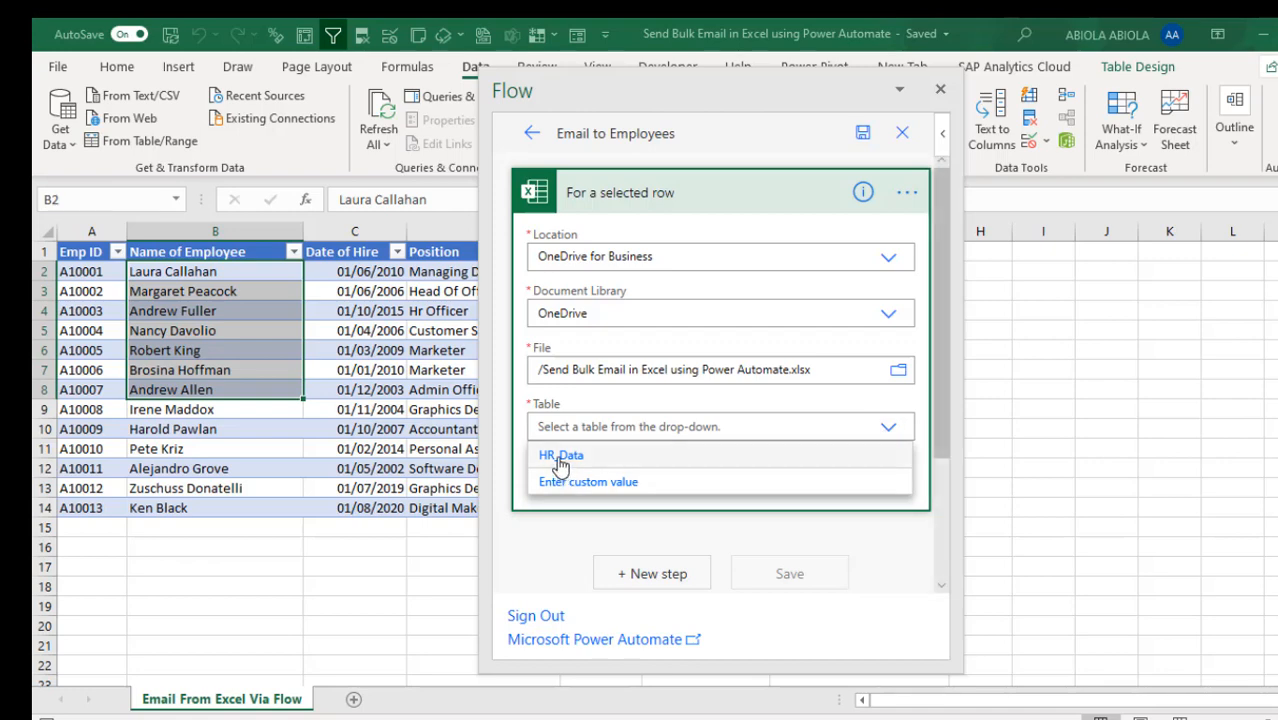
left_click(560, 456)
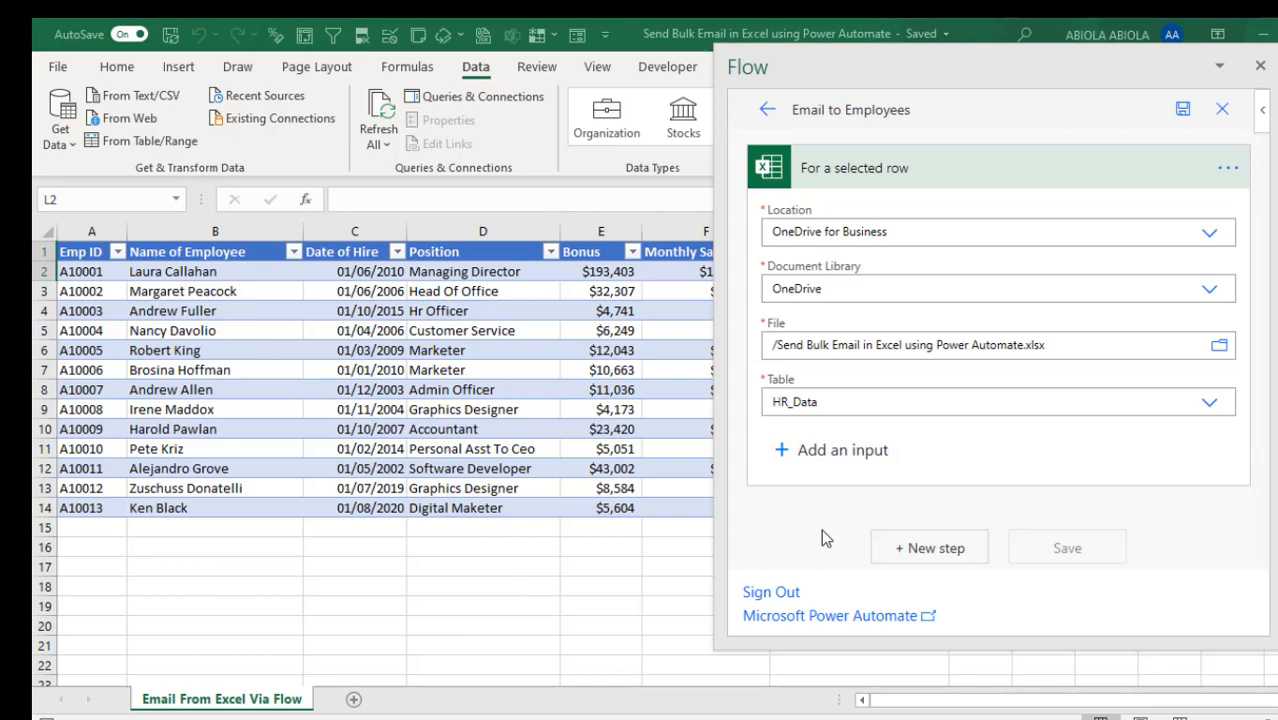
Step: Add a new step using the Mail connector's 'Send an email notification (V3)' action
left_click(928, 548)
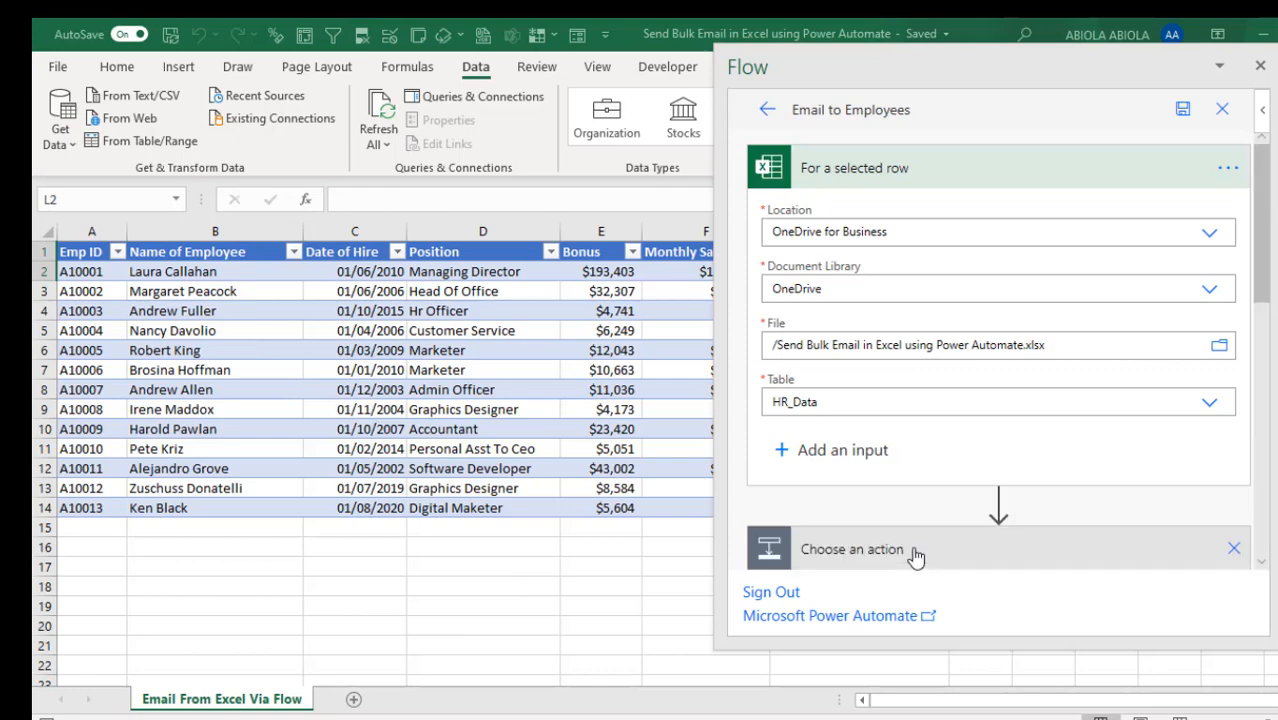
left_click(852, 548)
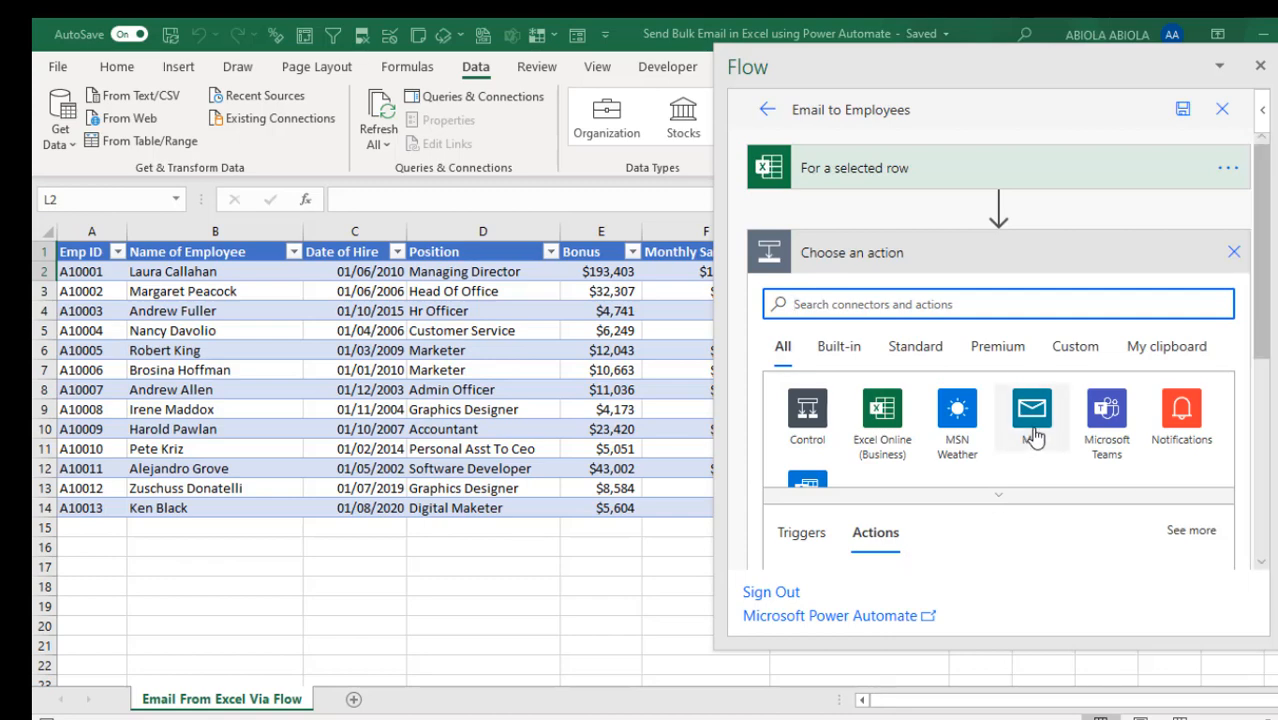
left_click(1032, 408)
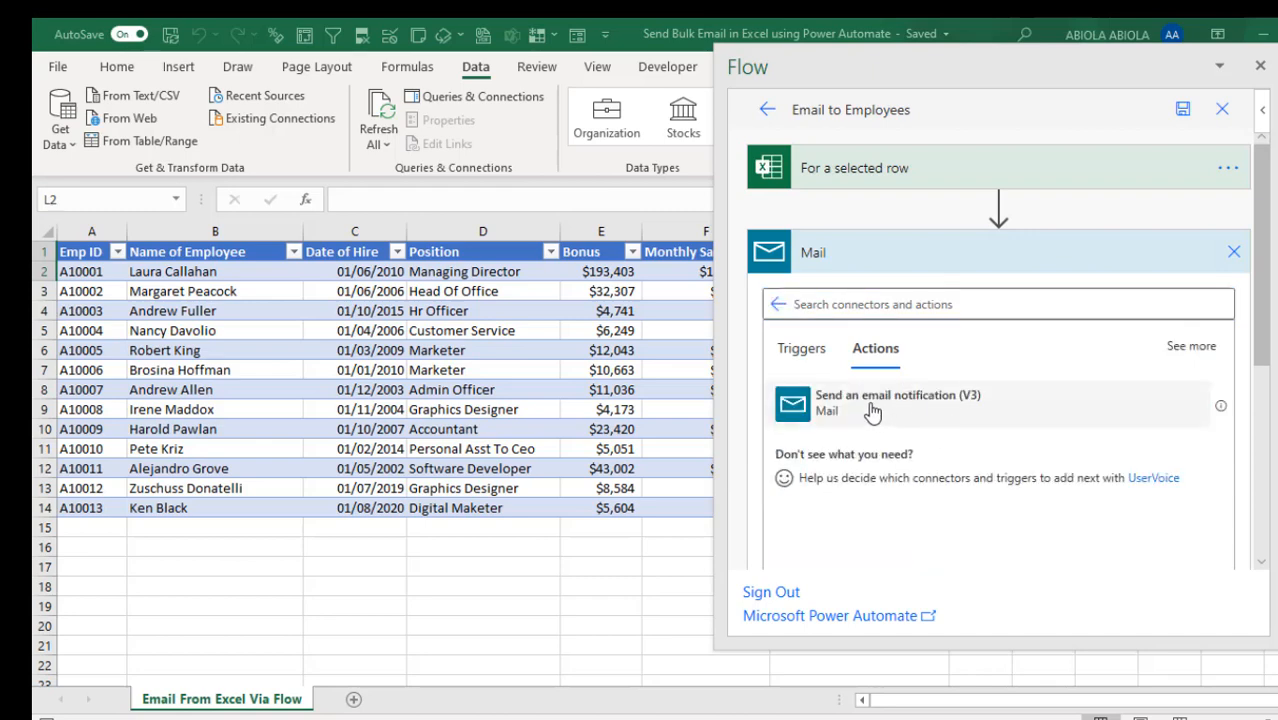
left_click(870, 404)
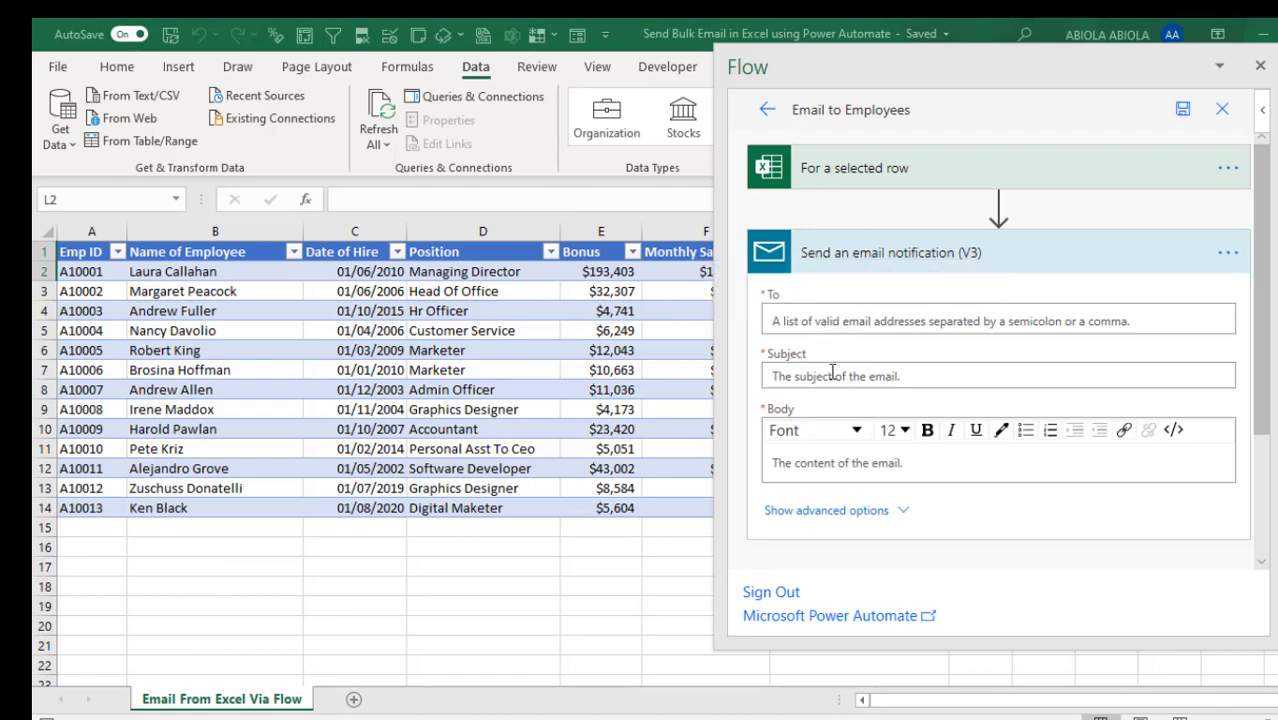
Step: Set Subject to 'XYX Company Bonus' and To to the row's Email (Formatted) dynamic value
left_click(998, 376)
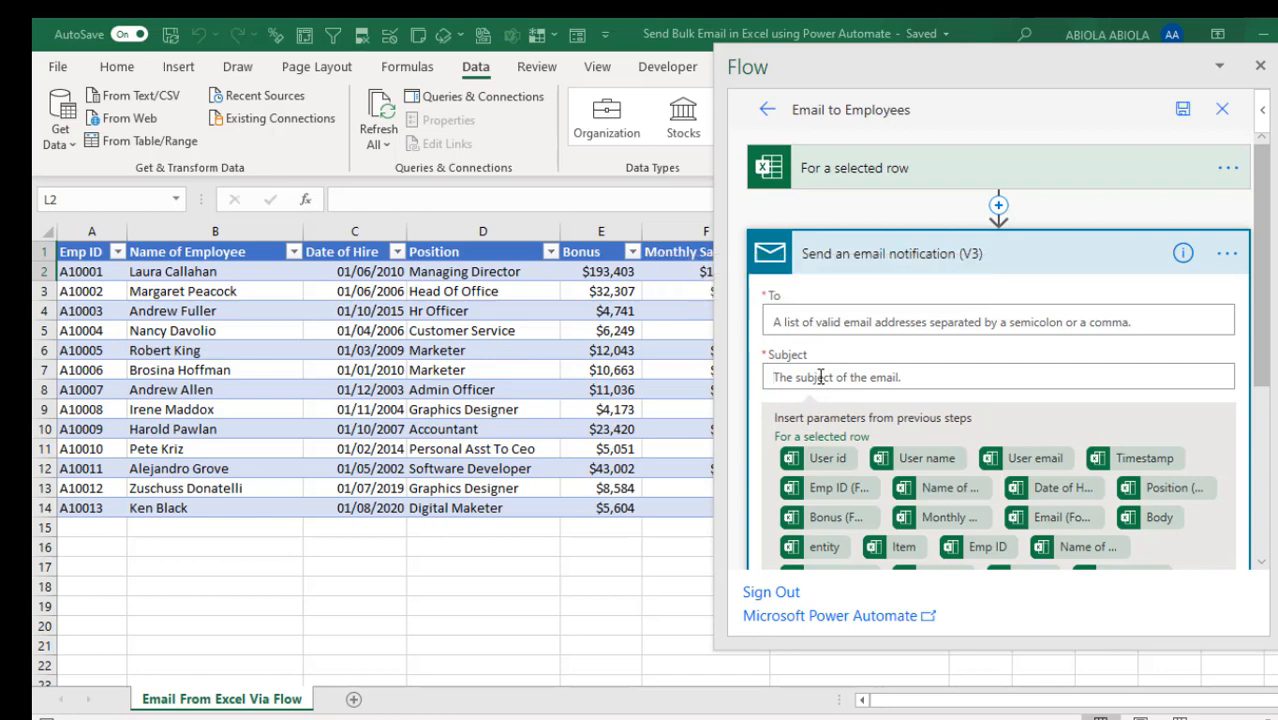
type("XY")
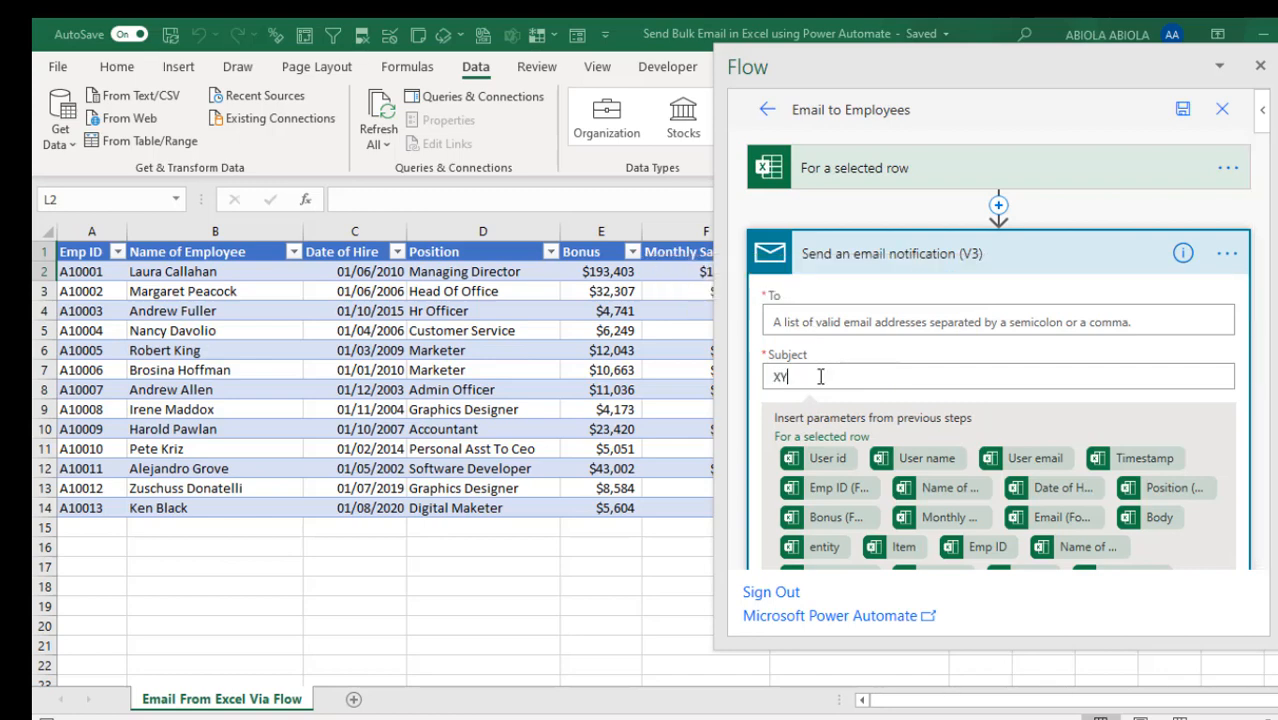
type("YX B")
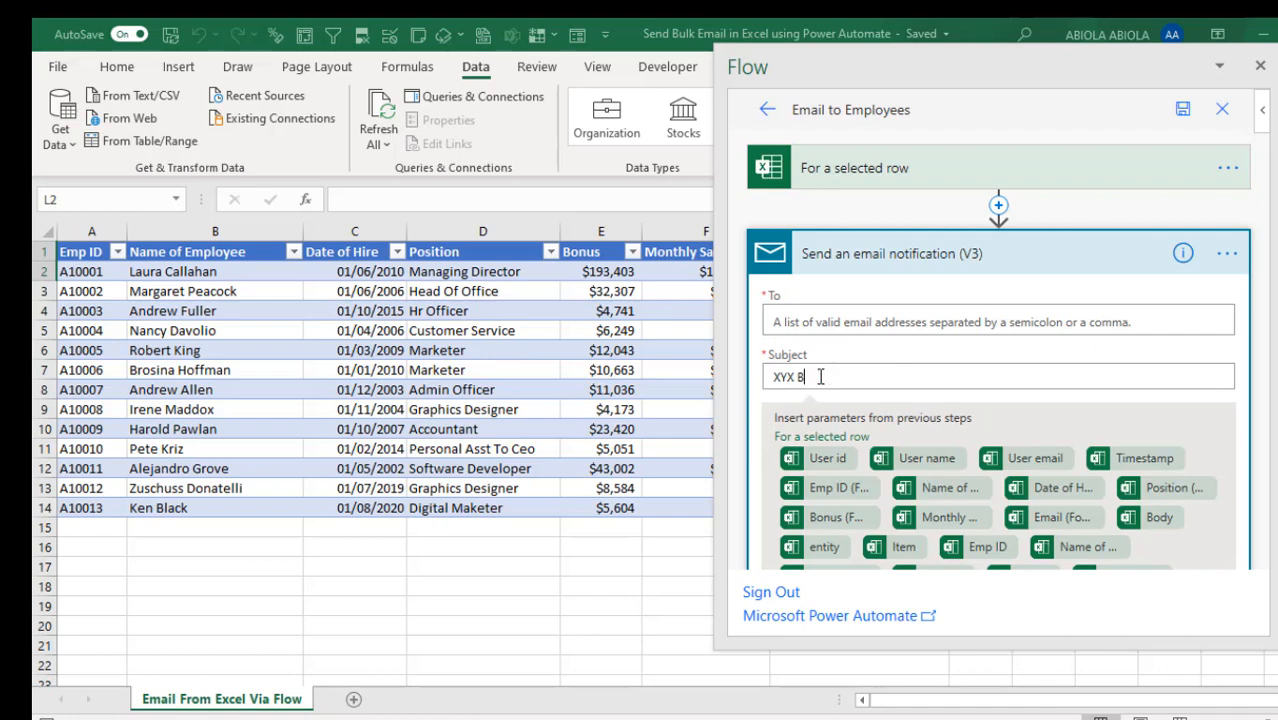
type("ompany Bo")
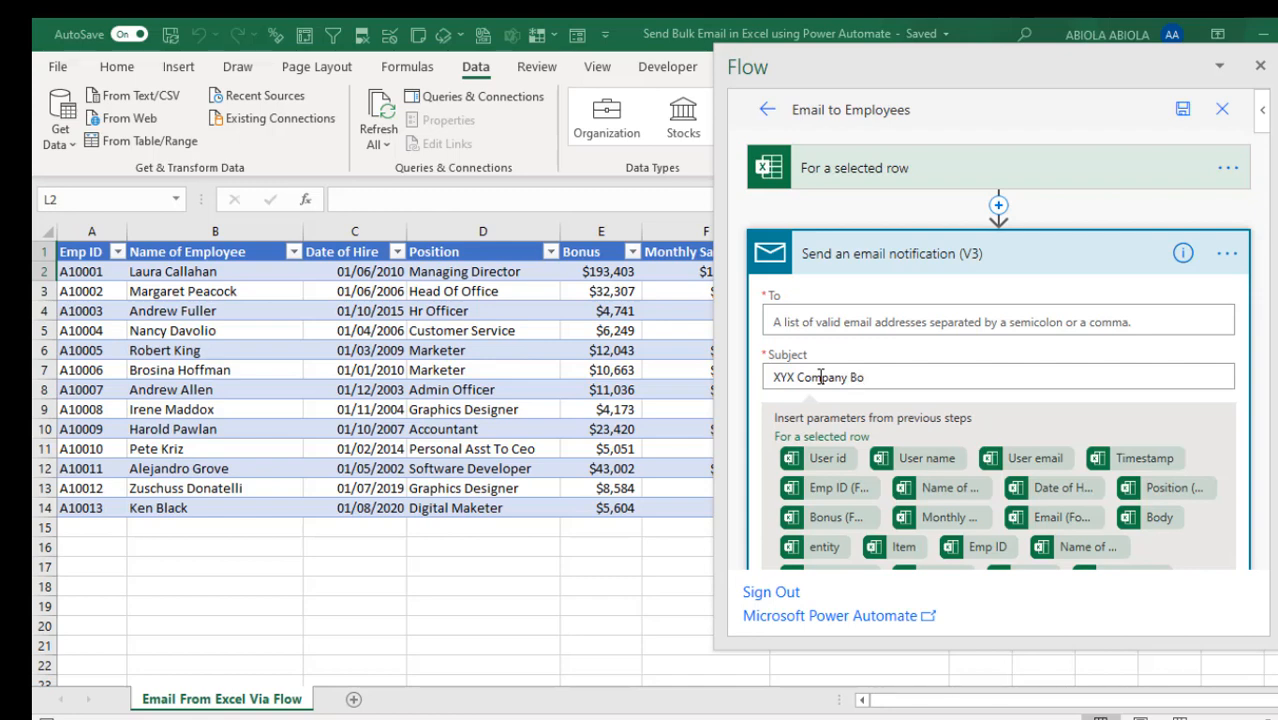
type("nus")
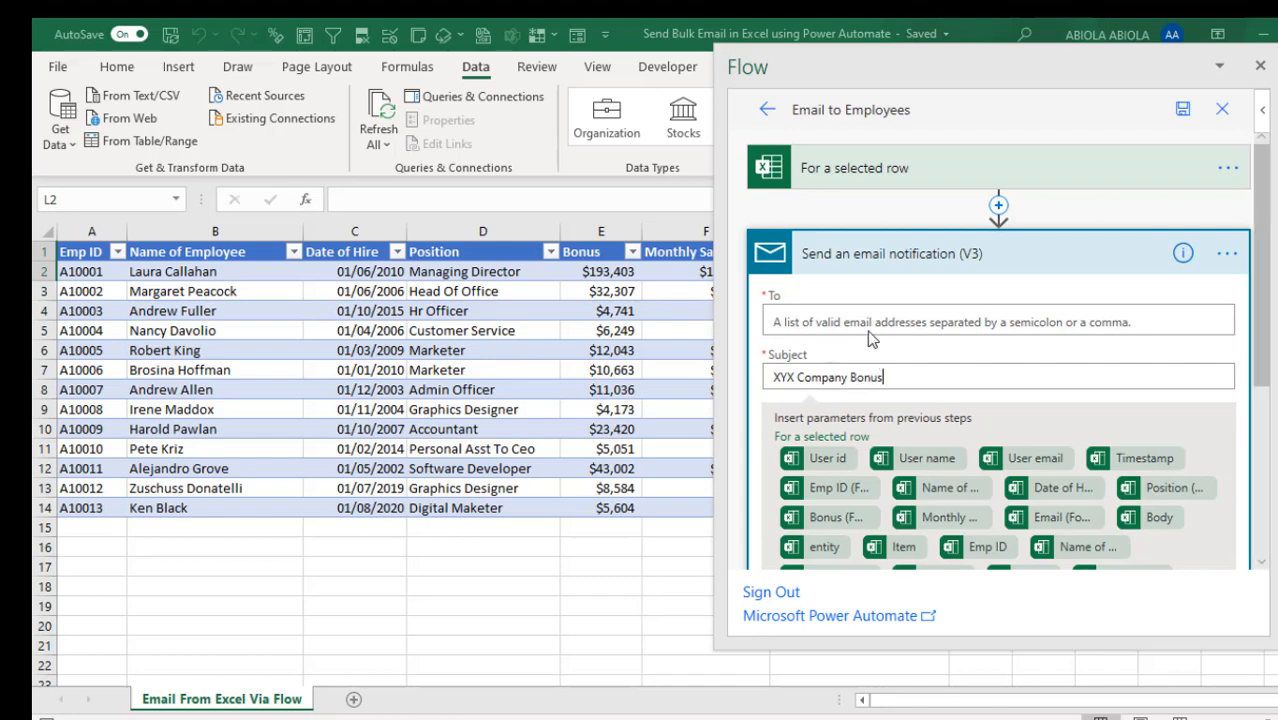
left_click(996, 320)
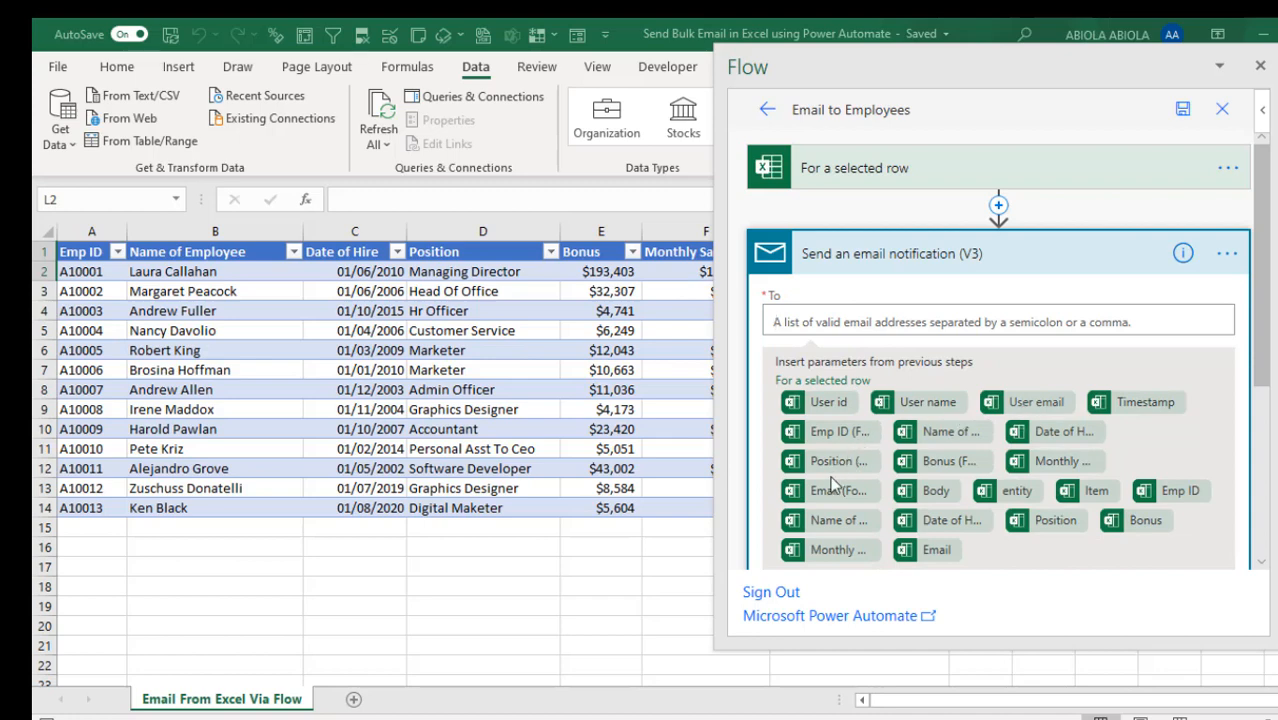
left_click(828, 490)
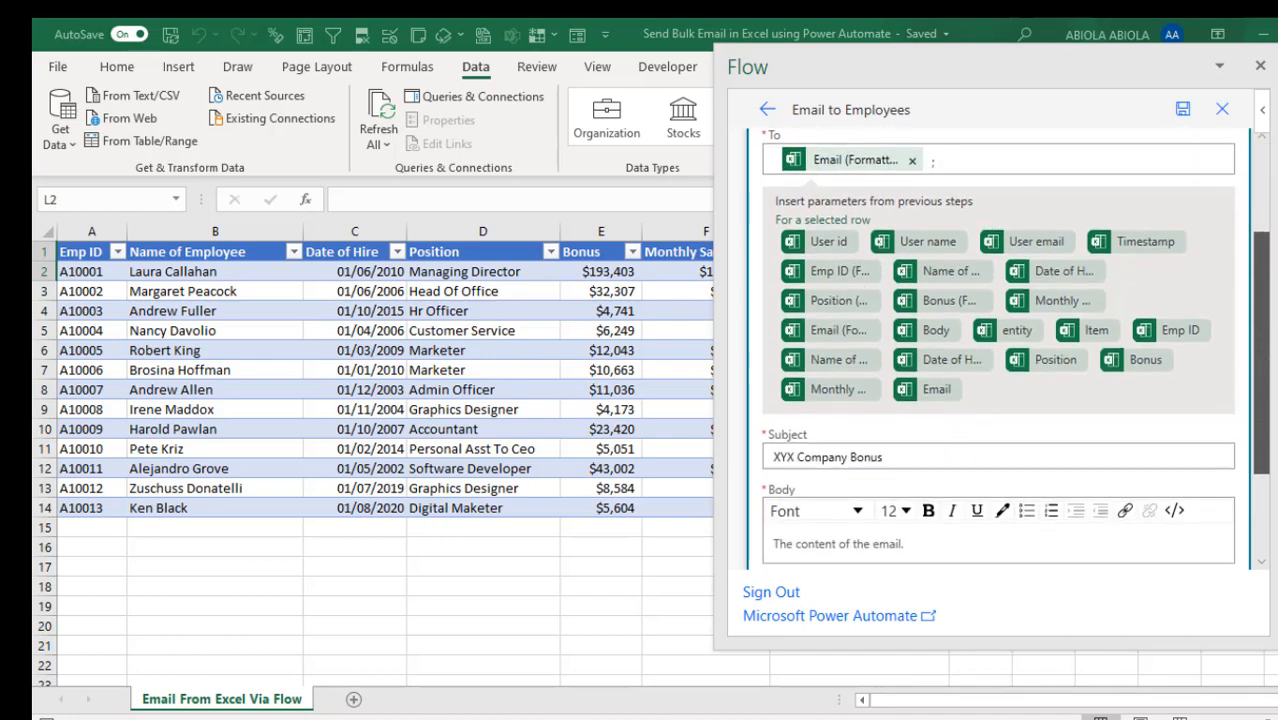
Step: Begin the email Body with 'Dear' followed by the row's Name of Employee value
scroll("down", 3)
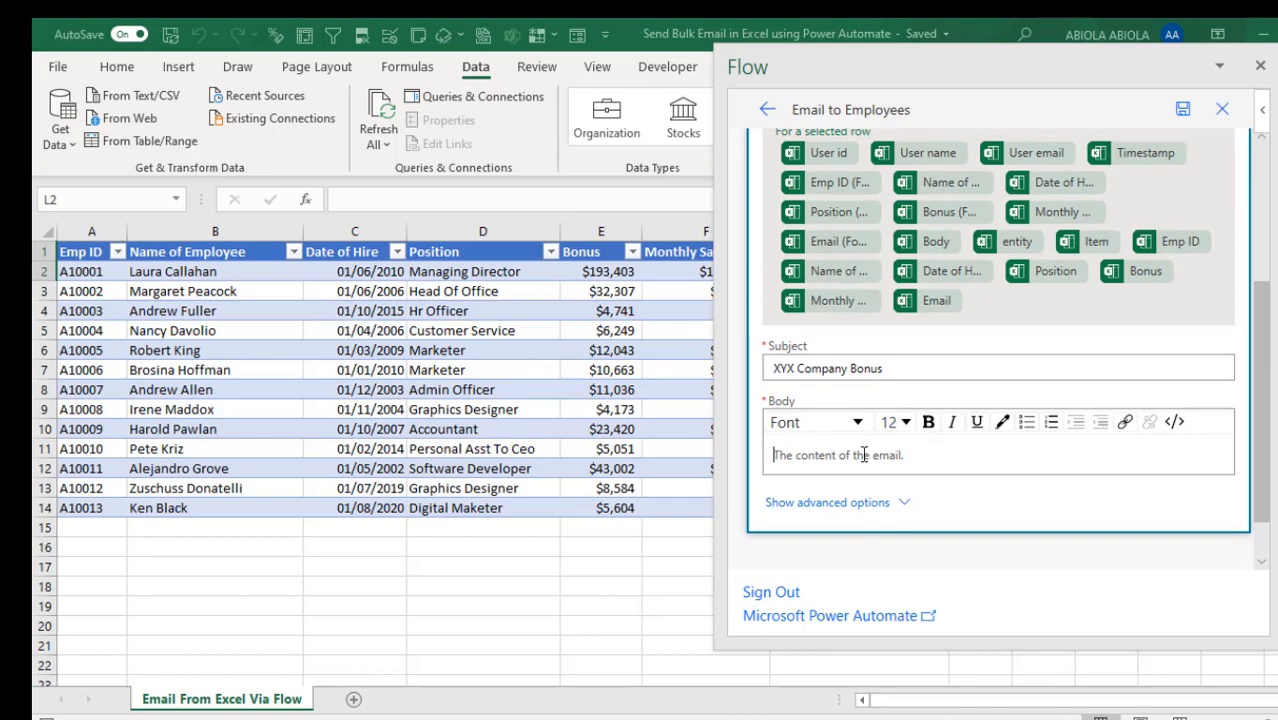
scroll("down", 3)
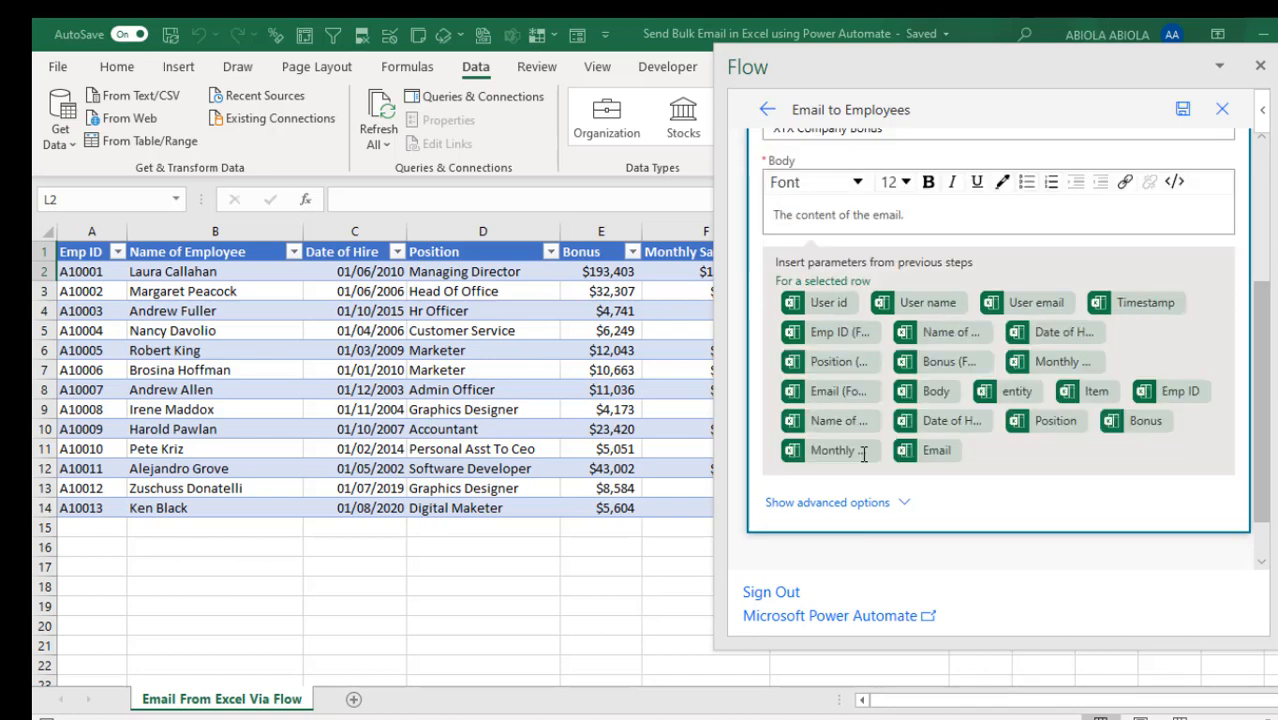
type("Dear")
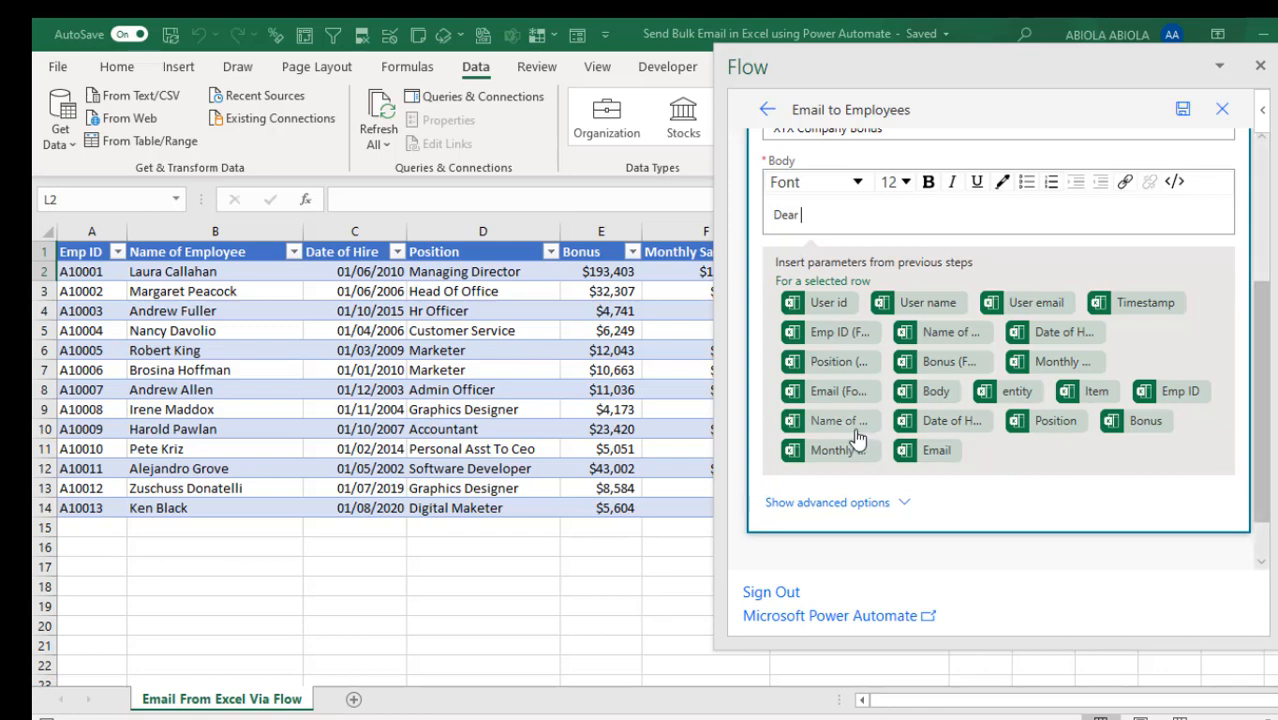
left_click(838, 420)
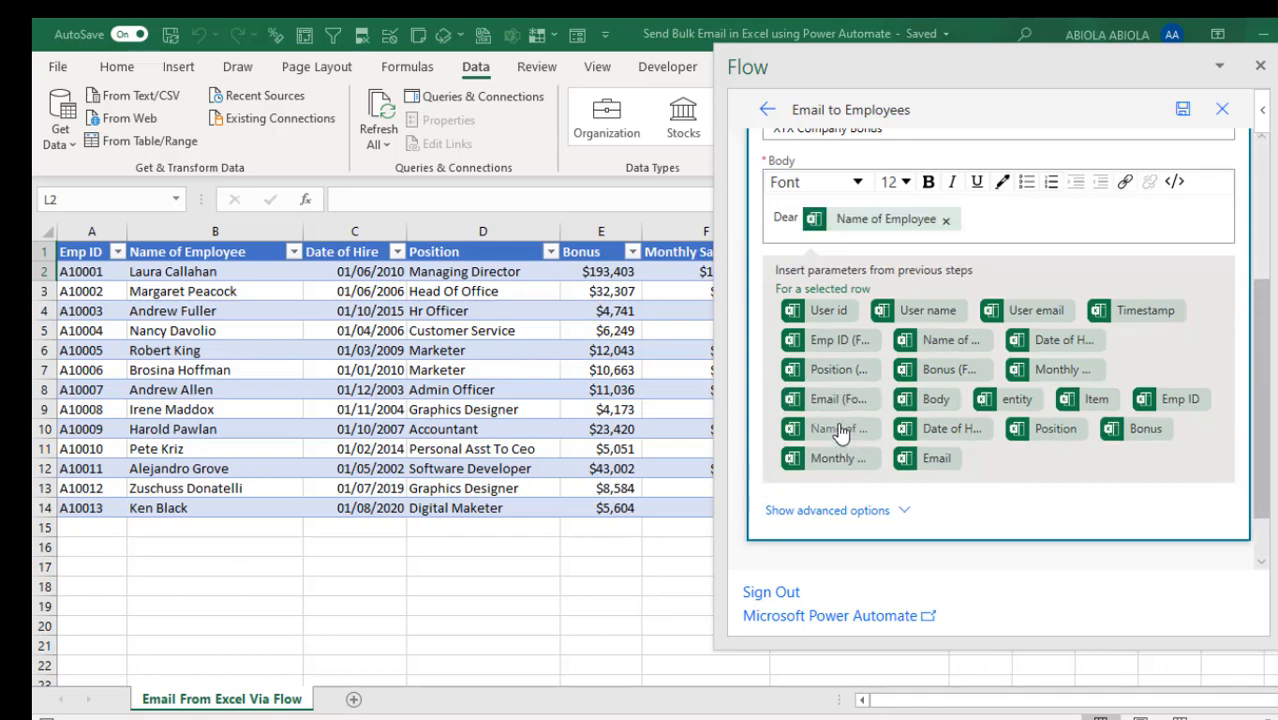
mouse_move(220, 308)
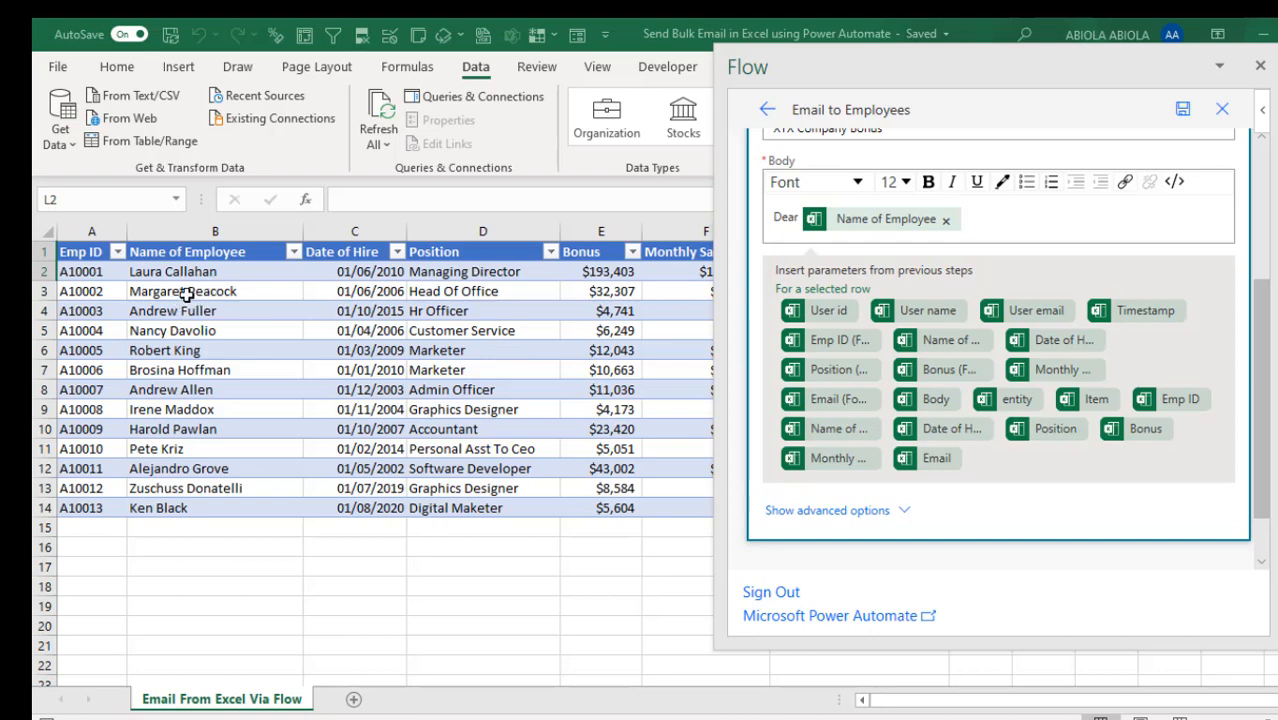
mouse_move(230, 338)
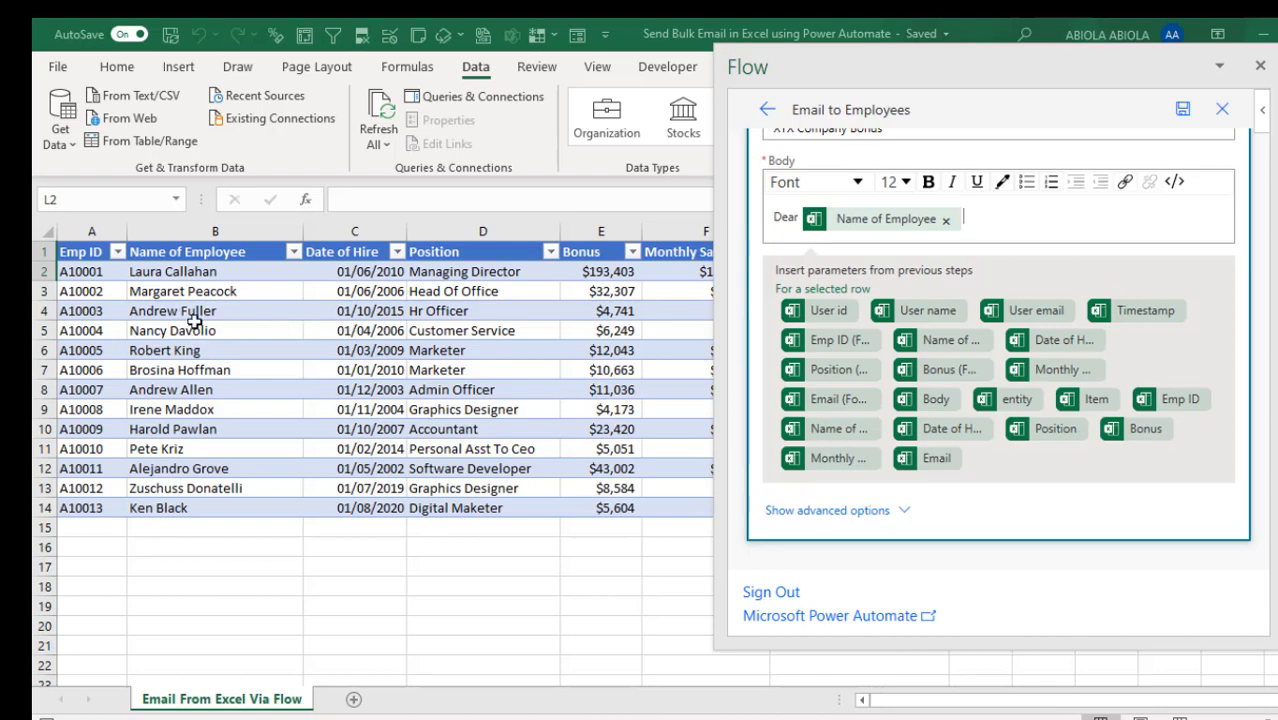
mouse_move(218, 352)
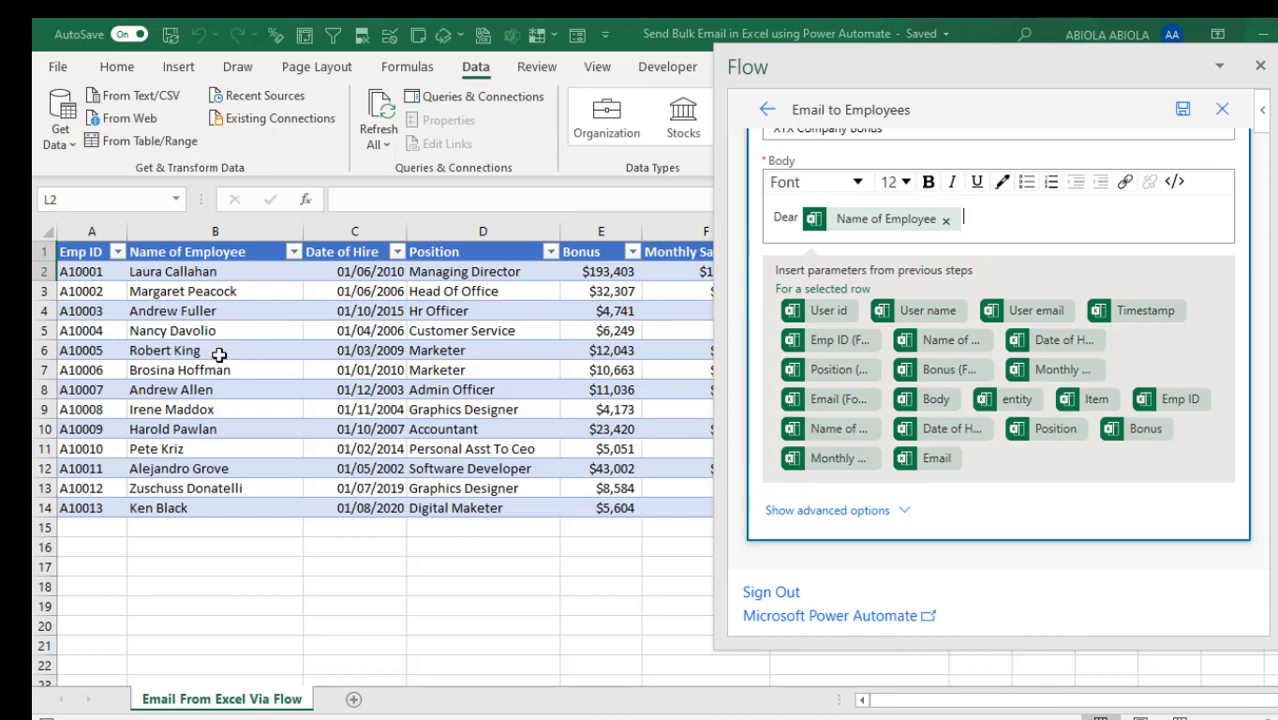
mouse_move(220, 344)
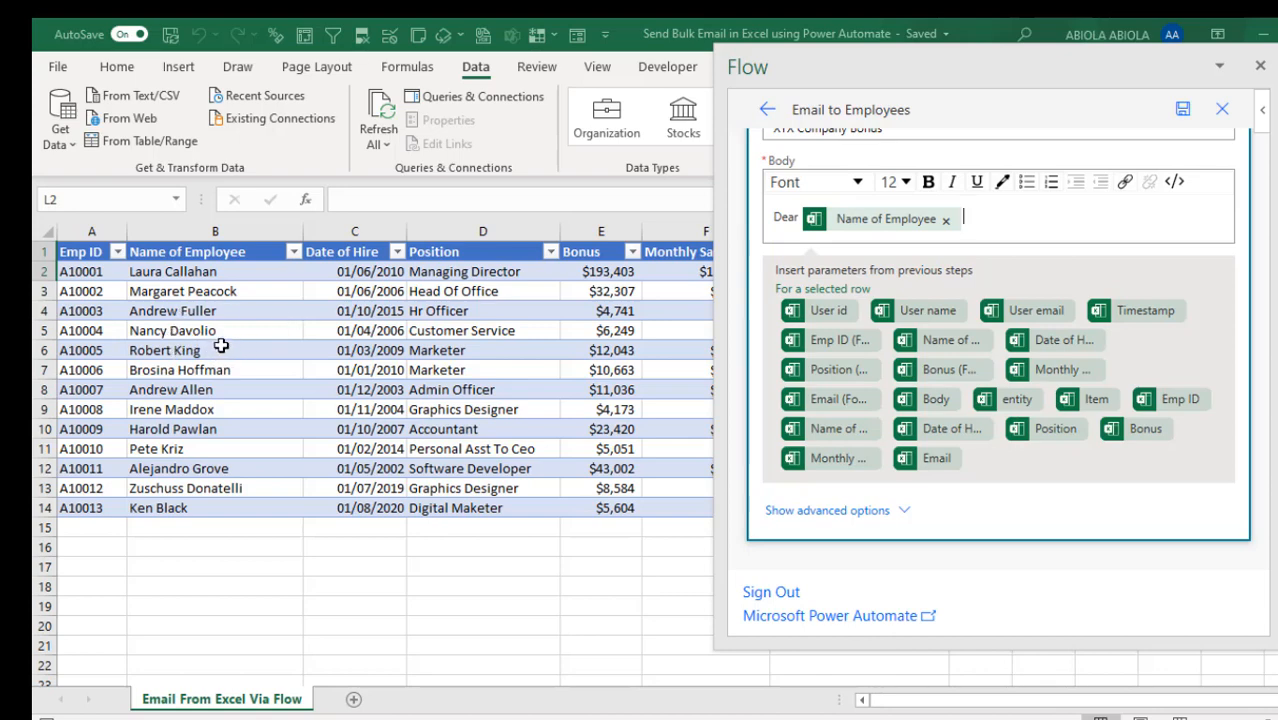
mouse_move(252, 294)
type(",")
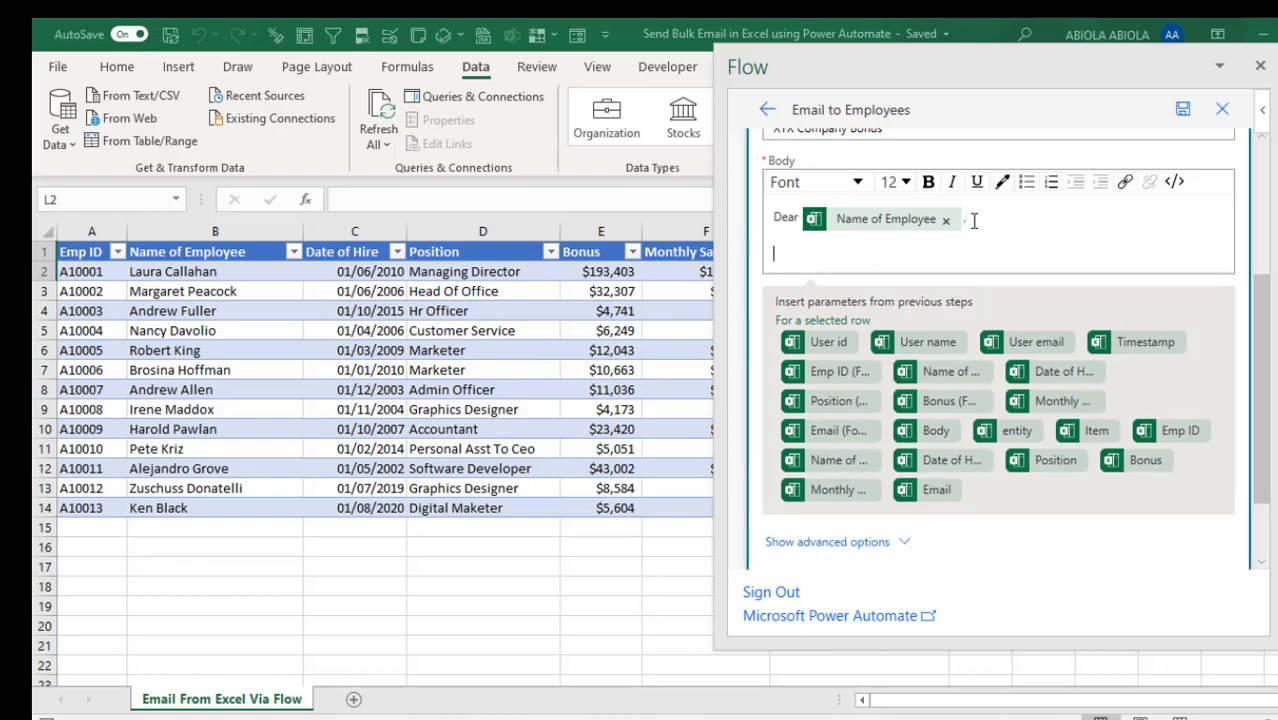
Step: Write that the management of XYZ Company approved a bonus of, in the Body
type("The management of XY")
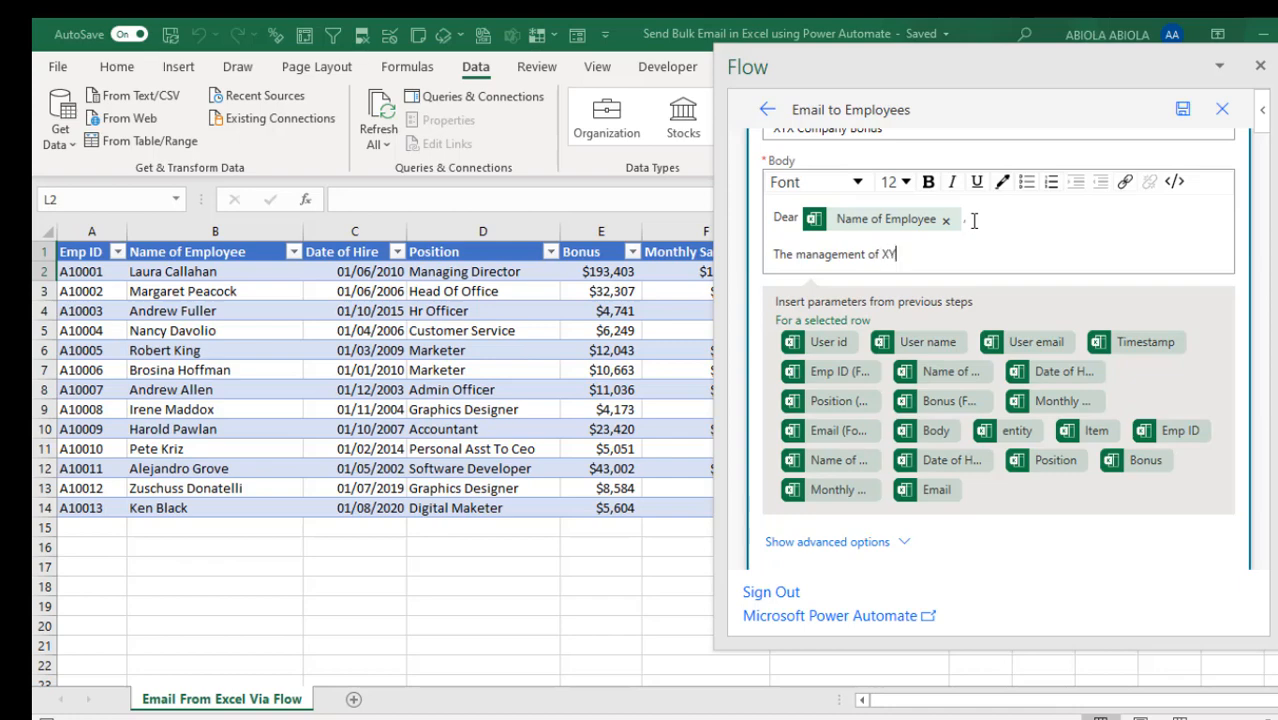
type("Z")
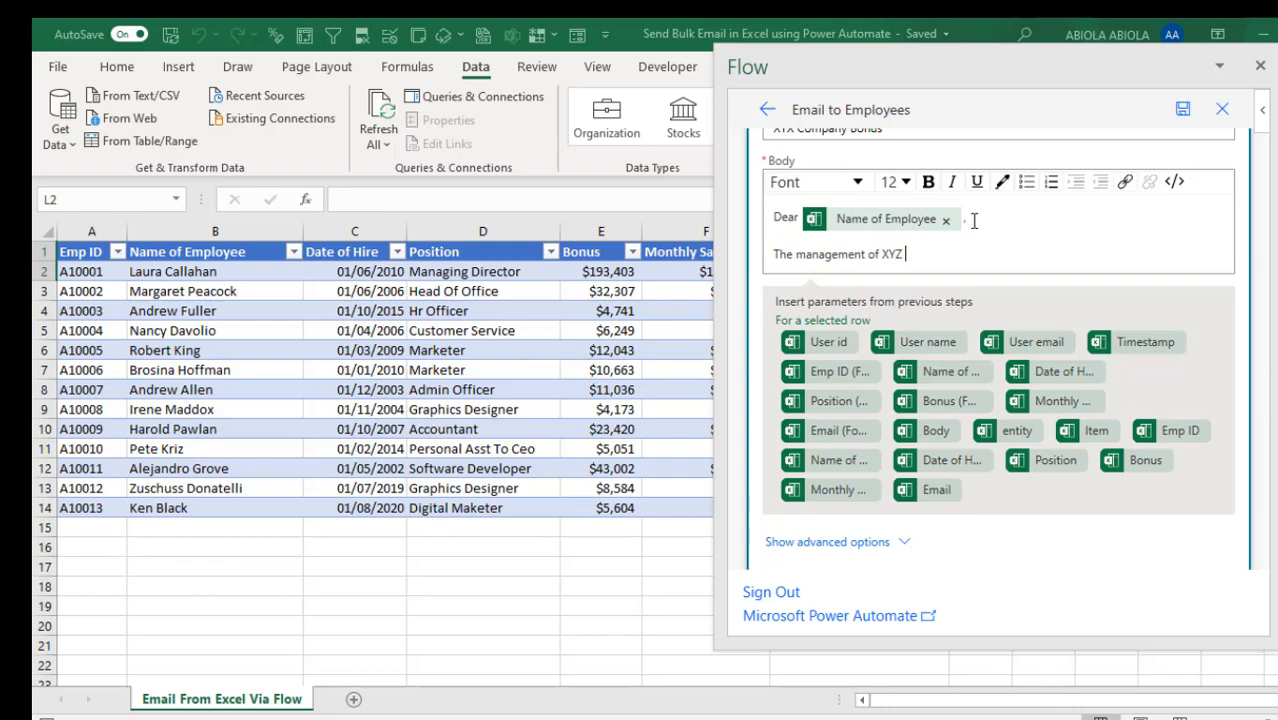
type("Company")
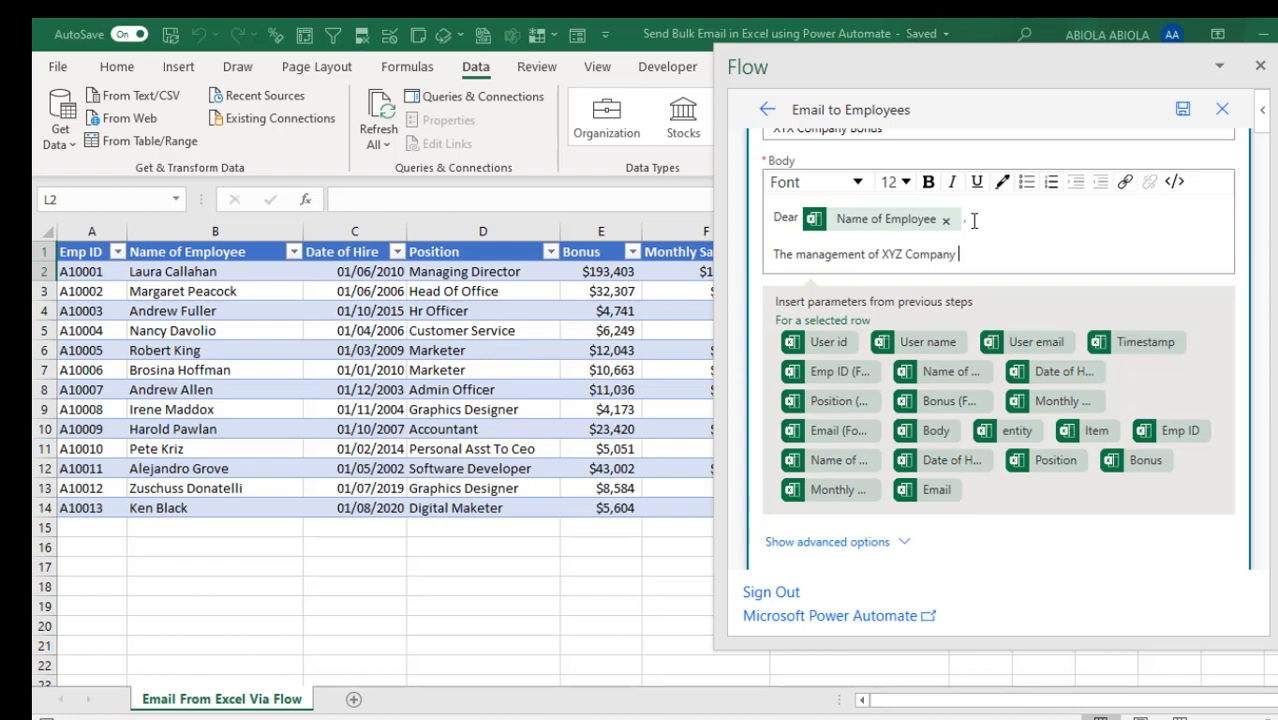
type("approved")
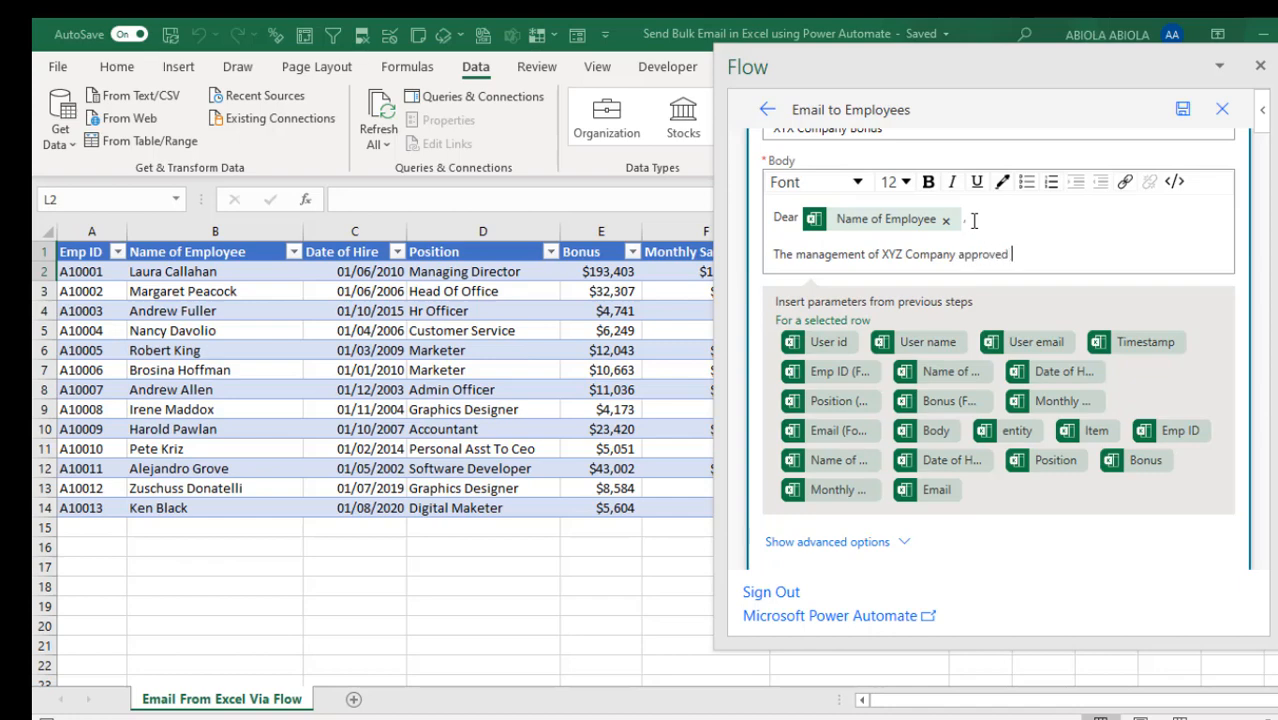
type("bon")
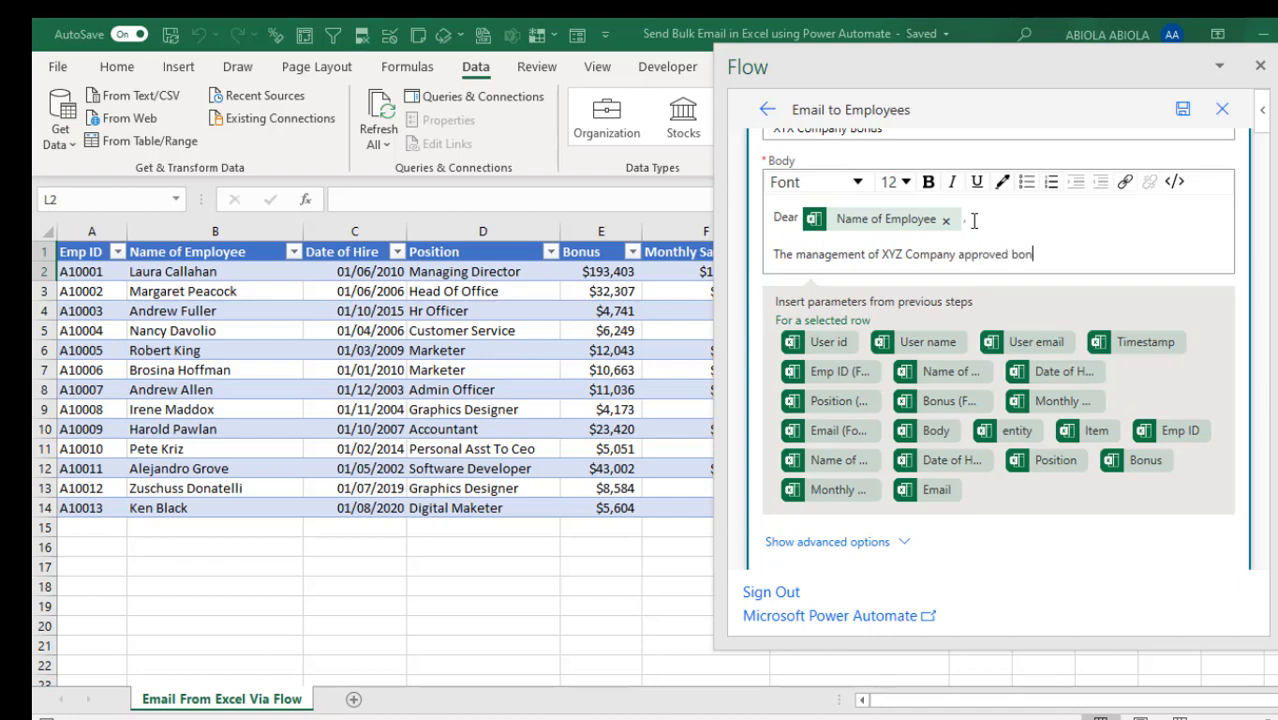
type("us of")
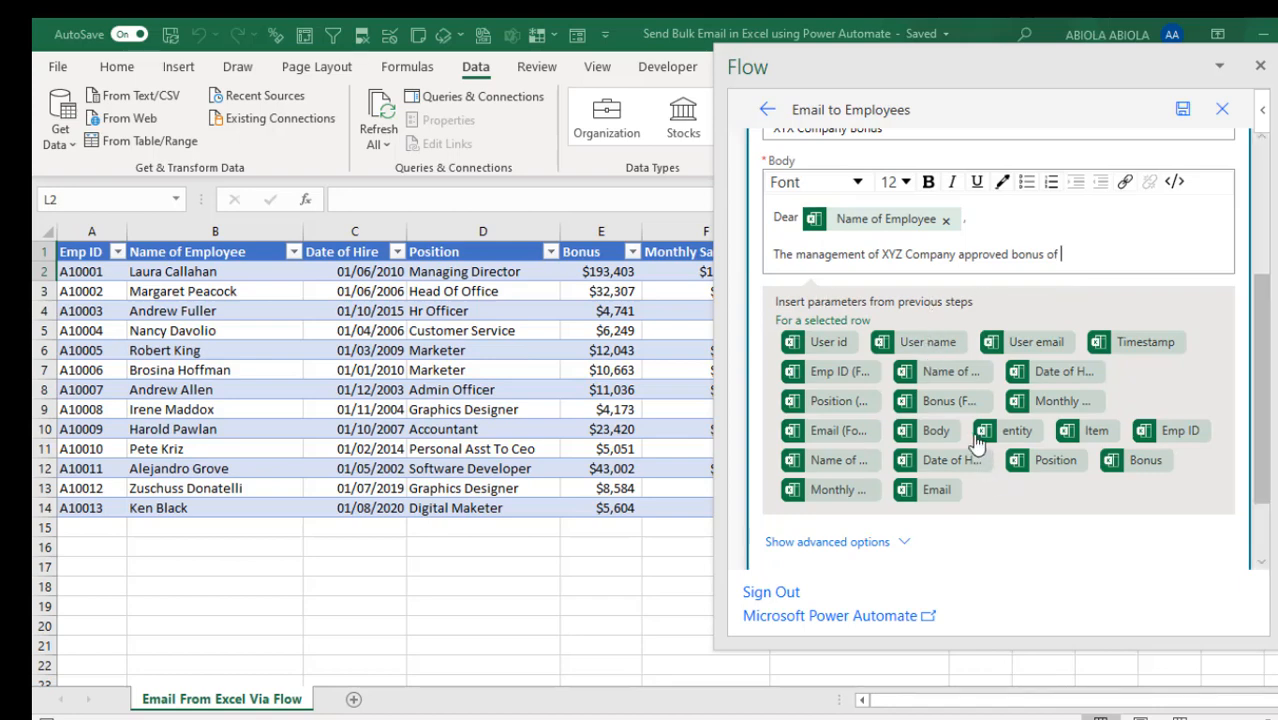
mouse_move(950, 400)
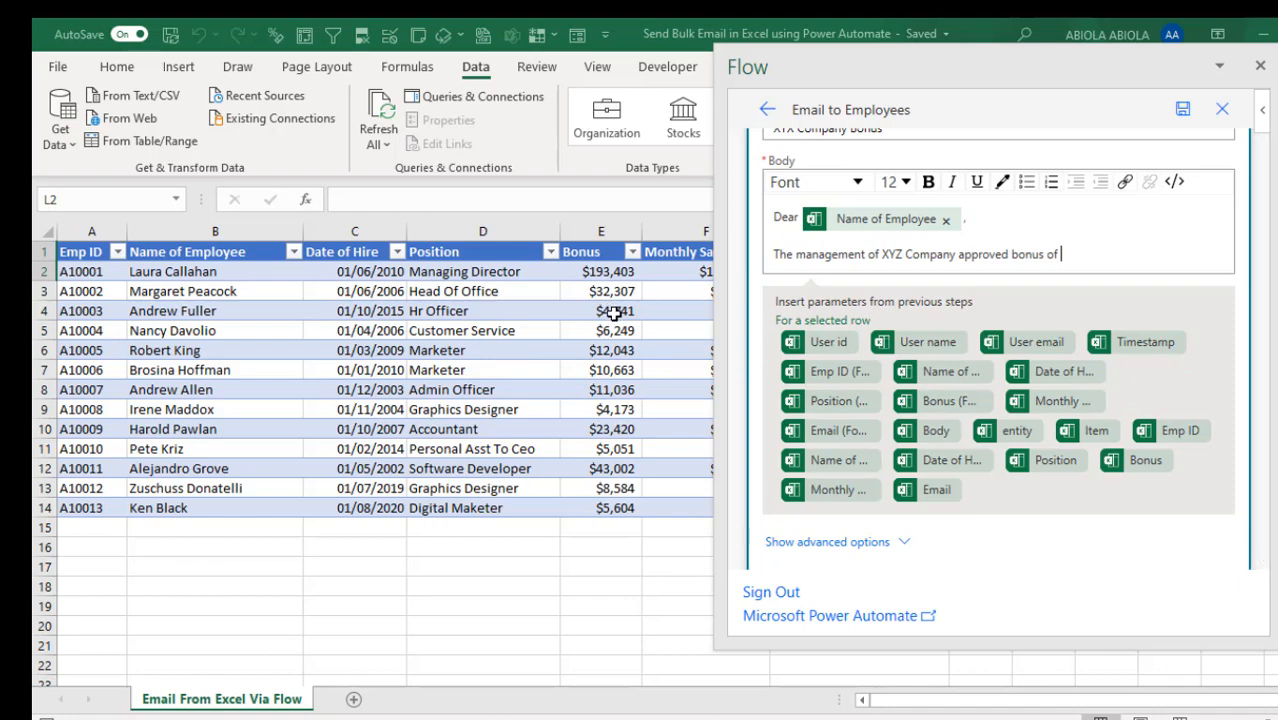
mouse_move(852, 396)
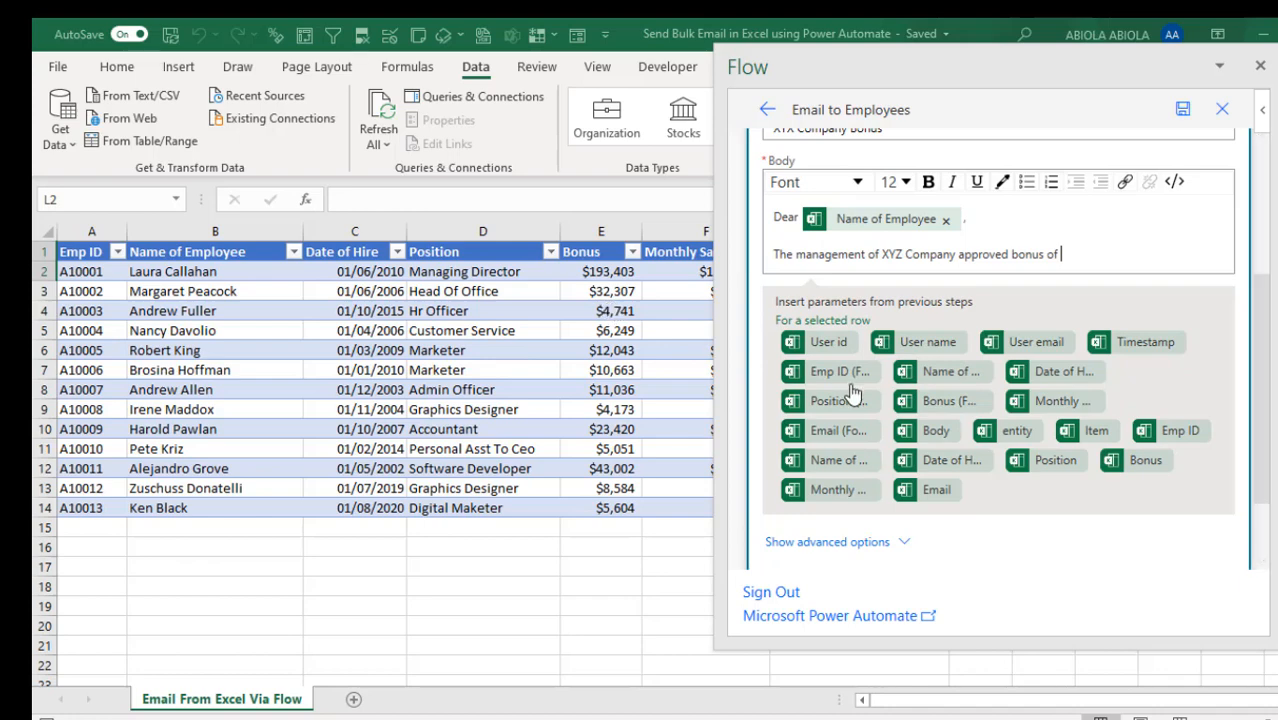
Step: Insert the row's Bonus (Formatted) value followed by 'which is 10% of your'
left_click(938, 400)
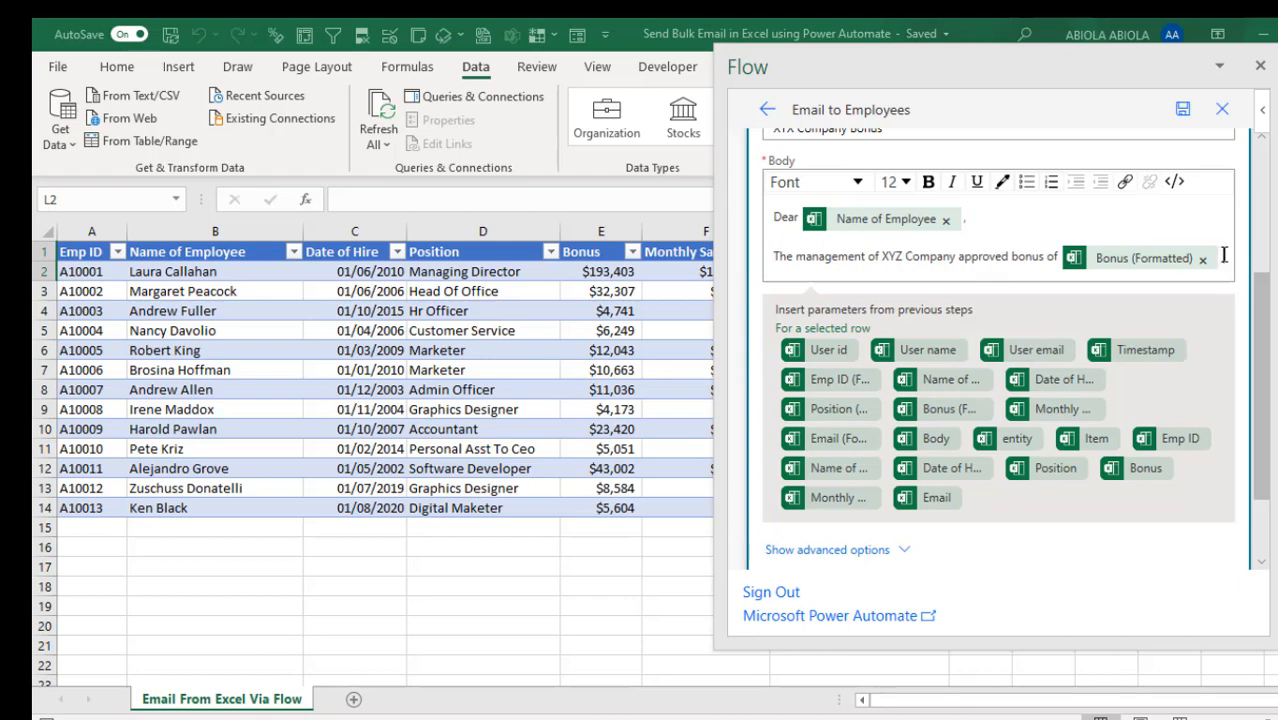
type("which is")
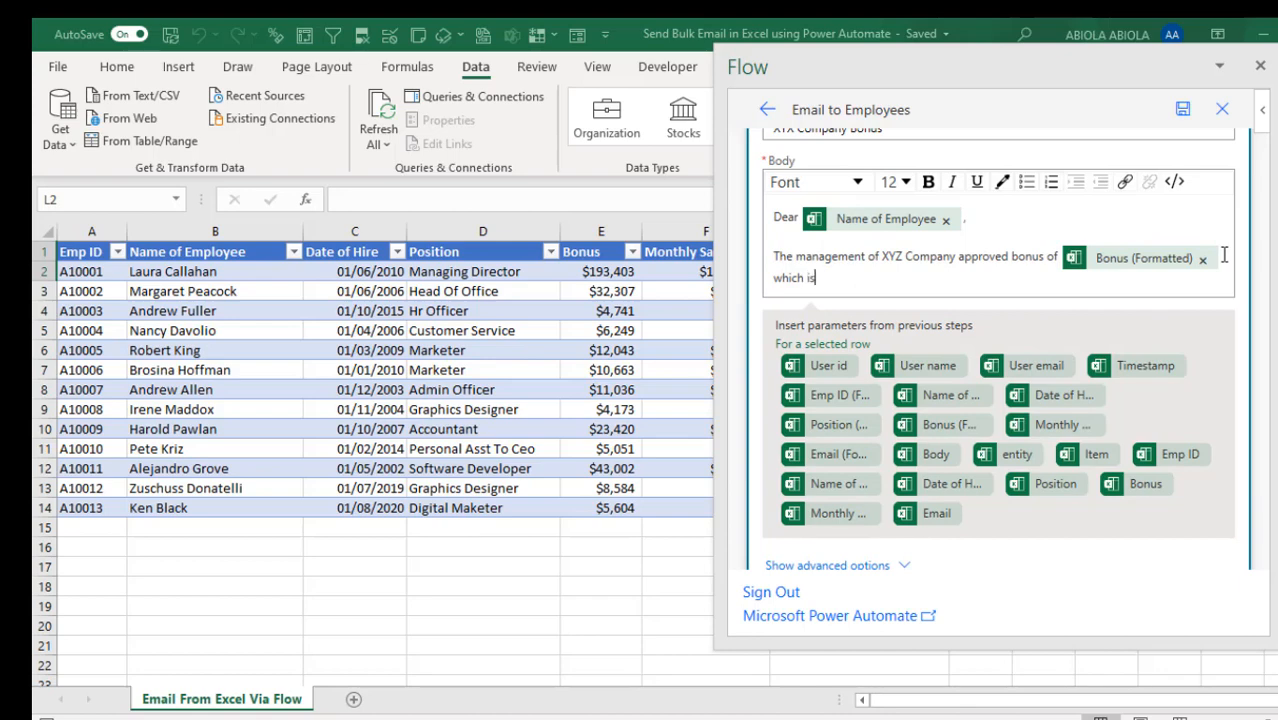
type("10")
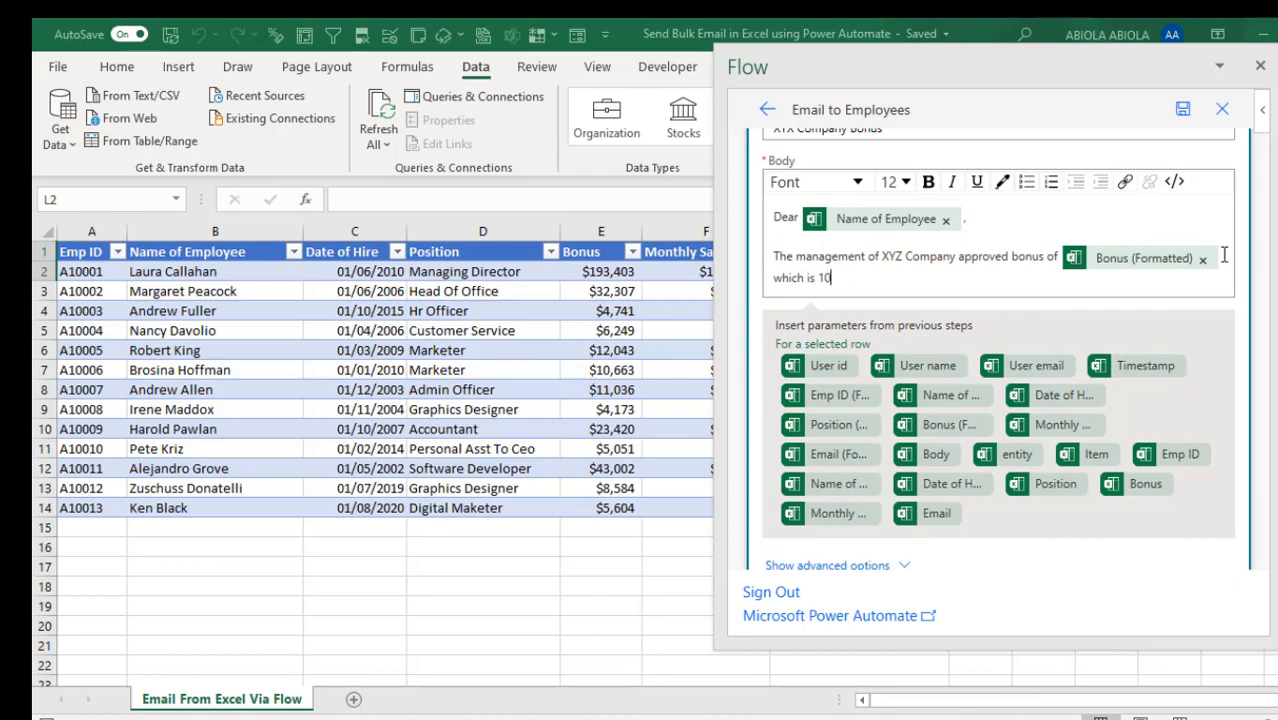
type("% of your")
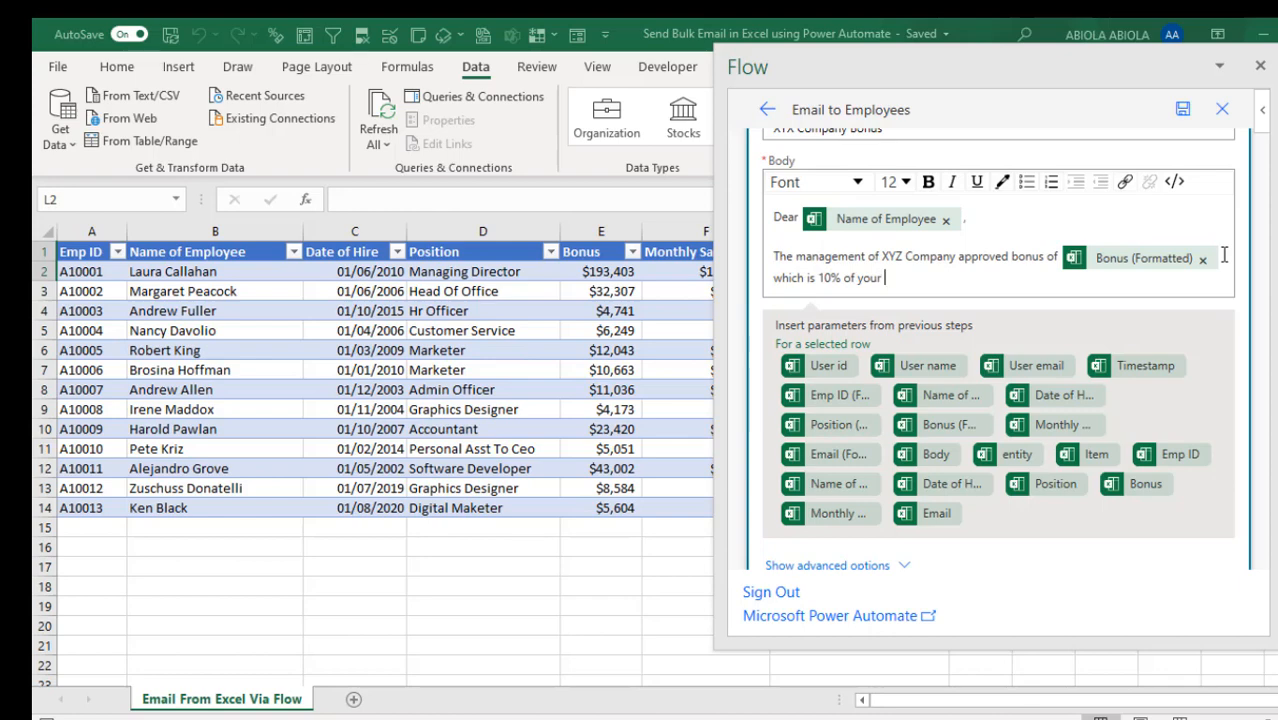
mouse_move(1050, 440)
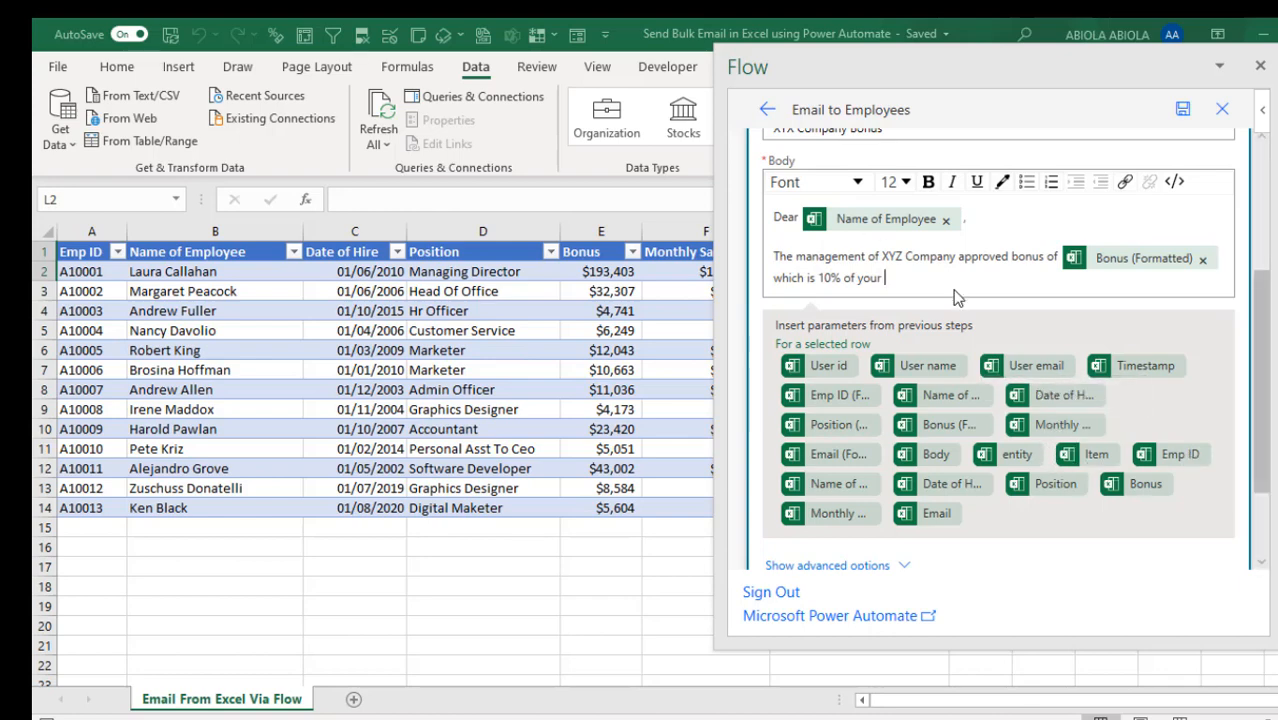
Step: Add body lines inserting Monthly Salary (Formatted) and Emp ID (Formatted) dynamic content
type("Monthly Salary of")
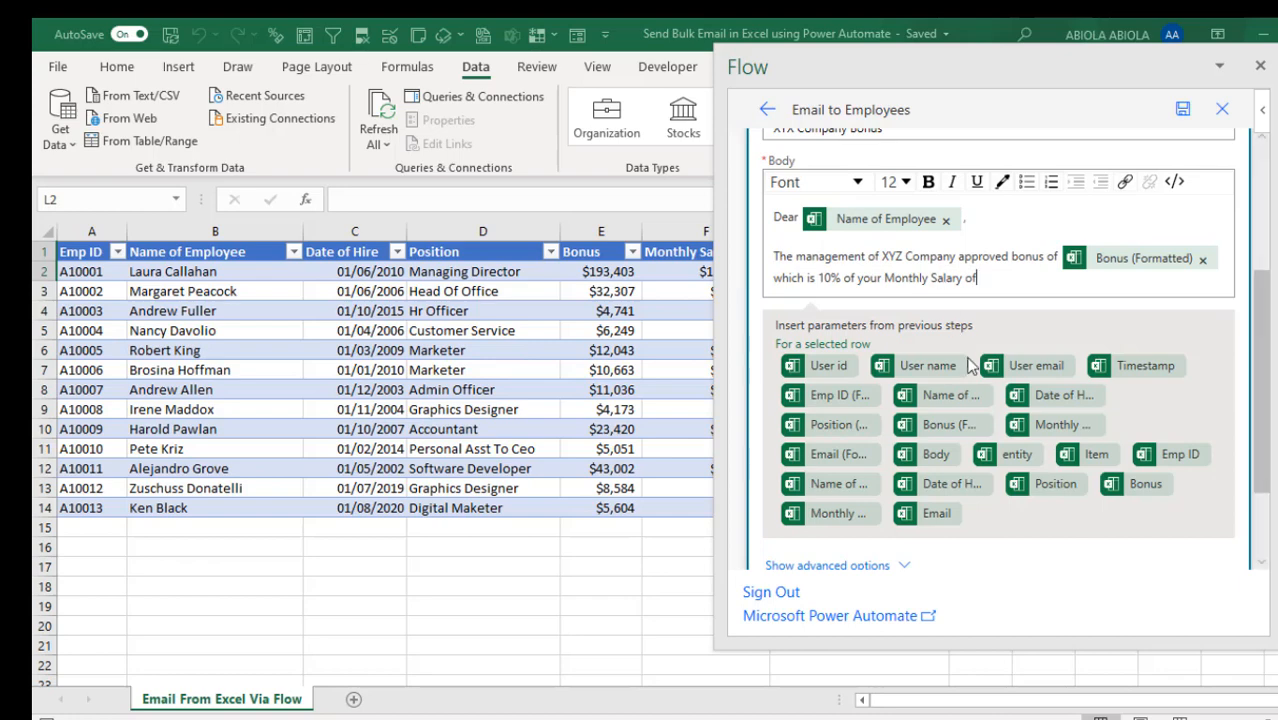
mouse_move(1056, 424)
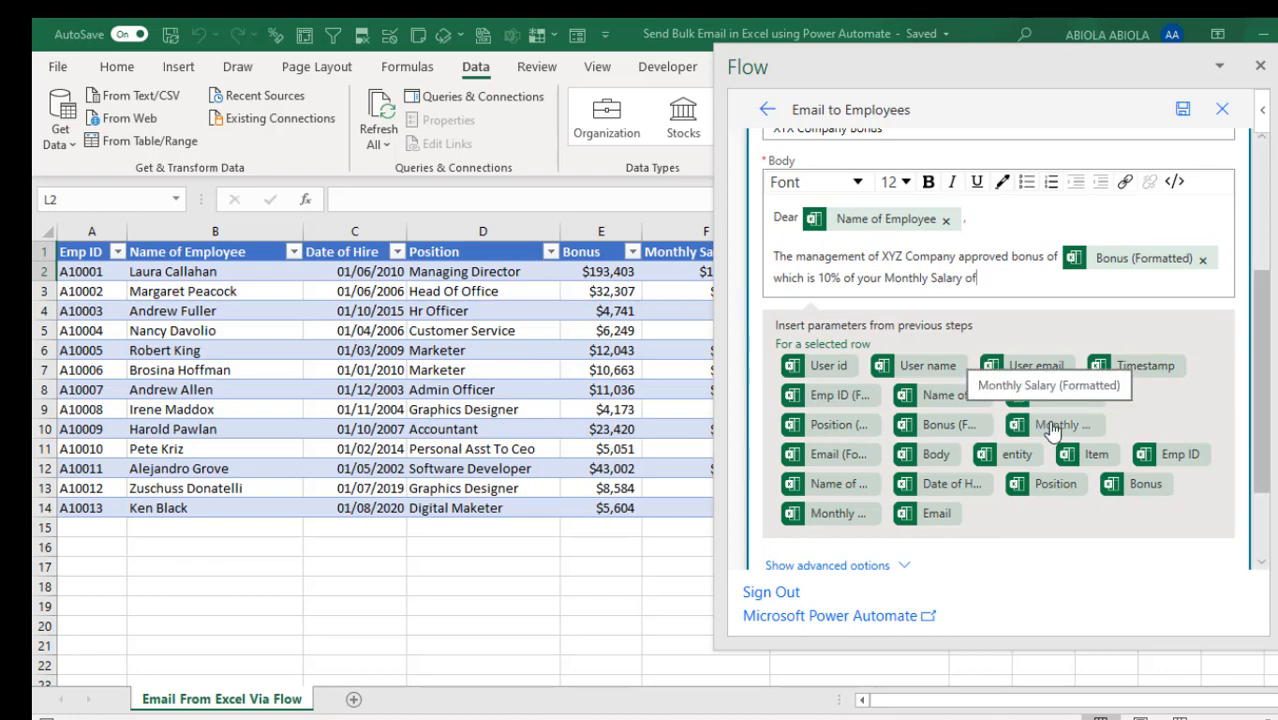
left_click(1064, 424)
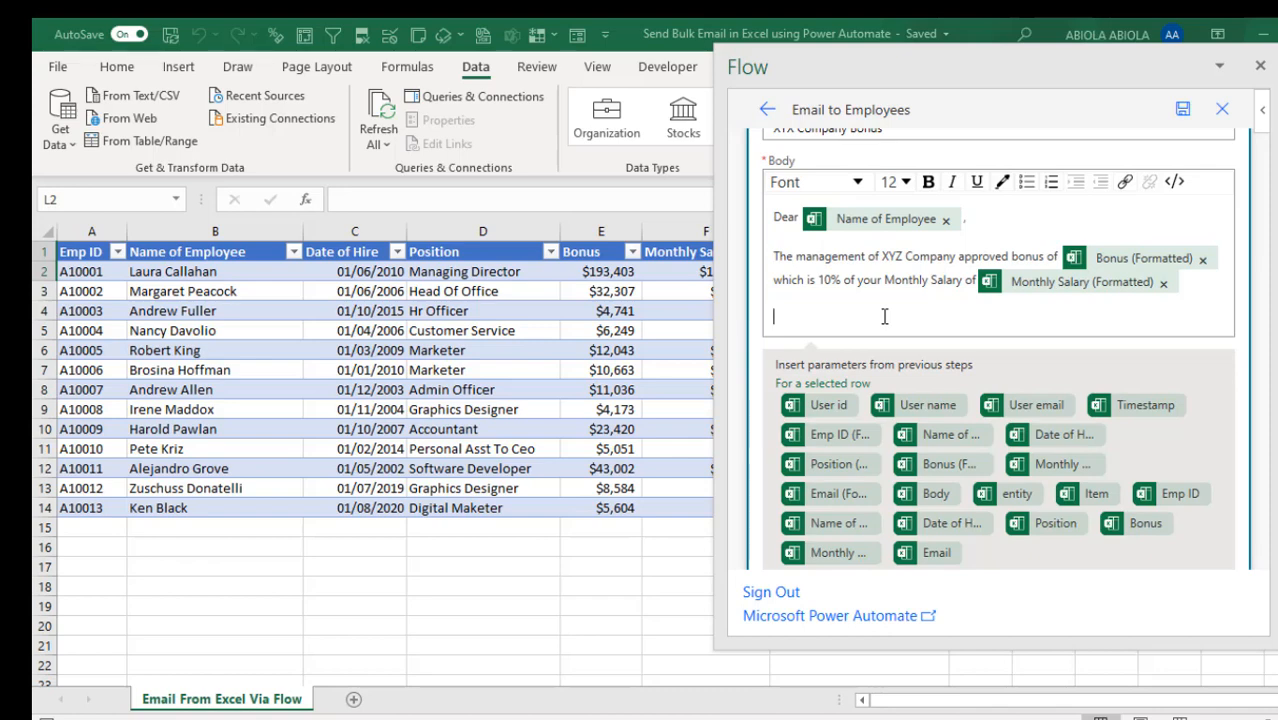
type("Your Emp ID:")
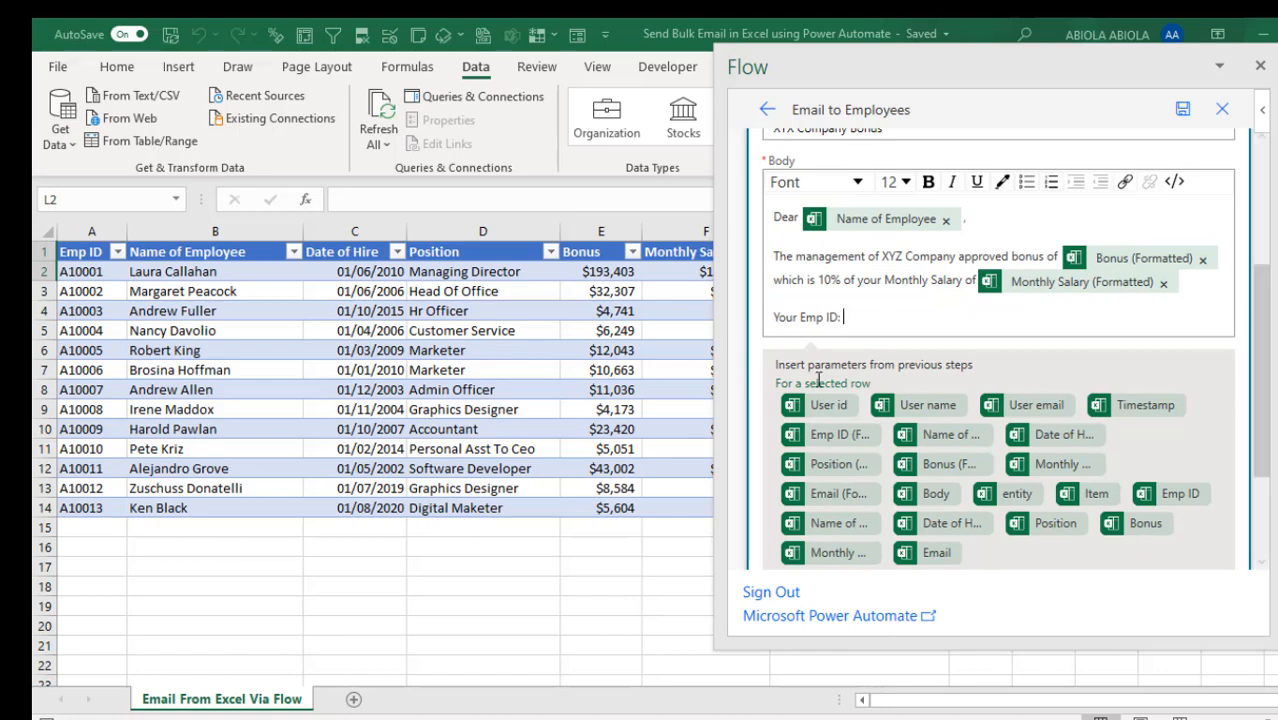
left_click(828, 434)
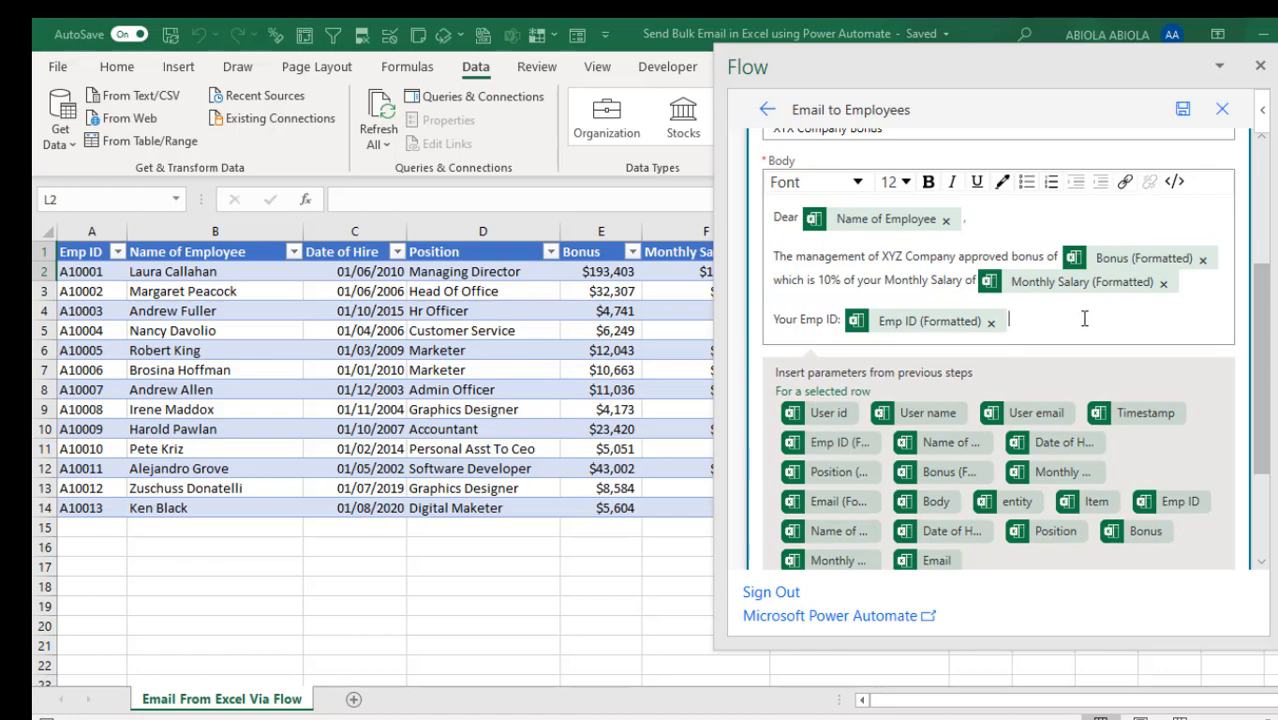
Step: Close the email body with a 'Regards, HR Director' sign-off on new lines
key("enter")
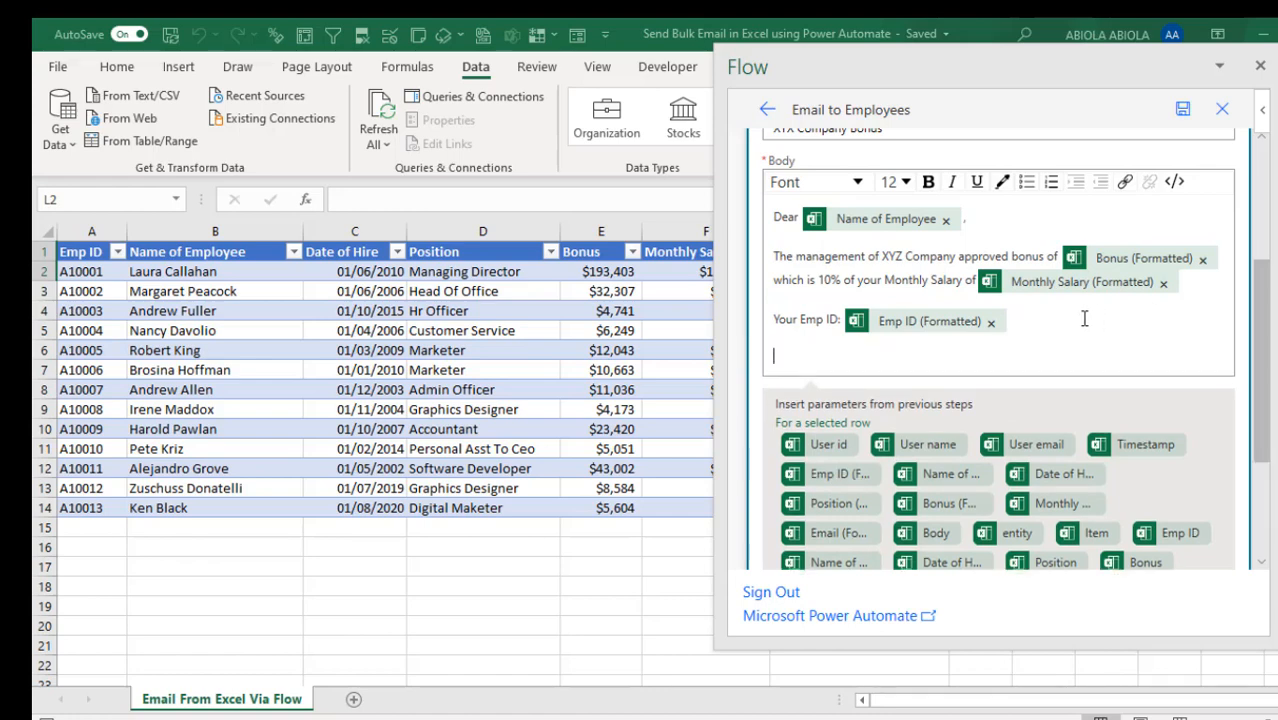
type("Regards")
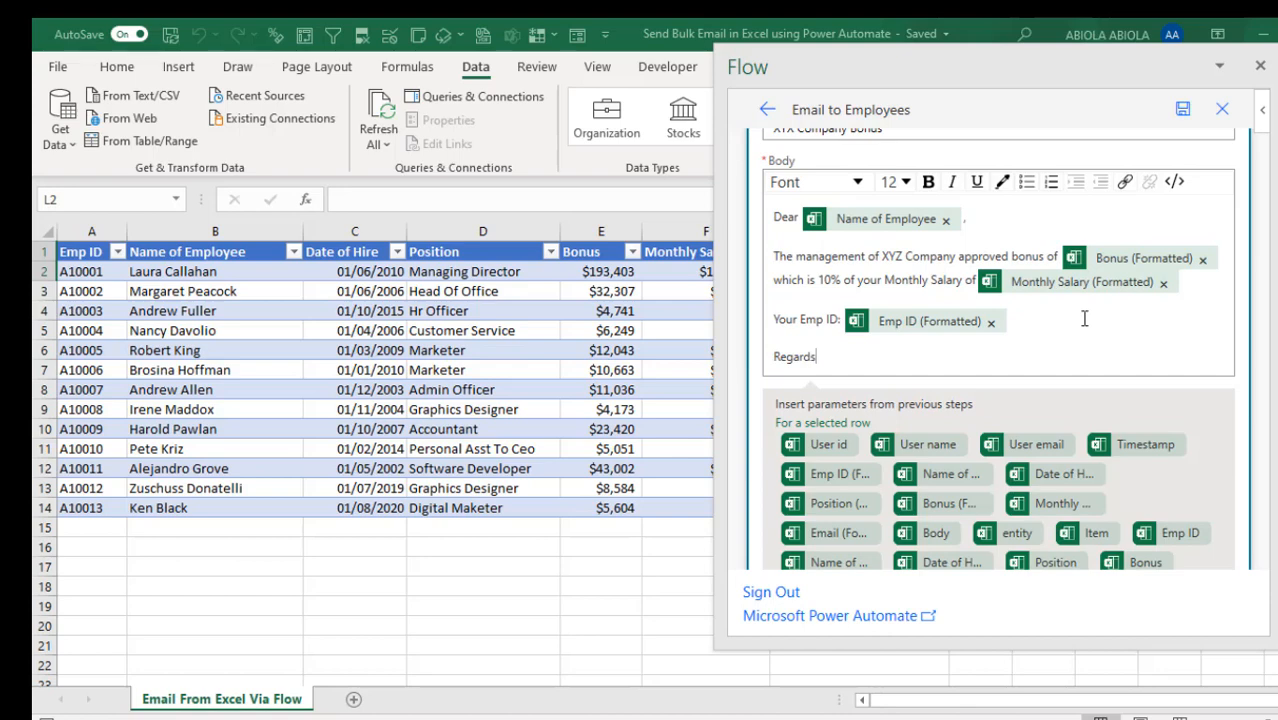
type("HR")
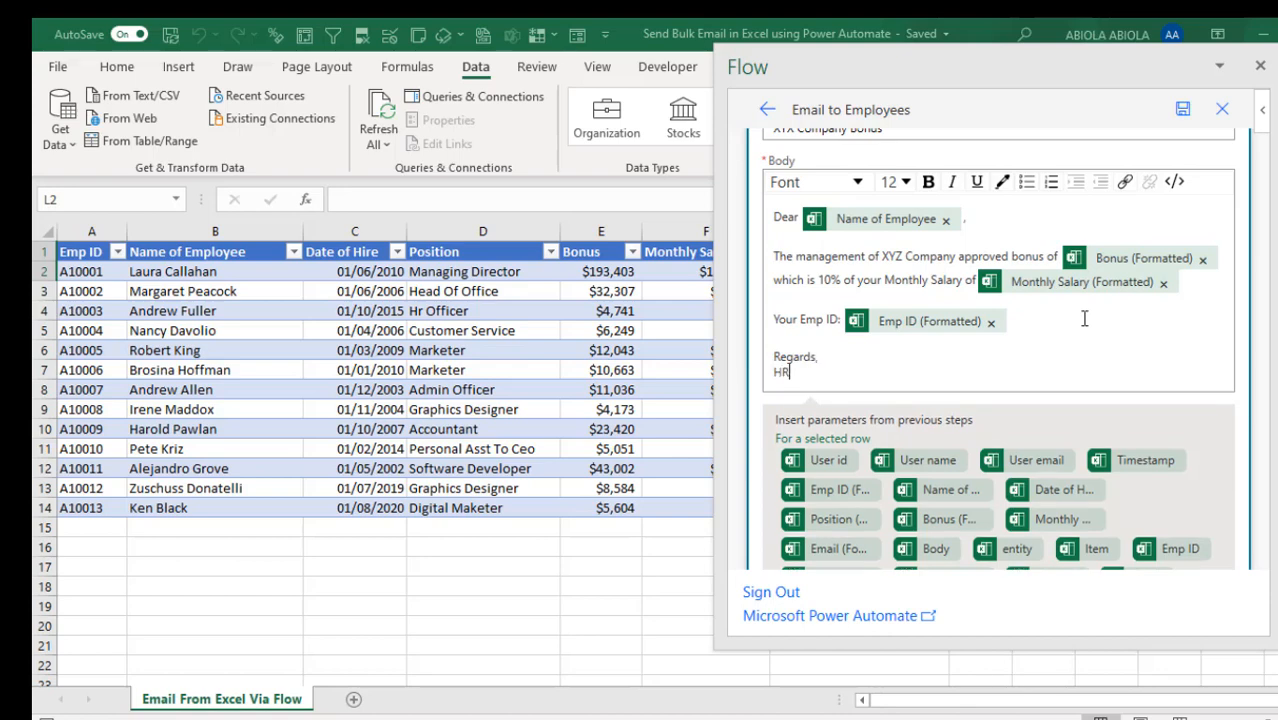
type("Director")
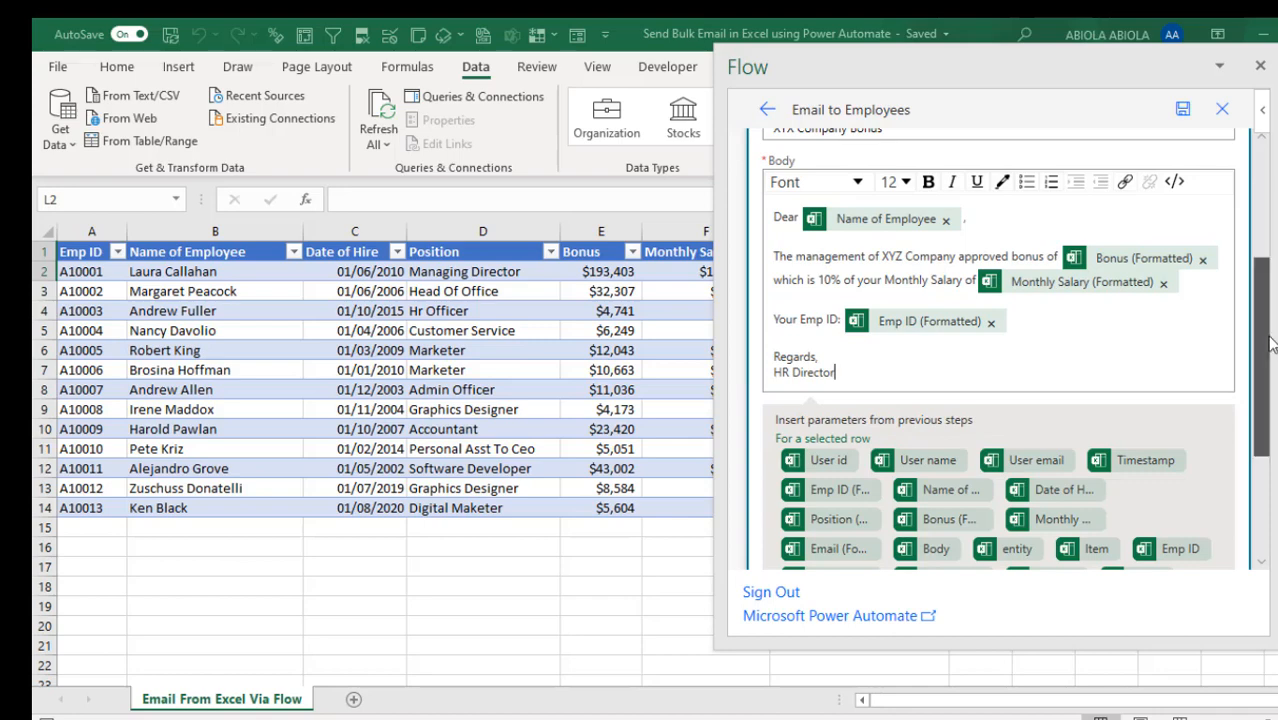
scroll("up", 3)
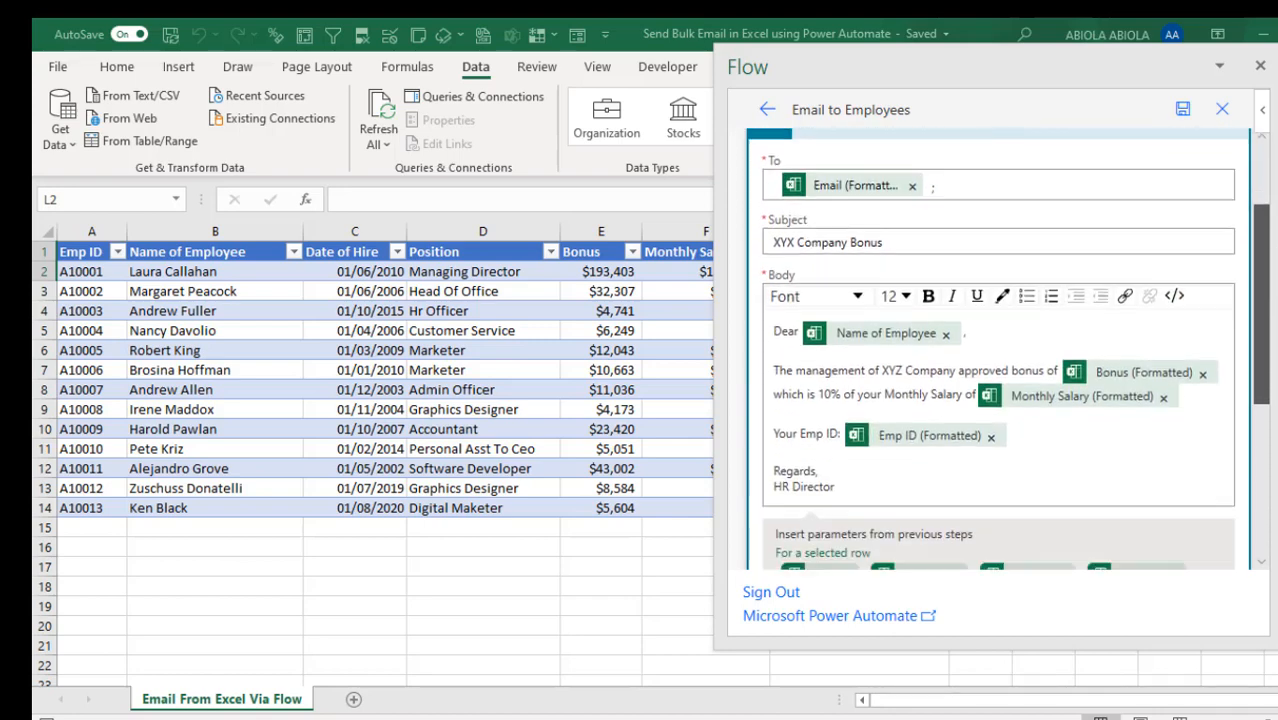
scroll("down", 3)
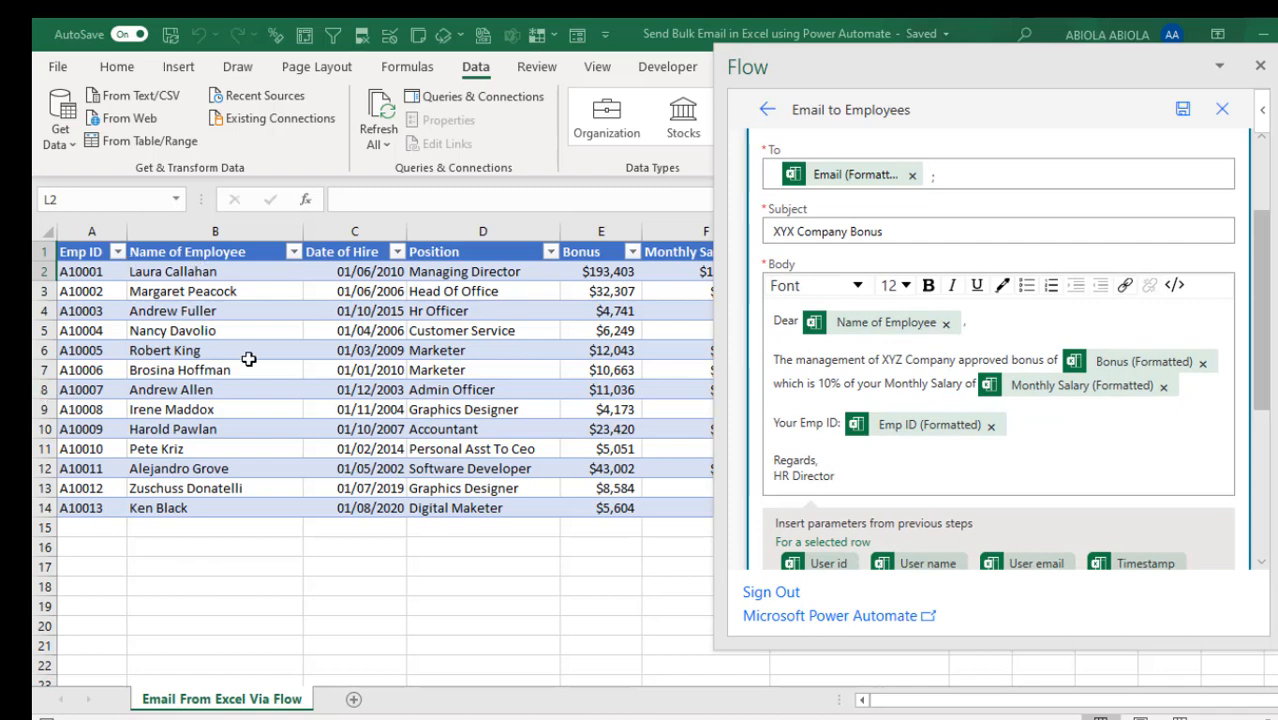
mouse_move(1196, 362)
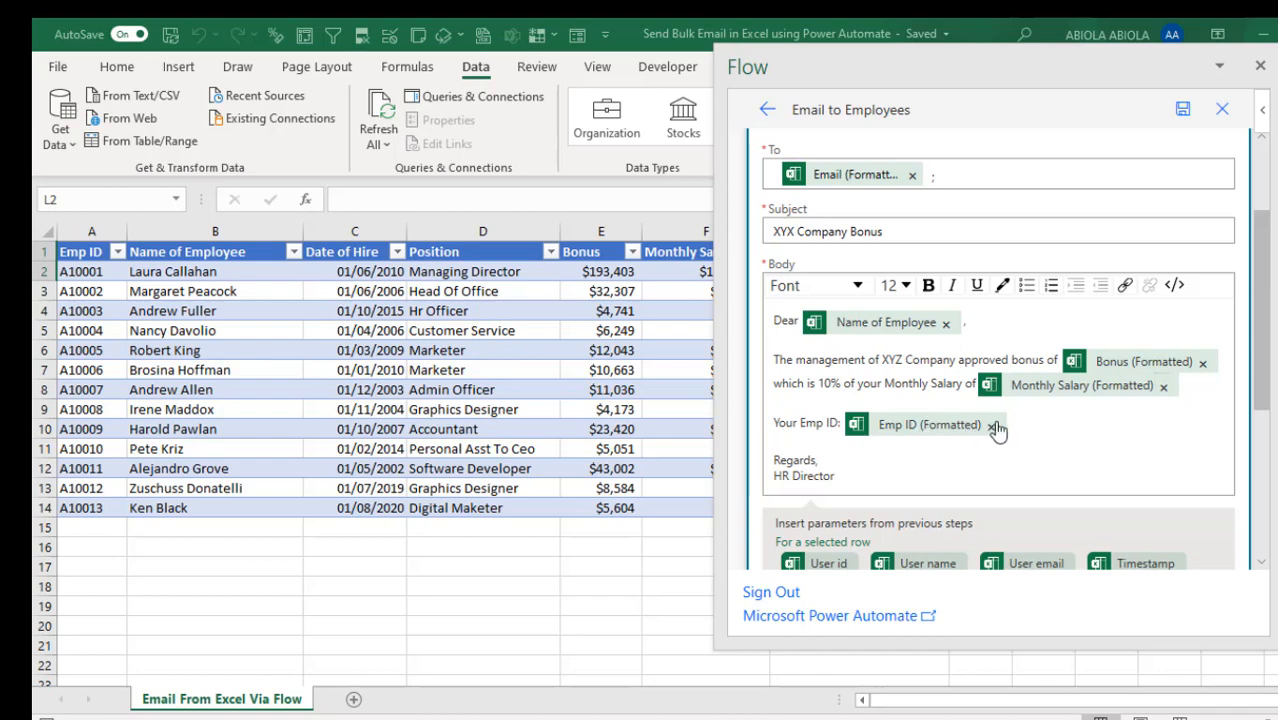
mouse_move(1232, 374)
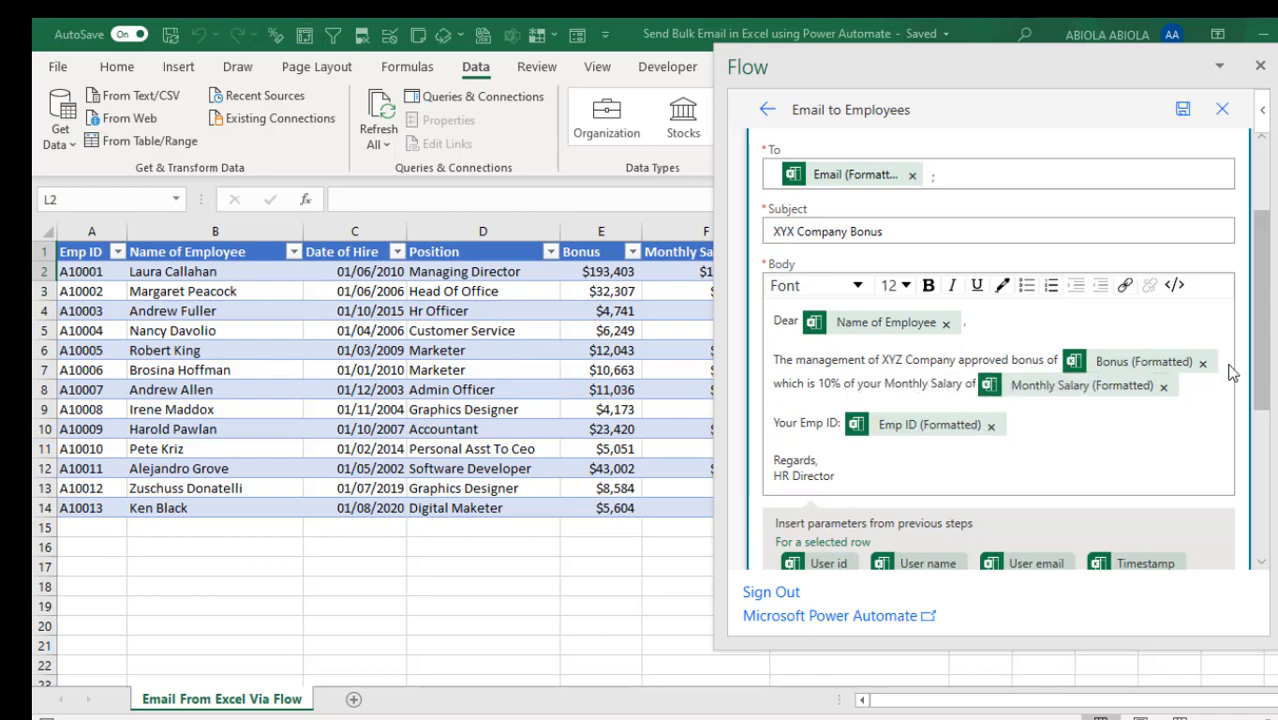
Step: Save the flow so it shows as 'Email to Employees - 3 • Saved'
scroll("down", 3)
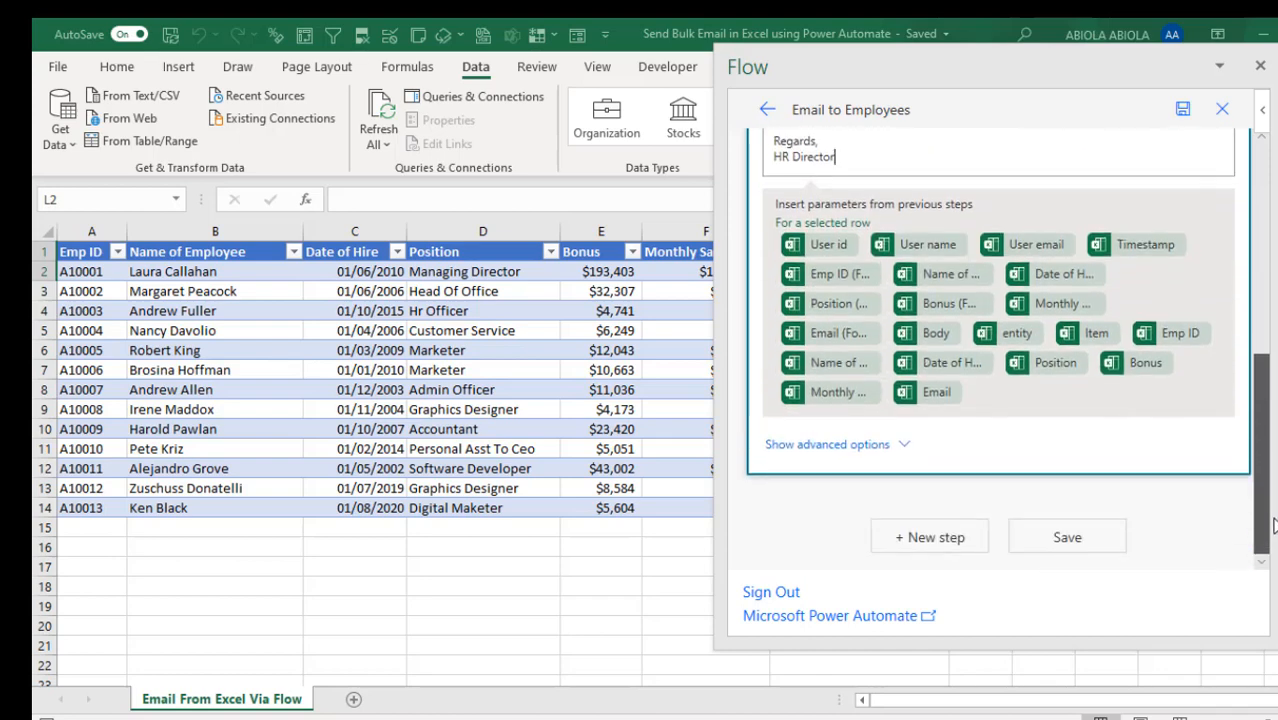
mouse_move(1068, 536)
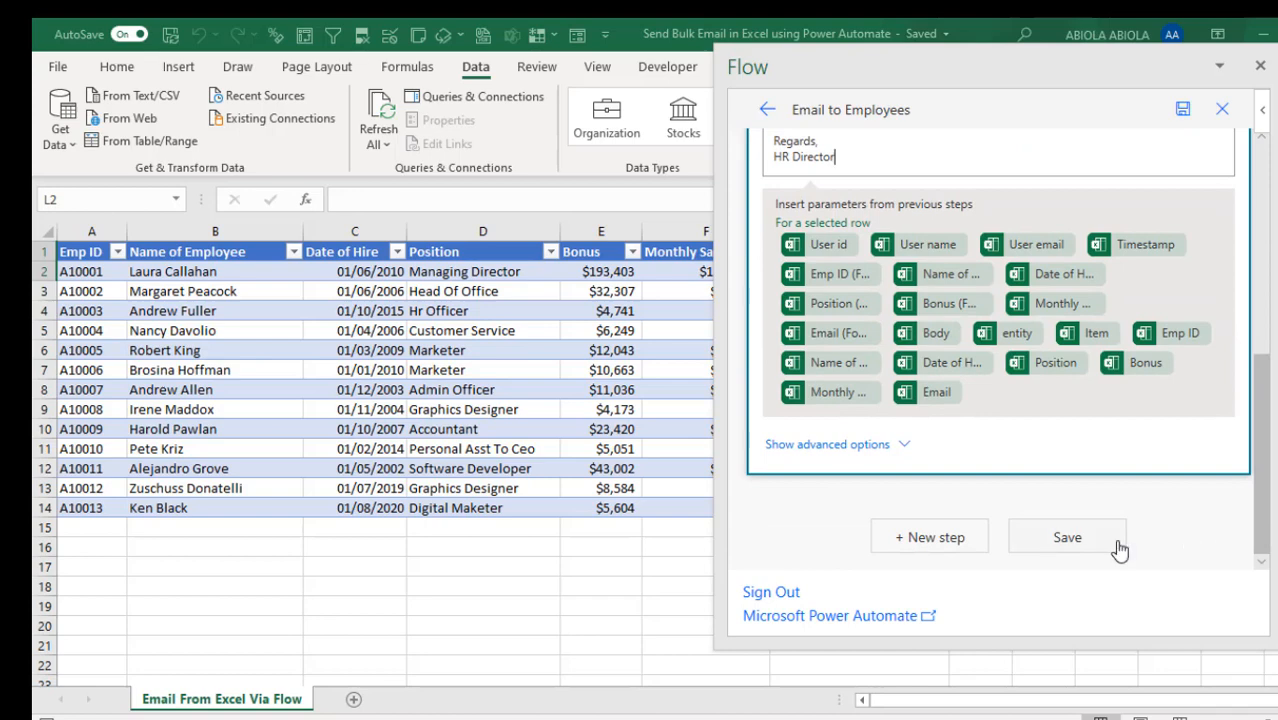
left_click(1066, 536)
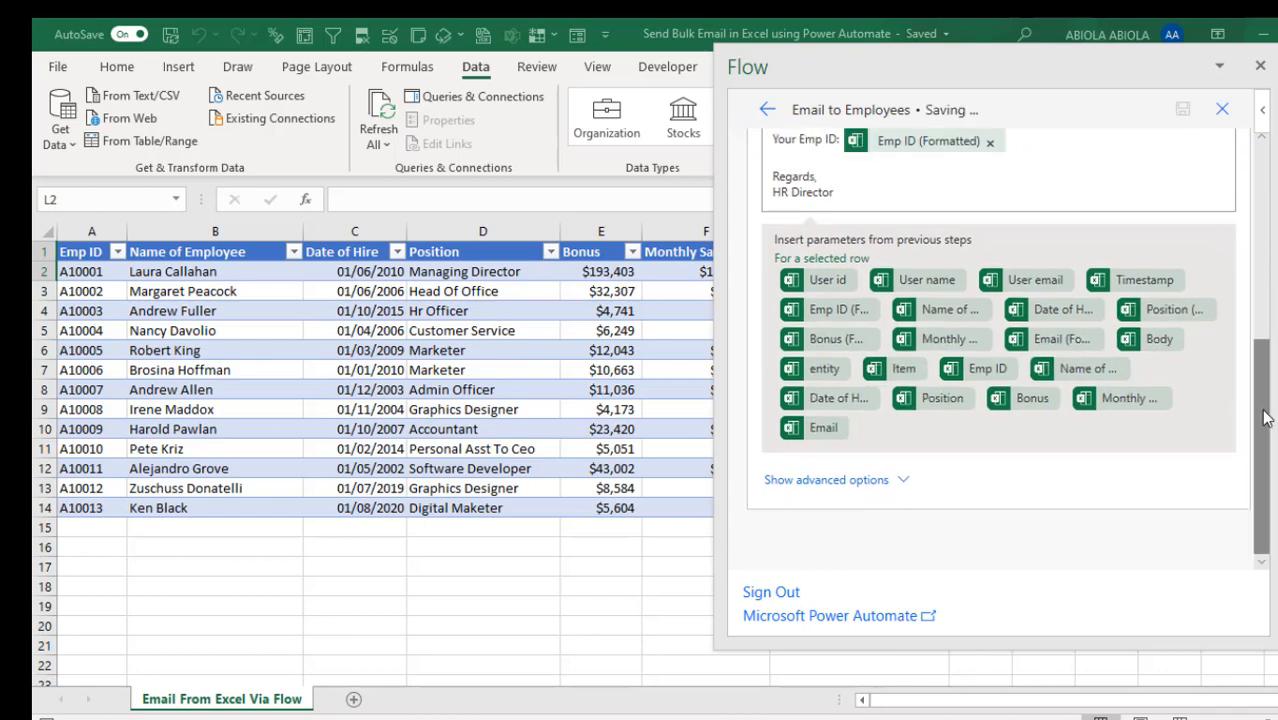
left_click(1068, 536)
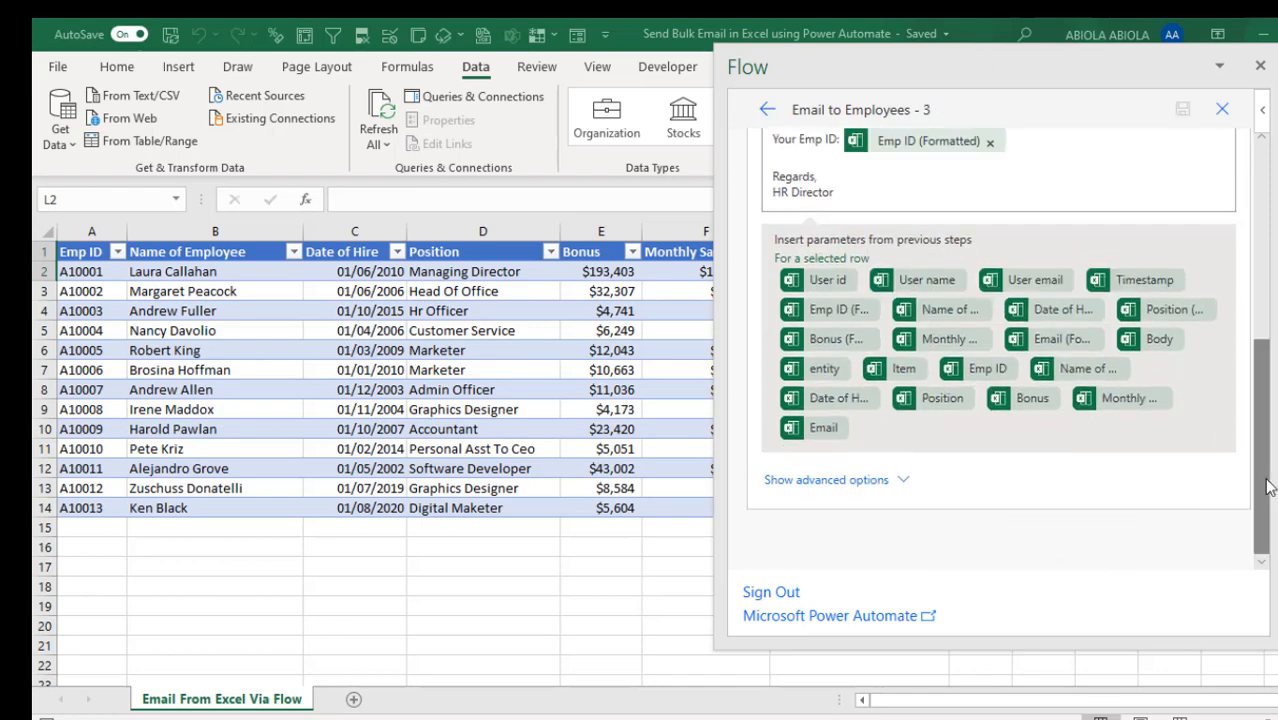
left_click(768, 108)
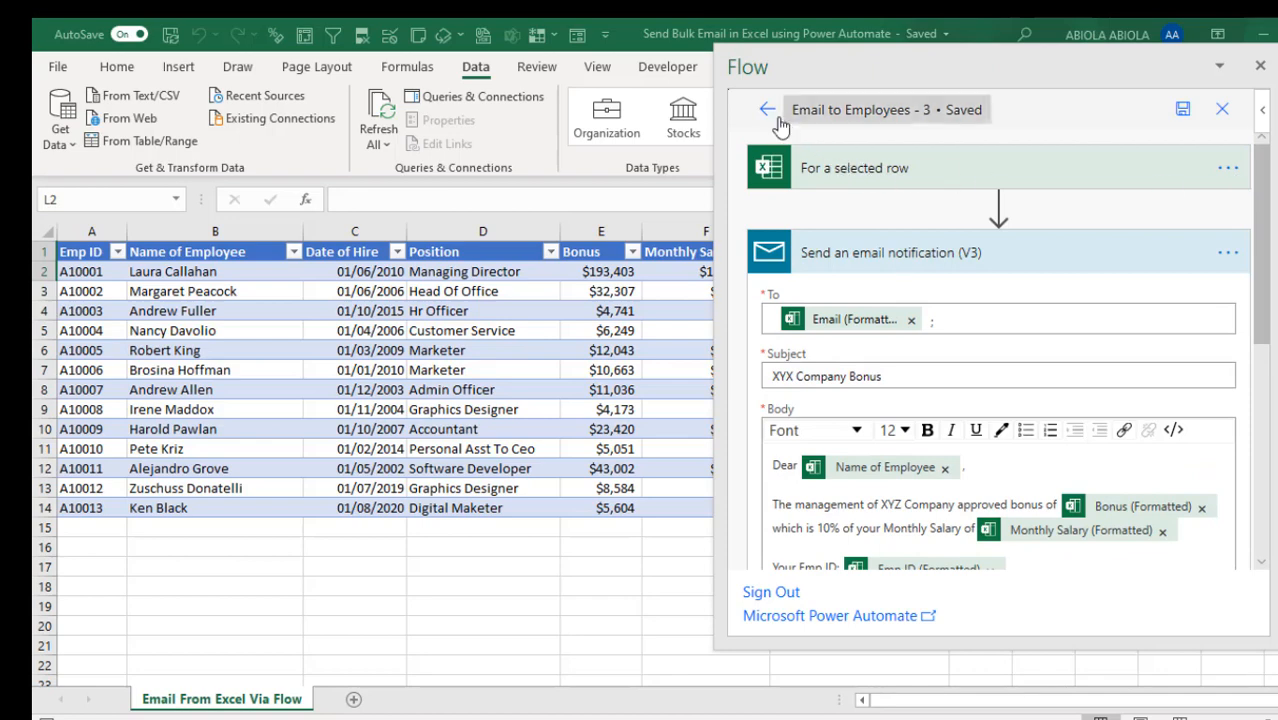
mouse_move(766, 110)
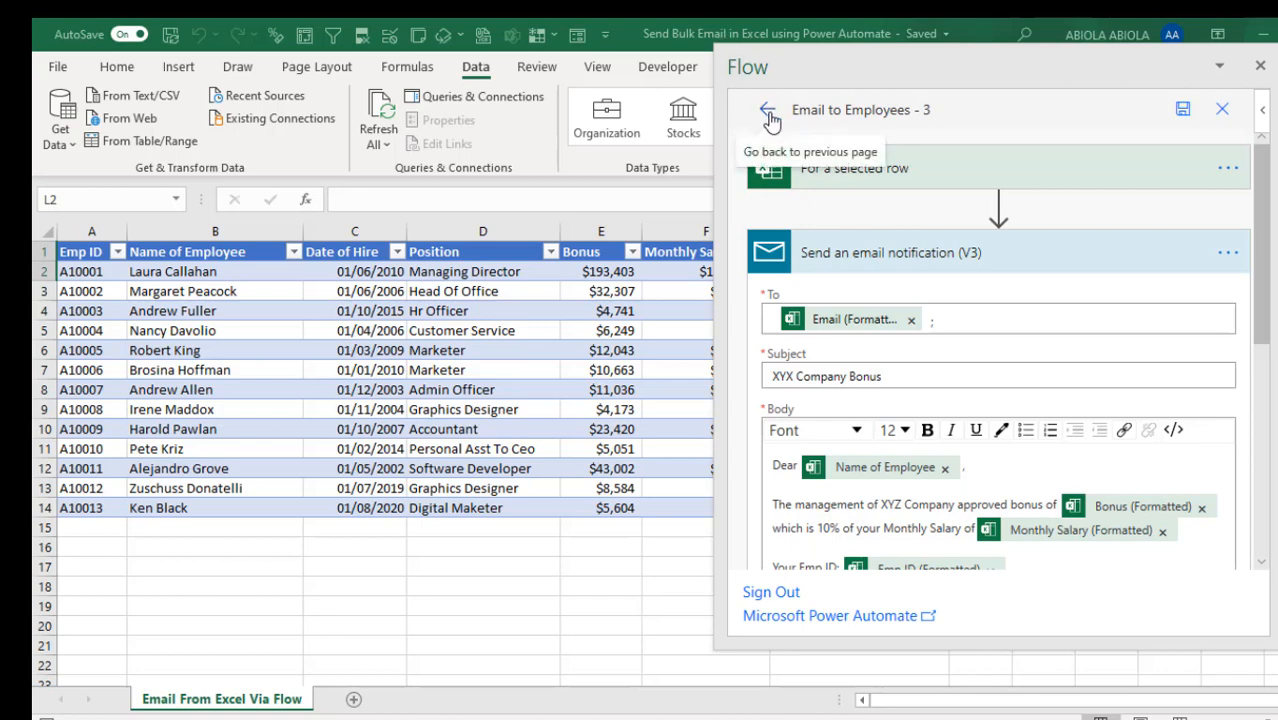
mouse_move(978, 108)
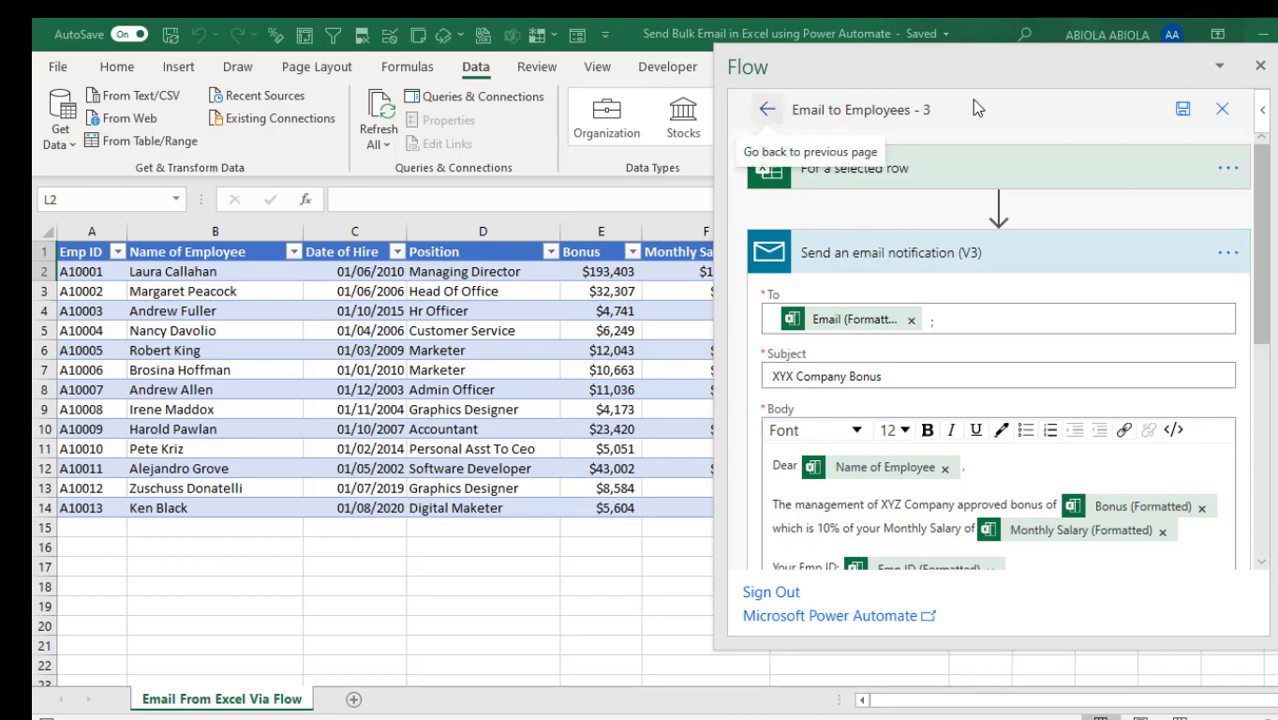
Step: Show the Email to Employees - 3 details page: status On, Excel and Mail connected
left_click(768, 108)
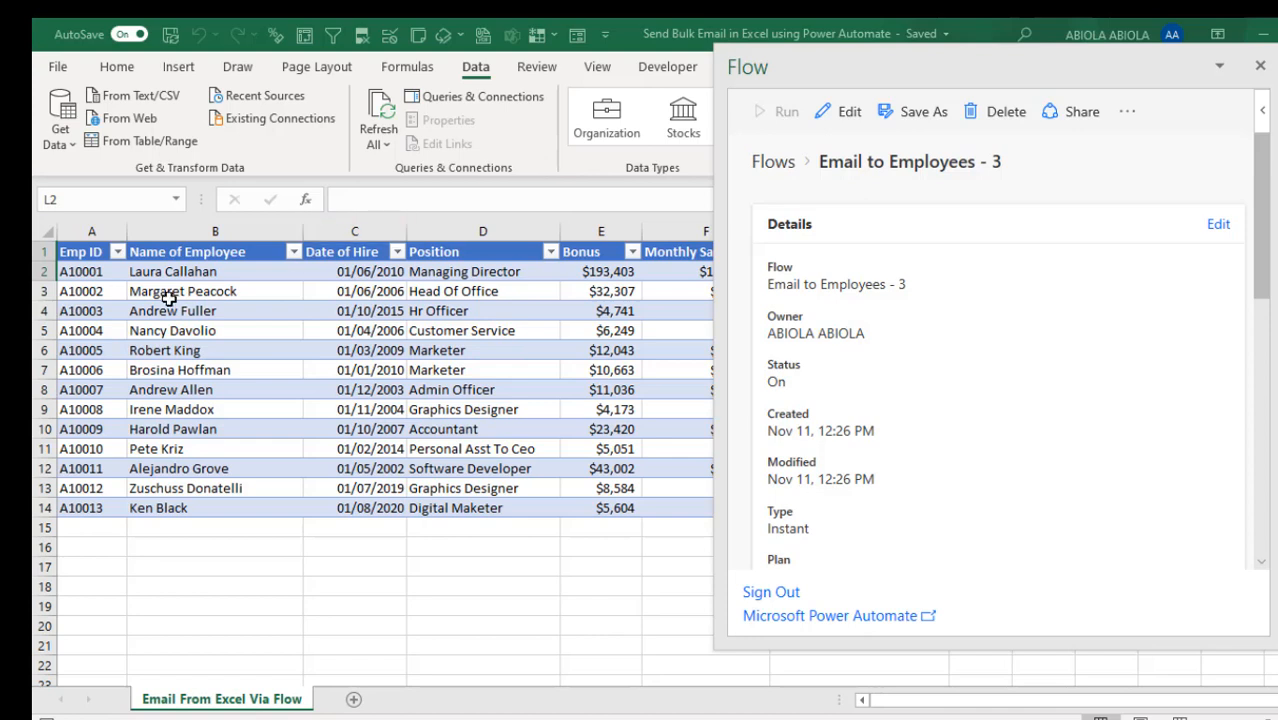
mouse_move(218, 272)
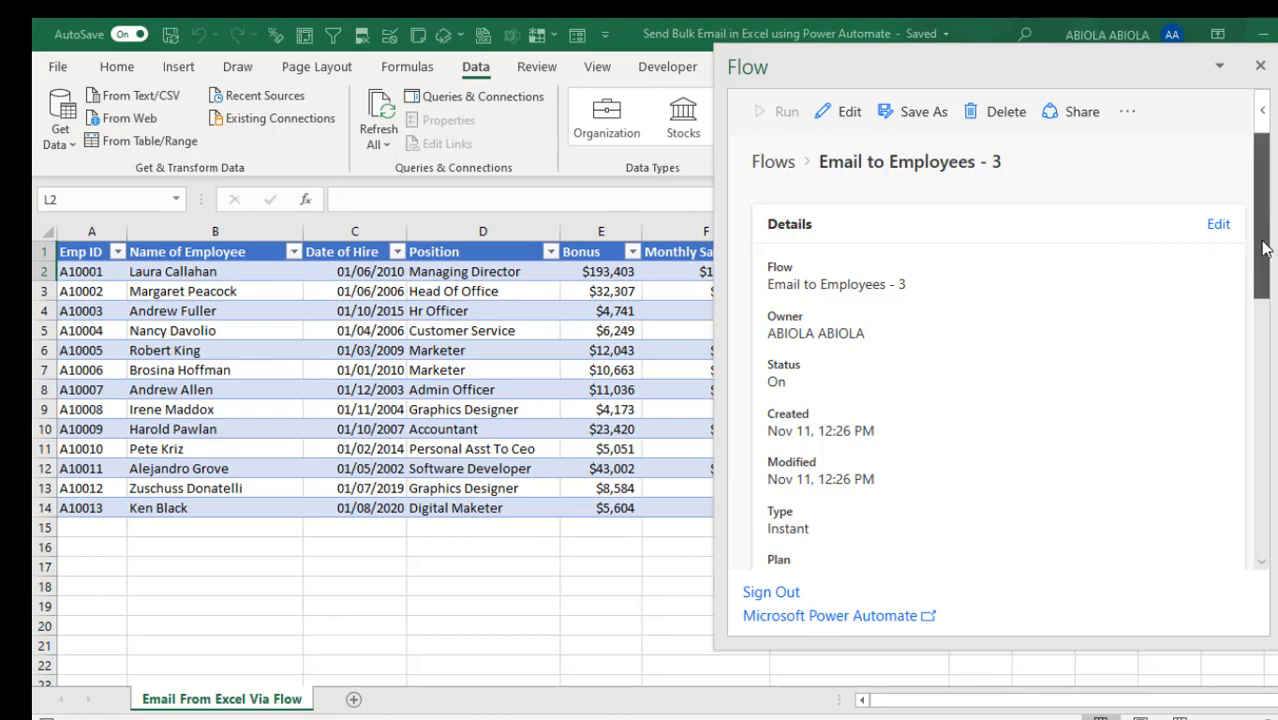
scroll("down", 3)
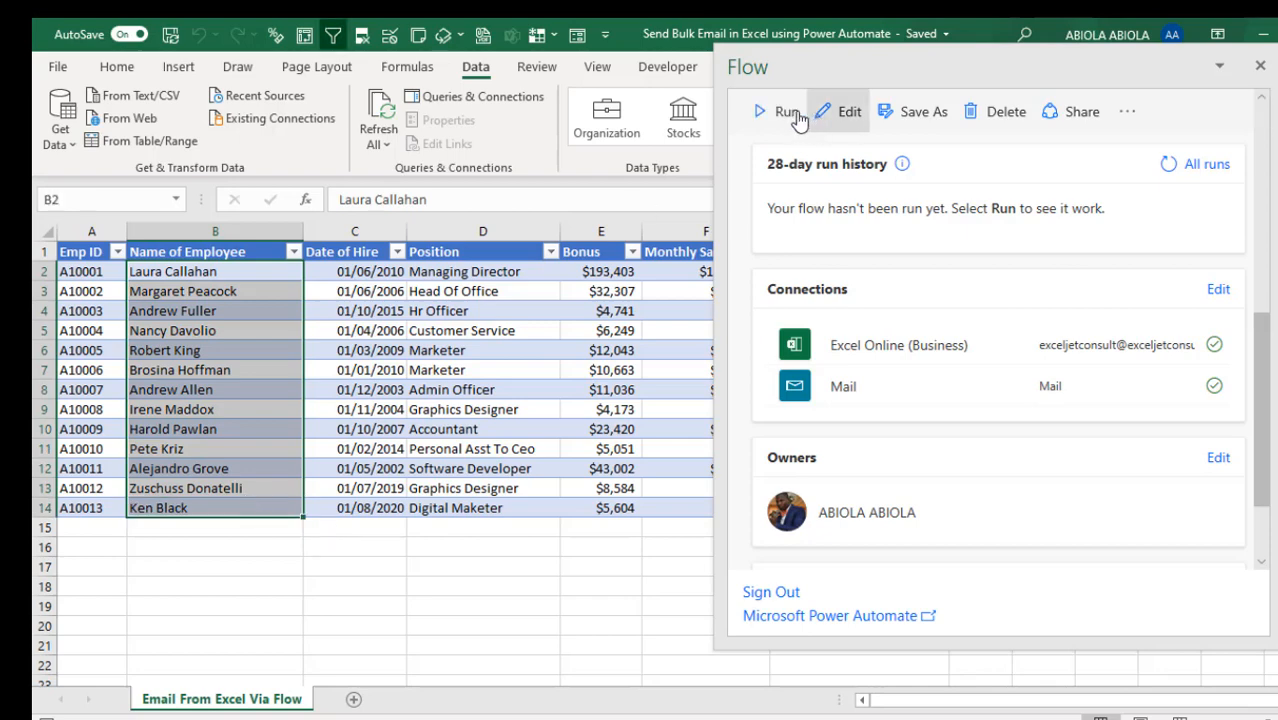
mouse_move(1220, 248)
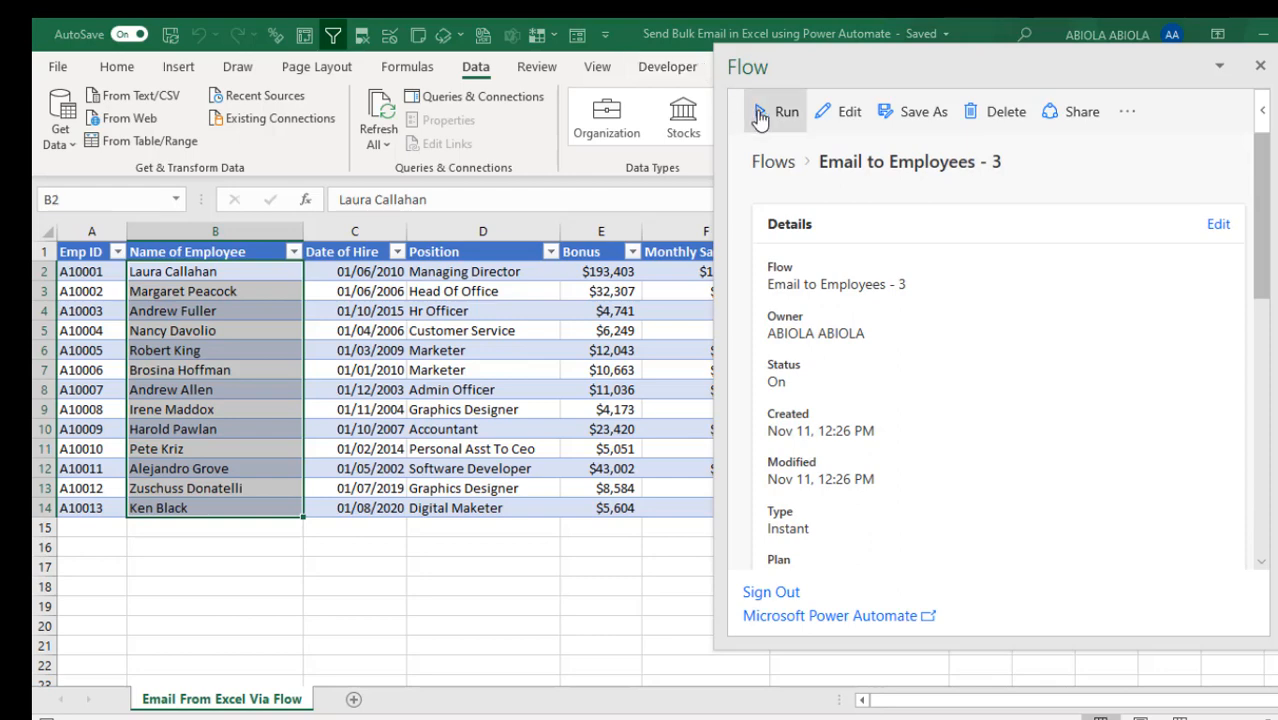
Step: Run the flow on the selected rows via Run, Continue, Run flow, then Done
left_click(786, 112)
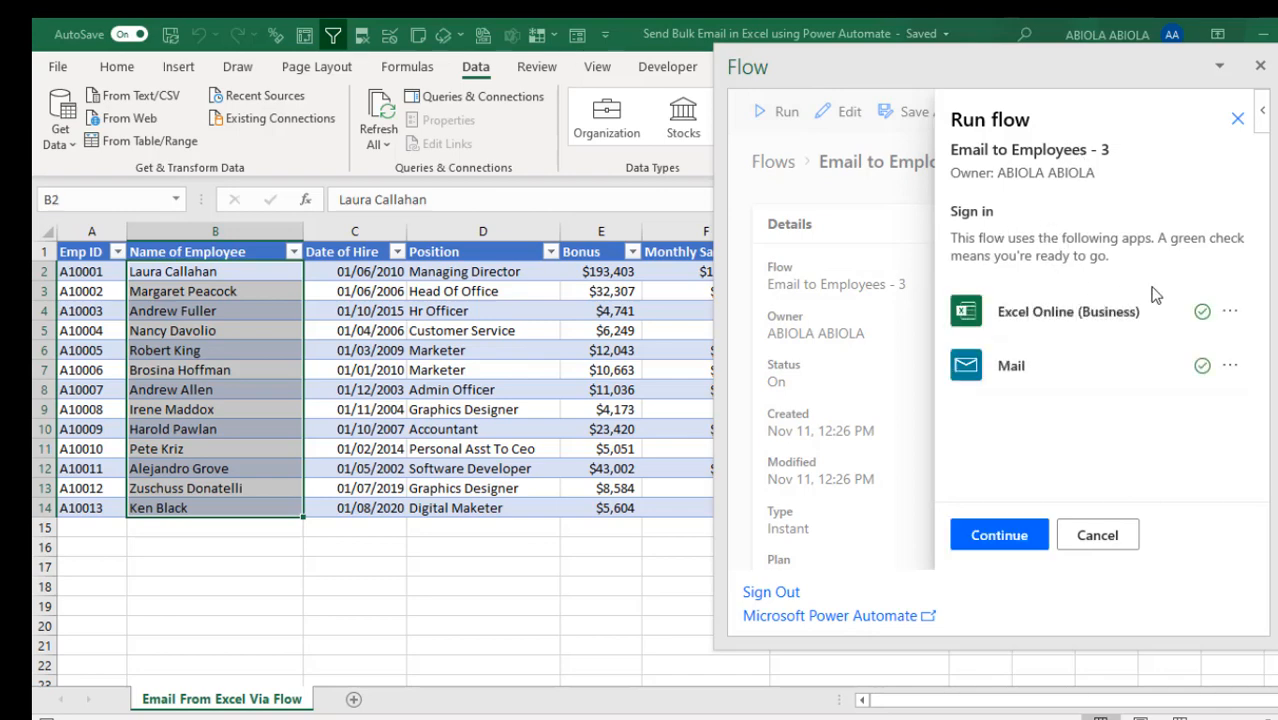
mouse_move(1202, 312)
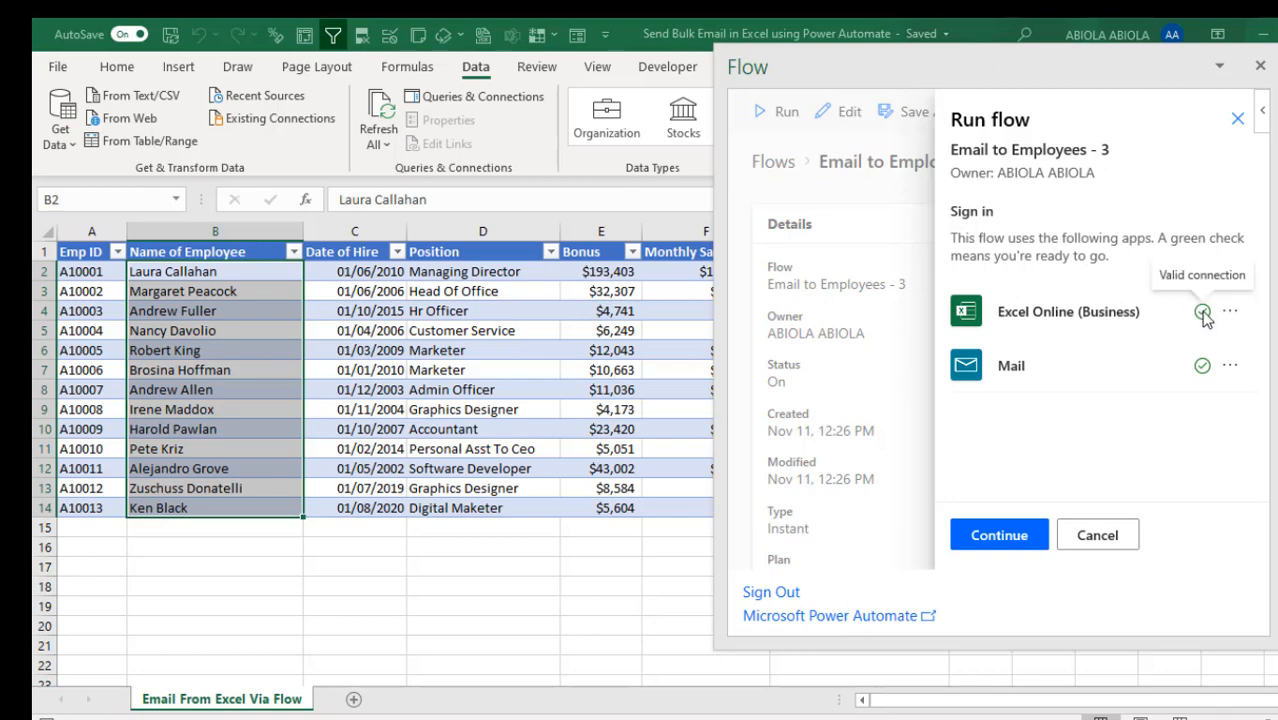
mouse_move(1230, 318)
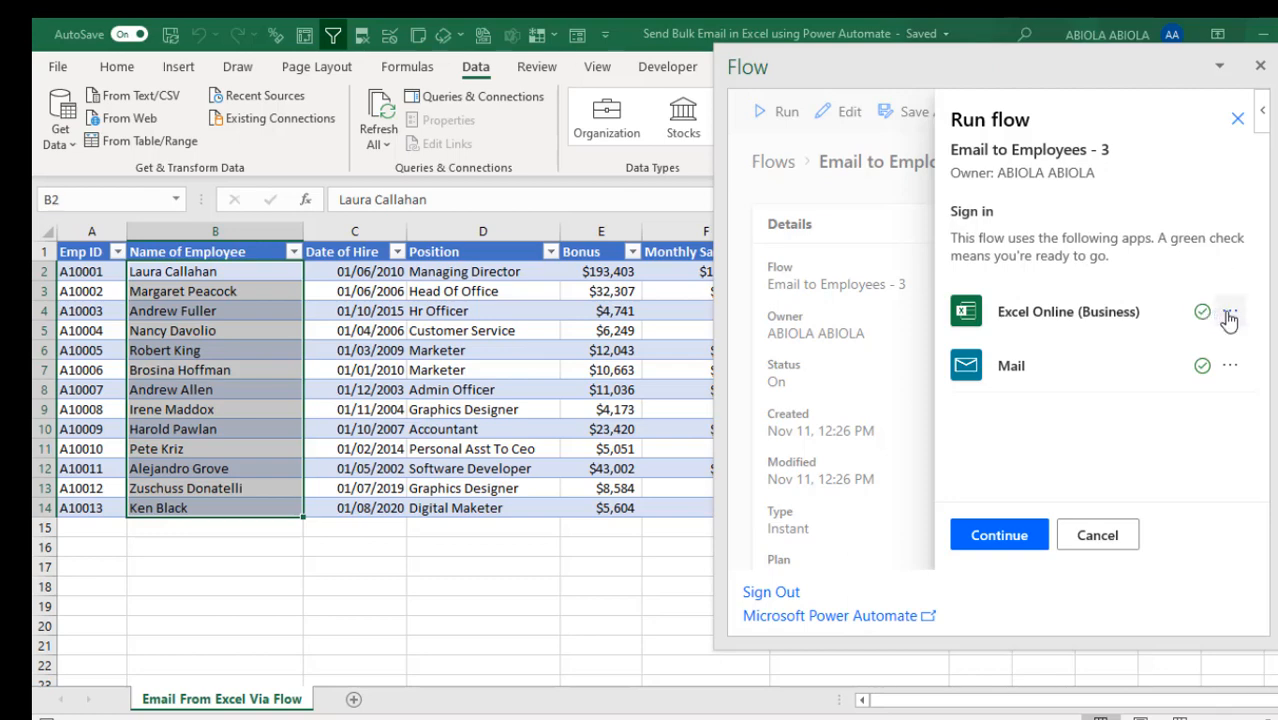
mouse_move(1230, 312)
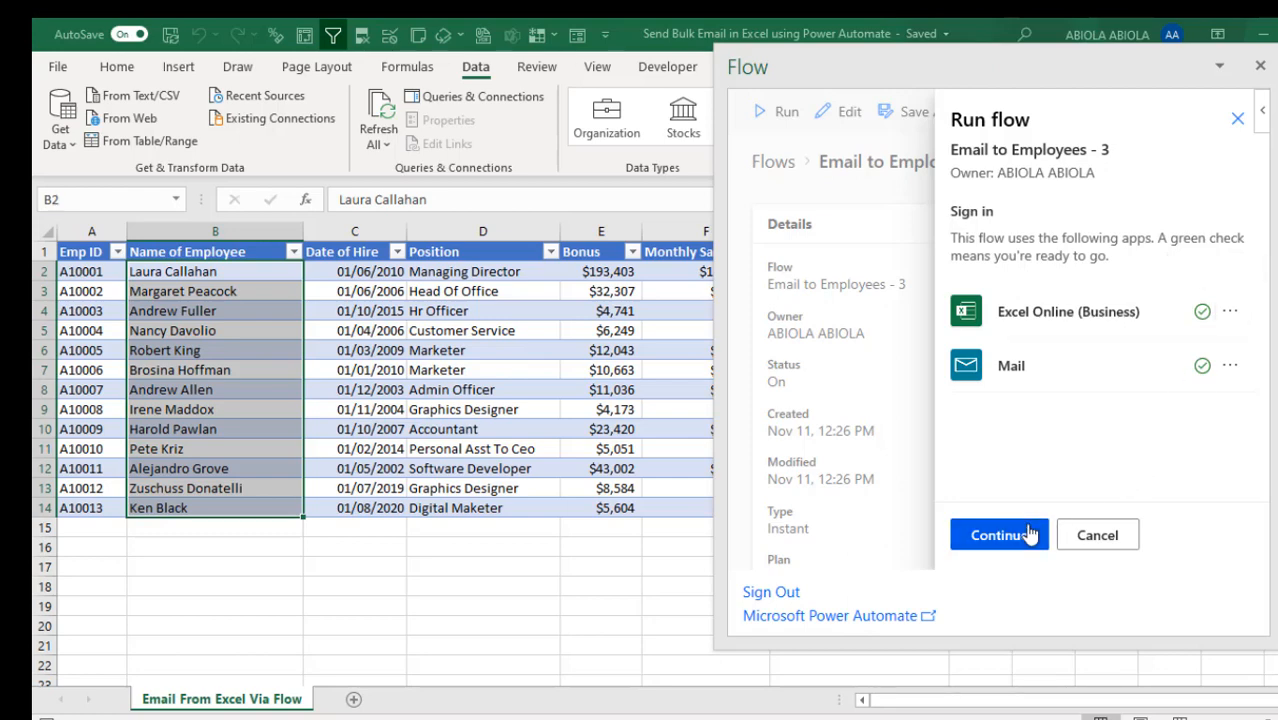
left_click(998, 534)
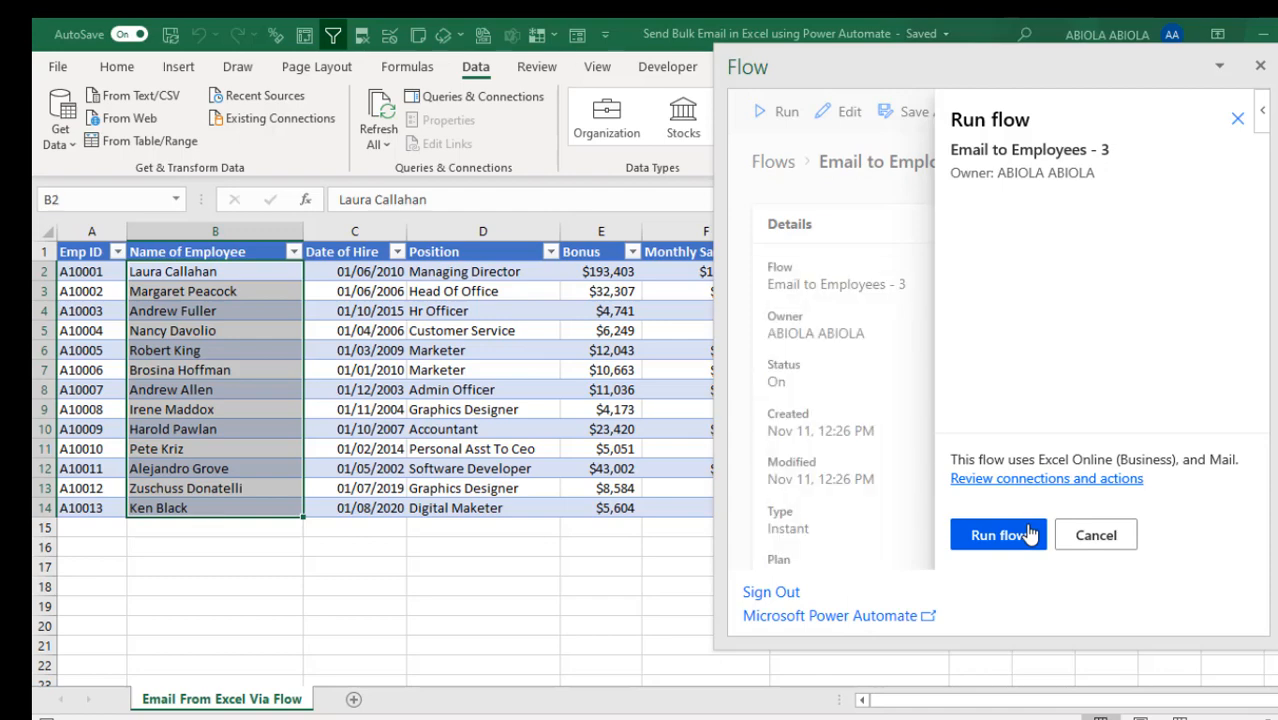
left_click(998, 534)
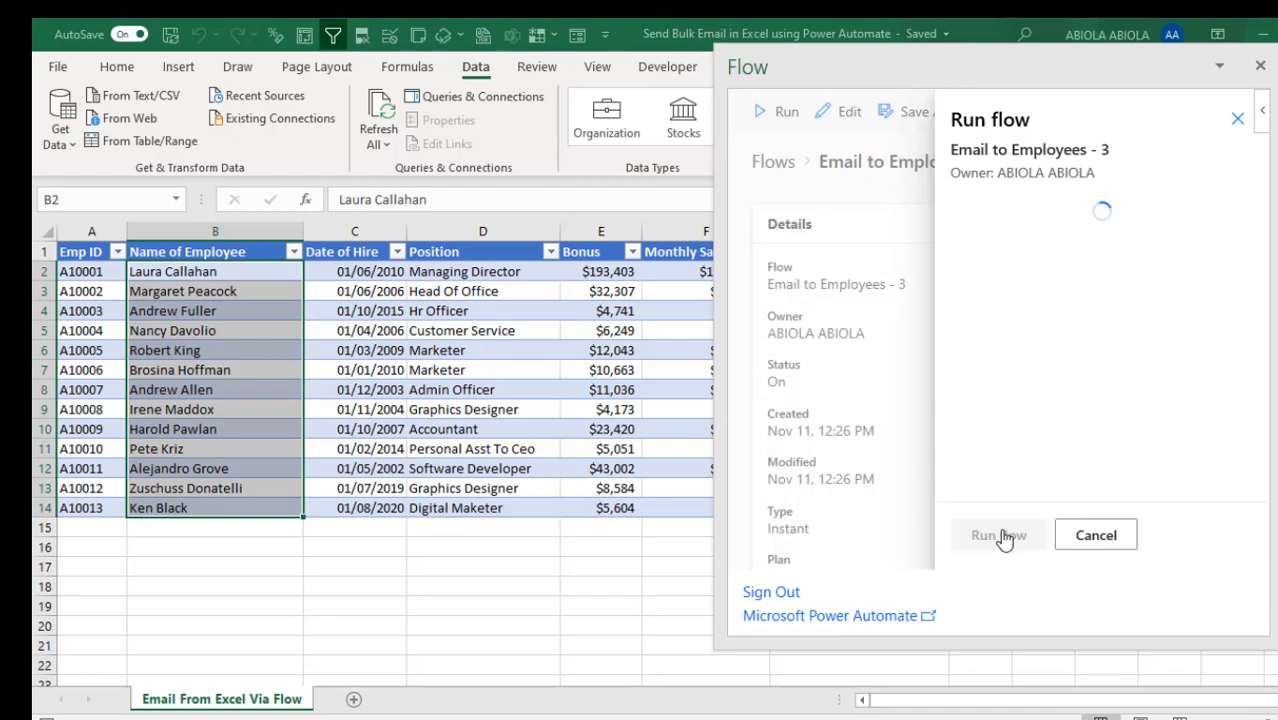
left_click(998, 534)
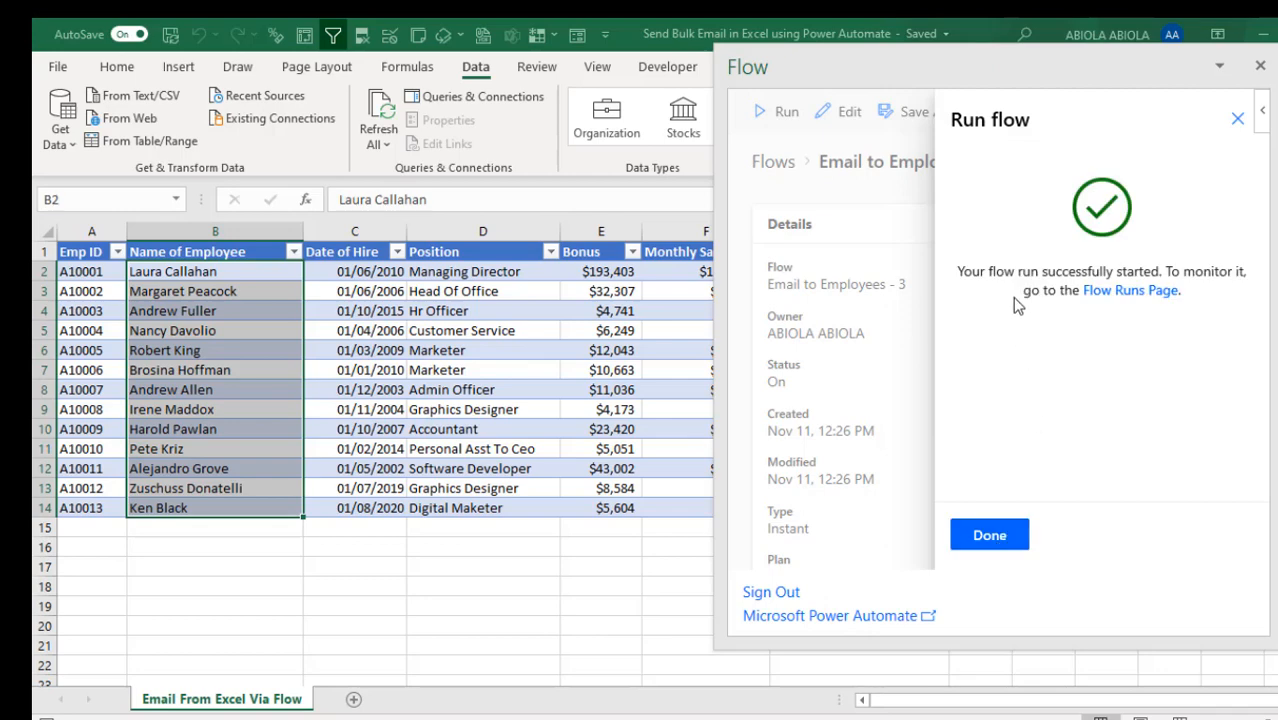
mouse_move(1044, 260)
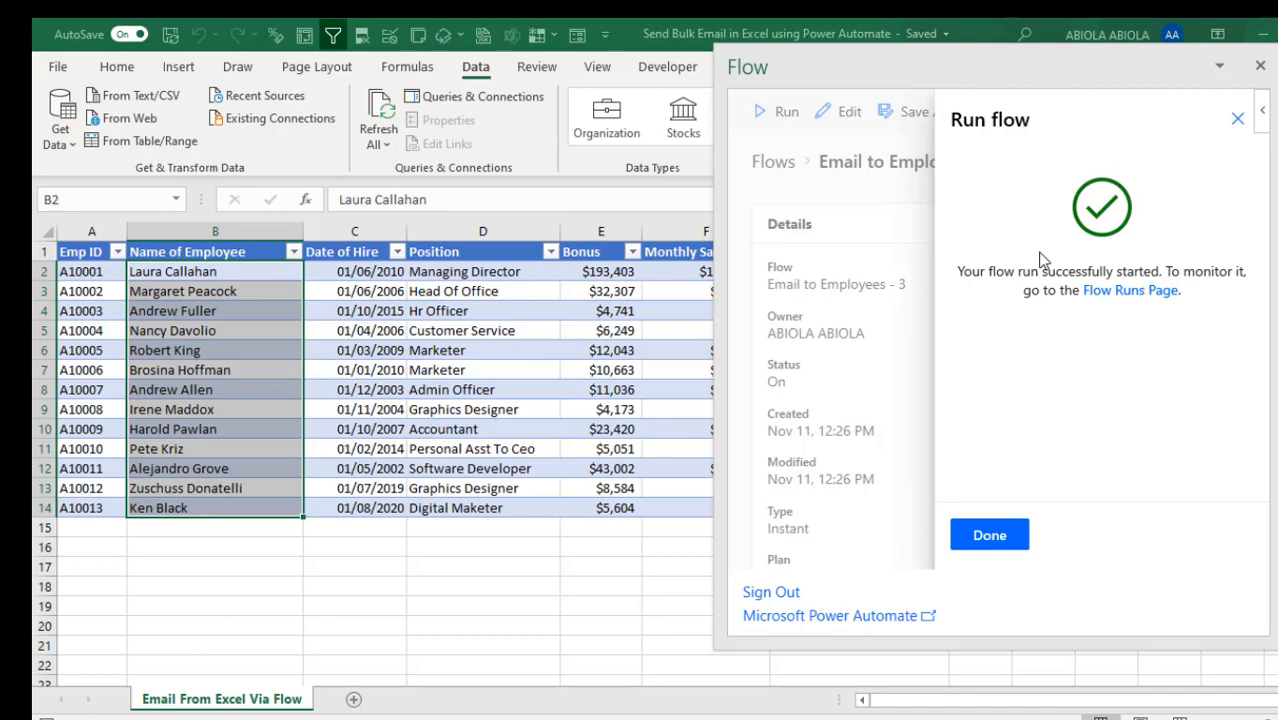
mouse_move(1052, 534)
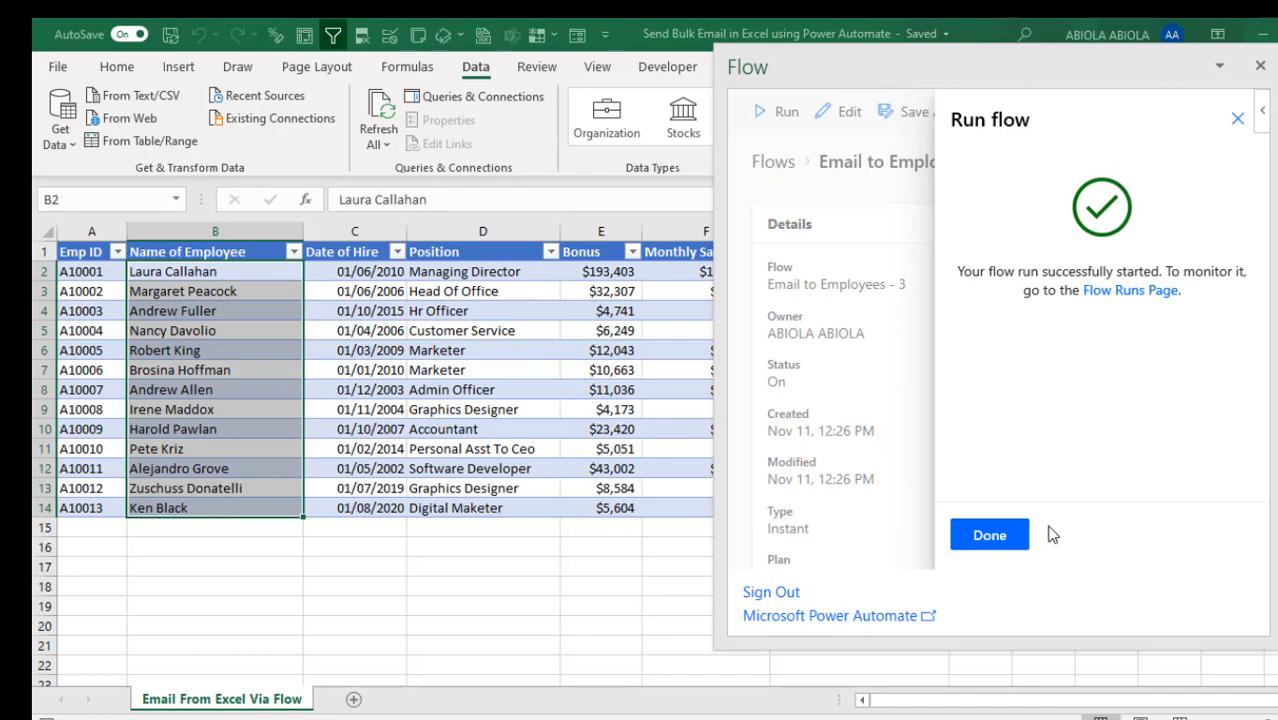
left_click(988, 534)
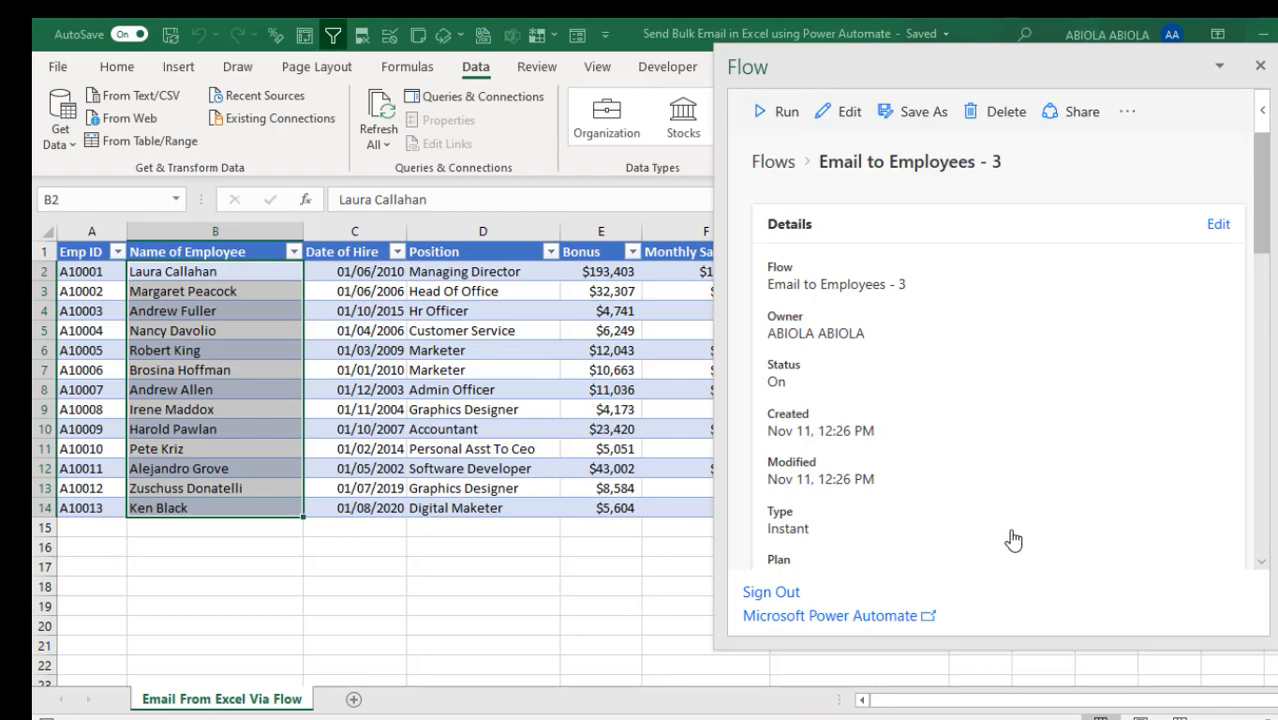
Step: Leave the Flow pane and refresh the Yahoo Mail inbox to see new XYX Company Bonus emails
left_click(1260, 66)
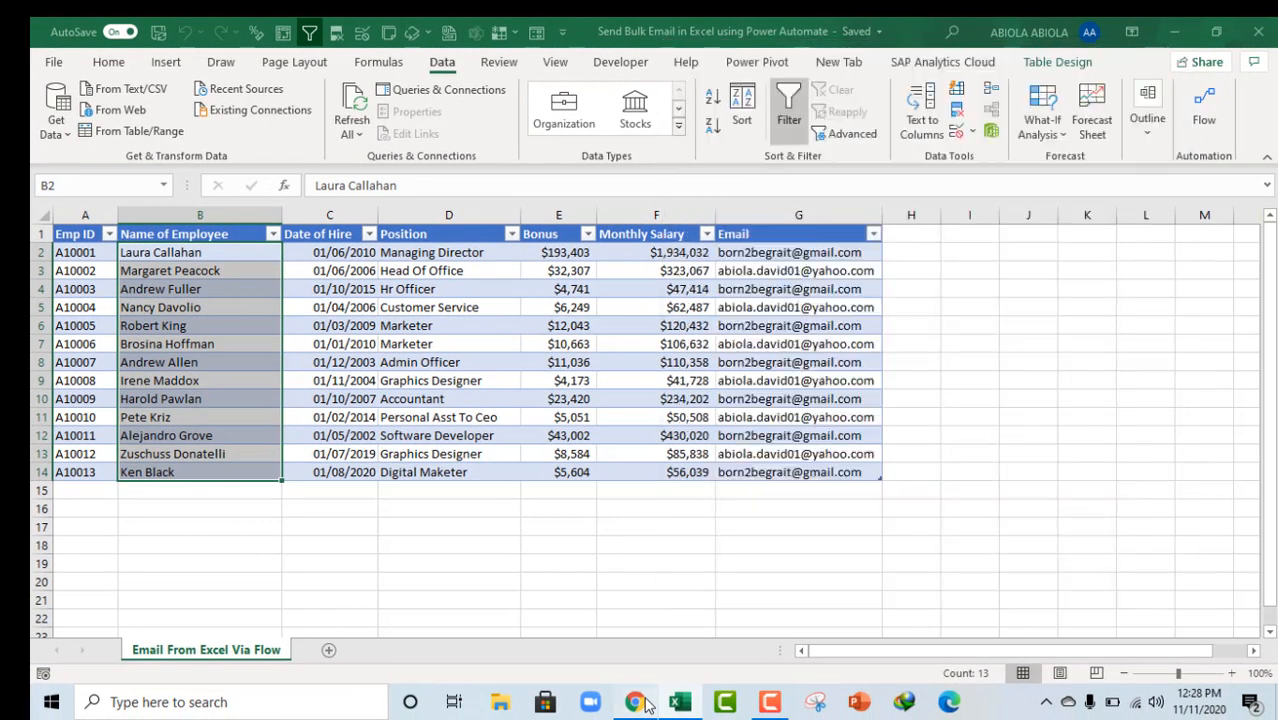
left_click(636, 700)
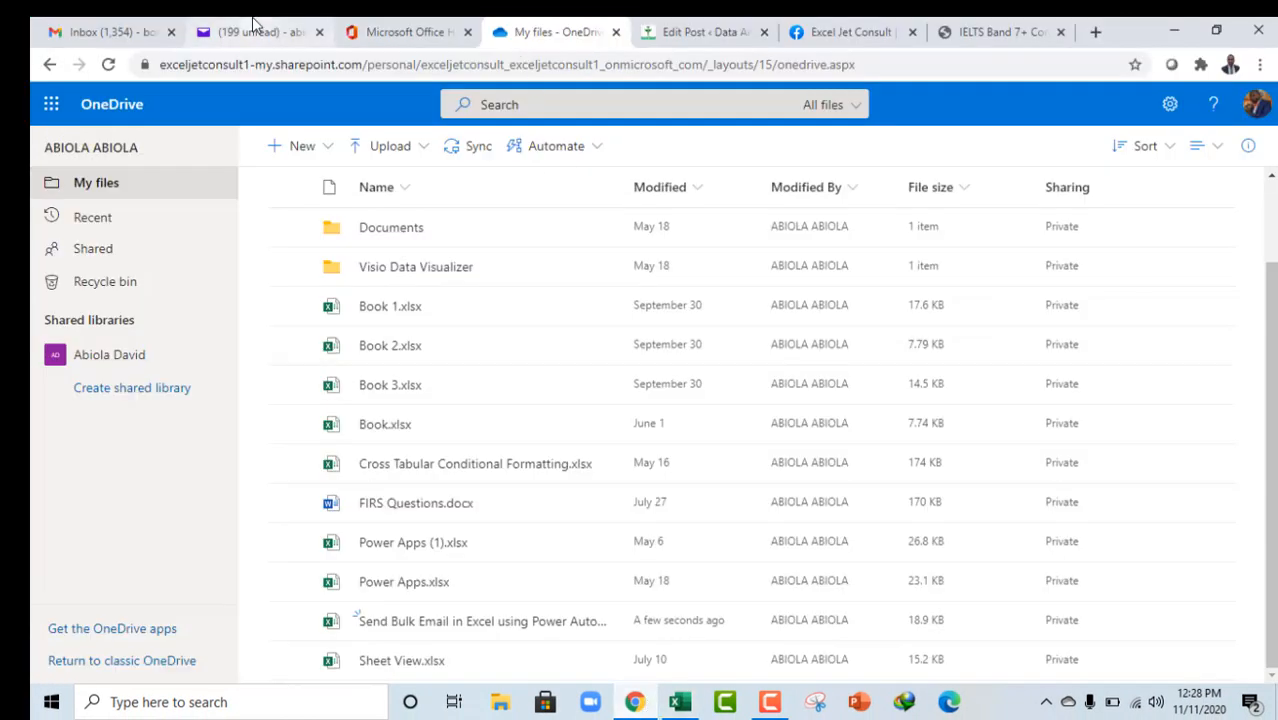
left_click(256, 32)
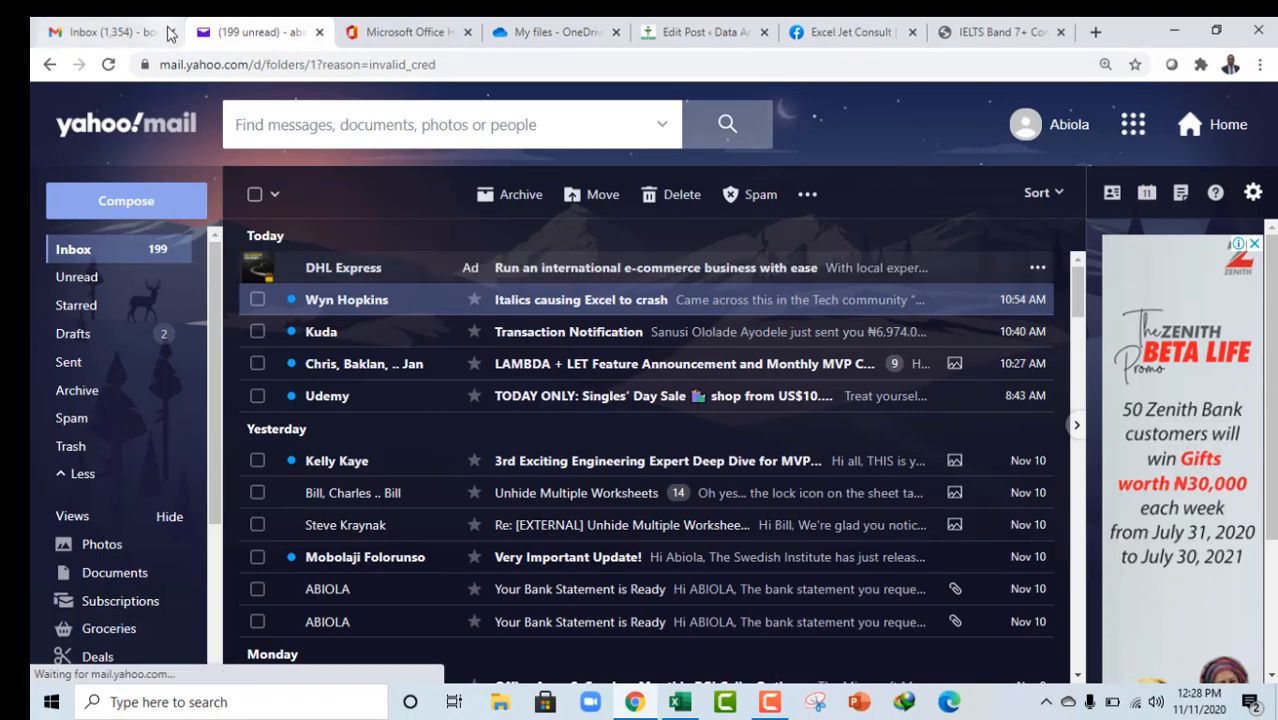
left_click(108, 64)
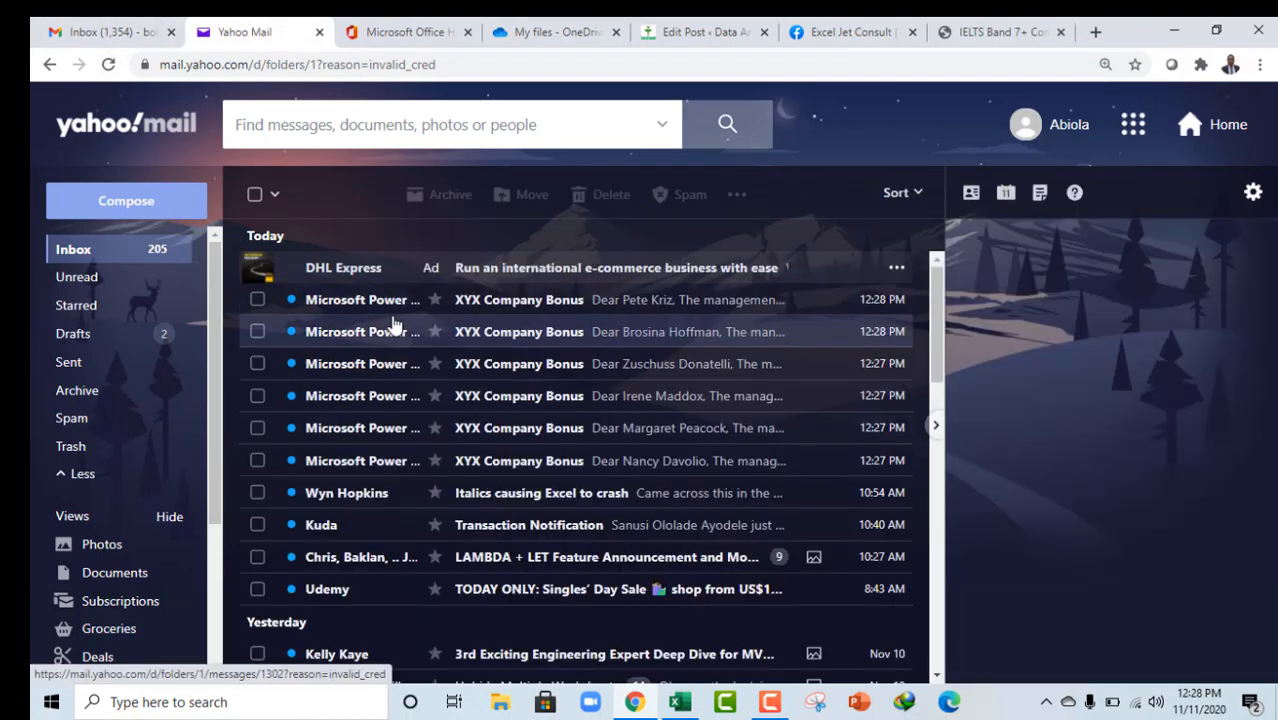
mouse_move(818, 328)
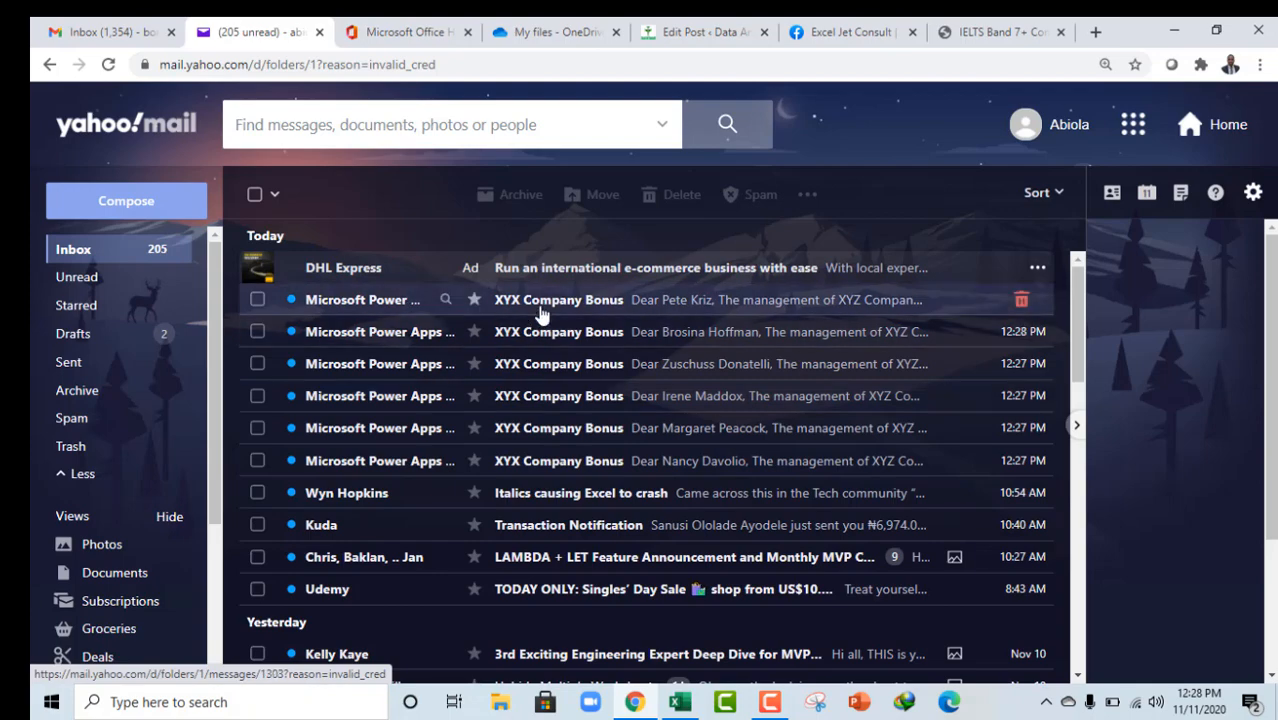
left_click(558, 300)
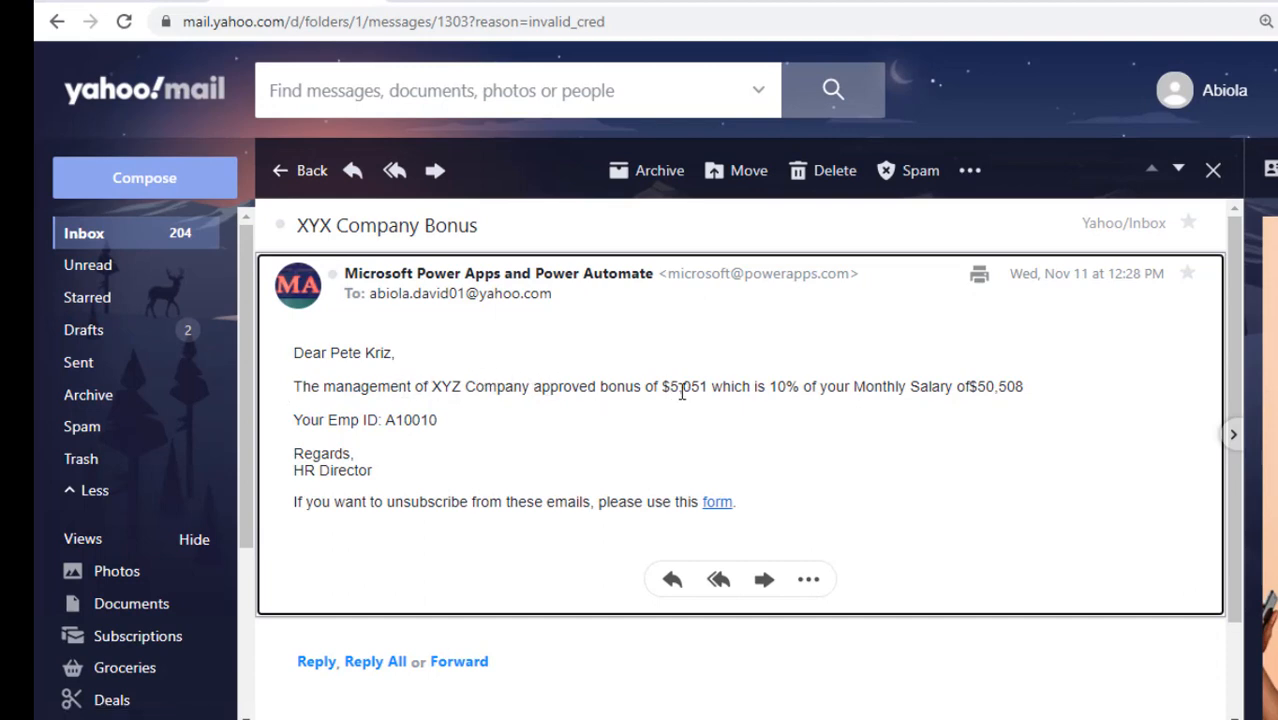
mouse_move(796, 392)
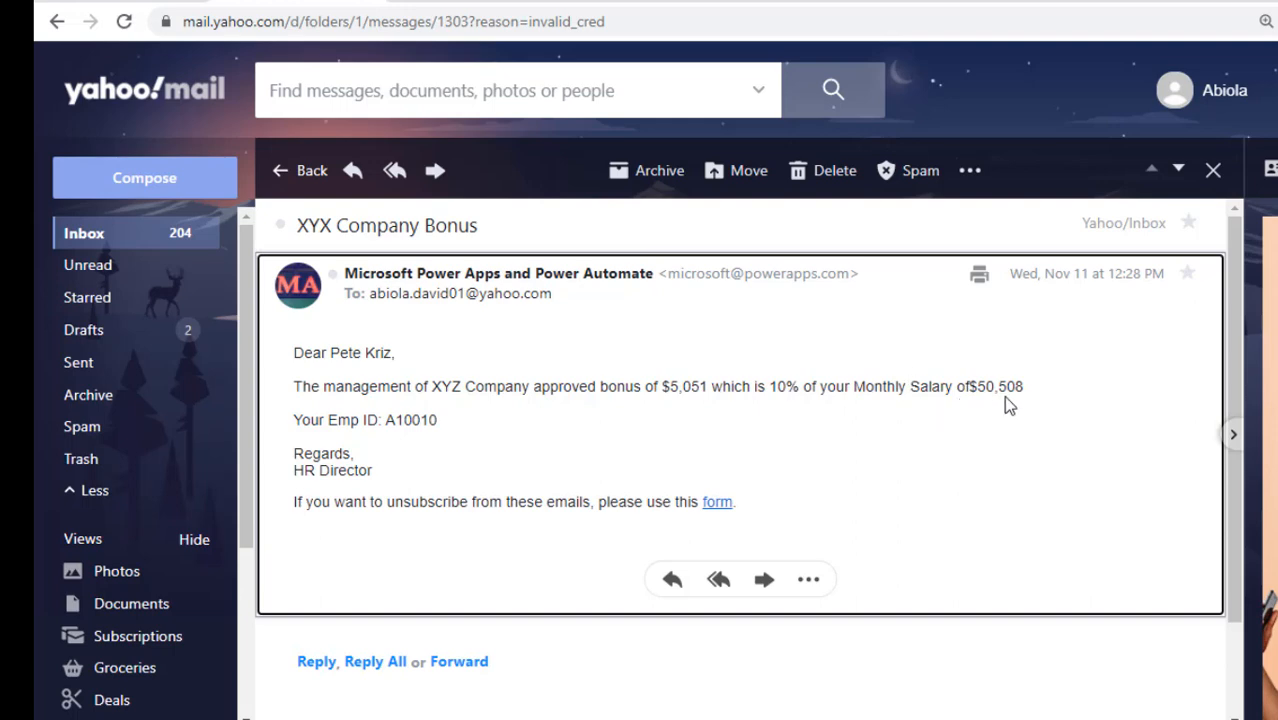
mouse_move(976, 388)
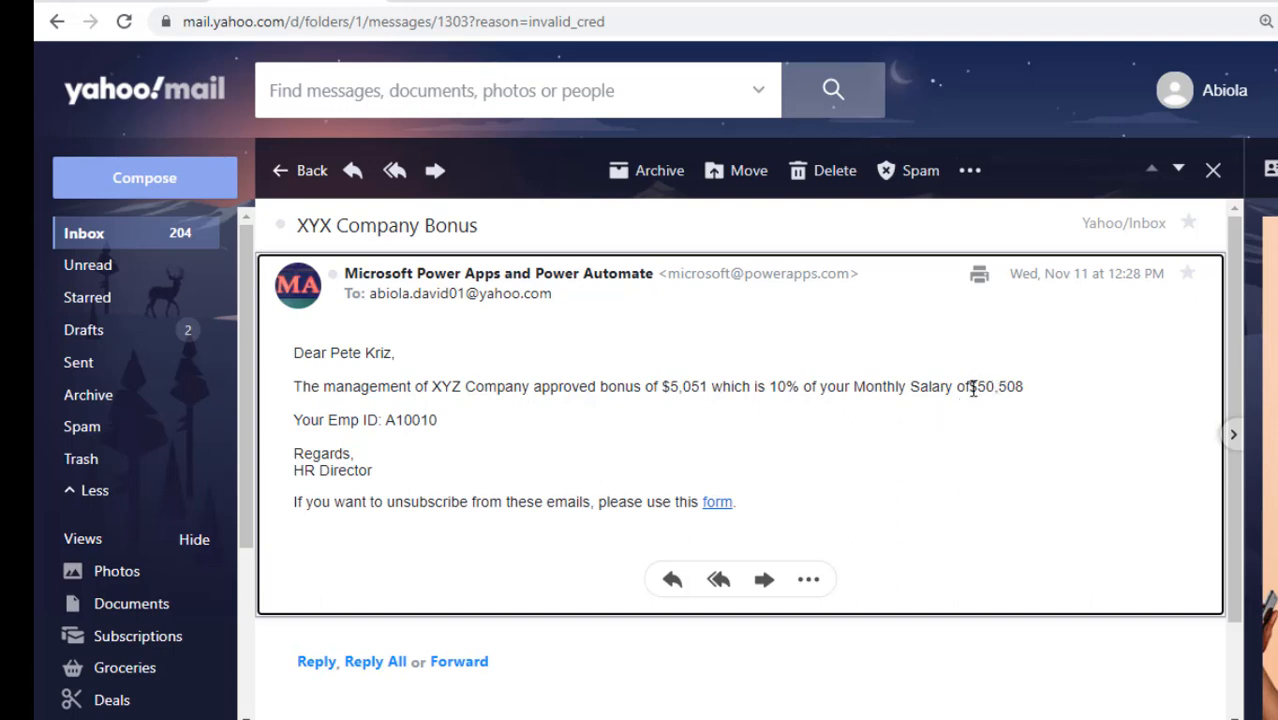
mouse_move(1004, 388)
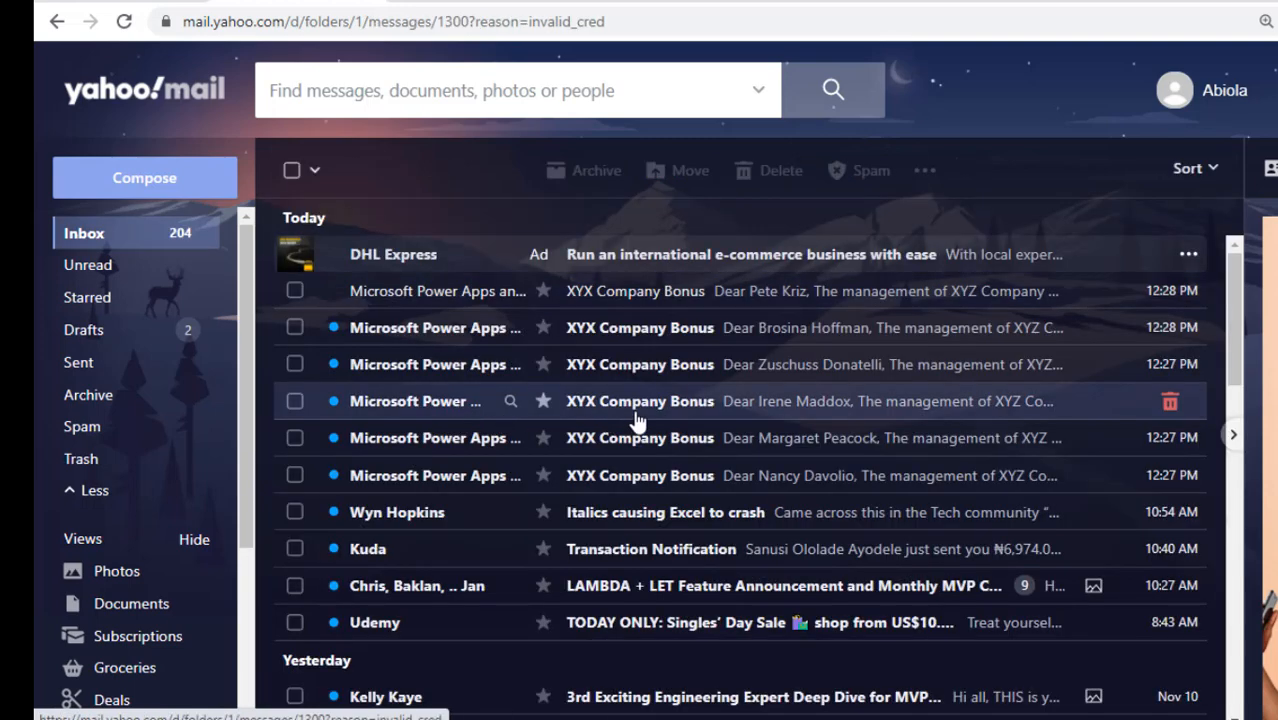
left_click(640, 400)
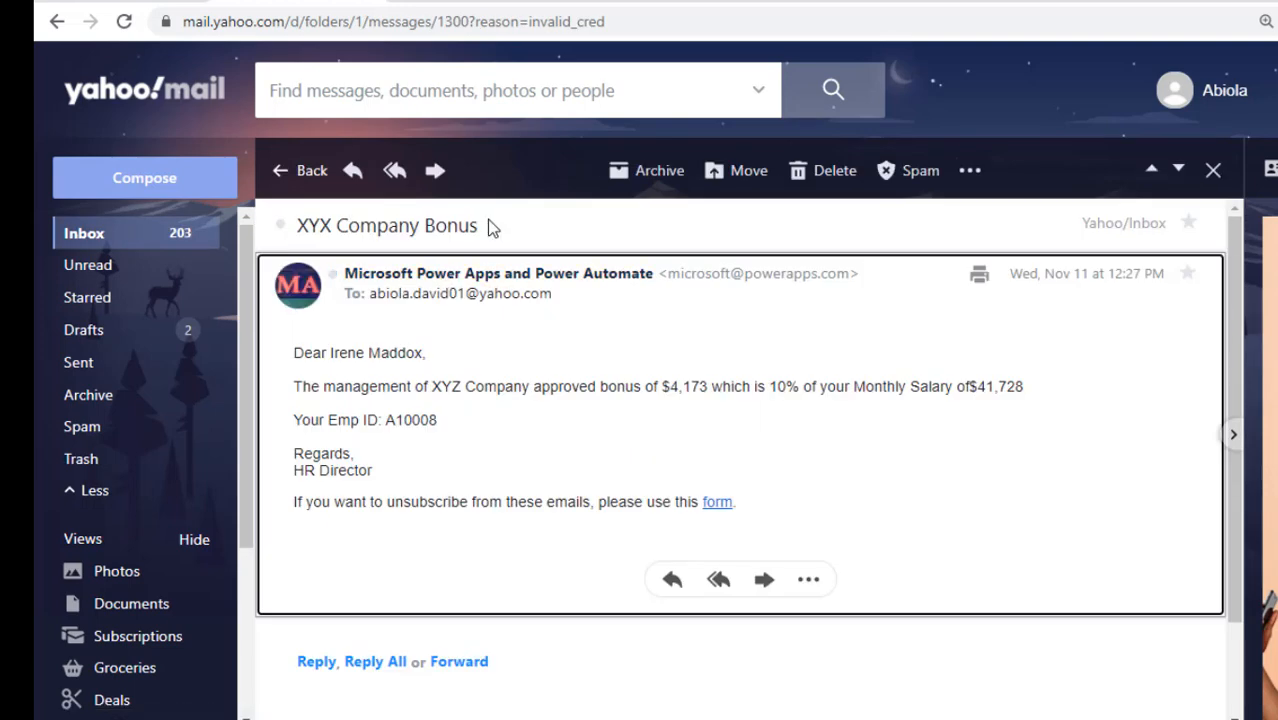
mouse_move(388, 378)
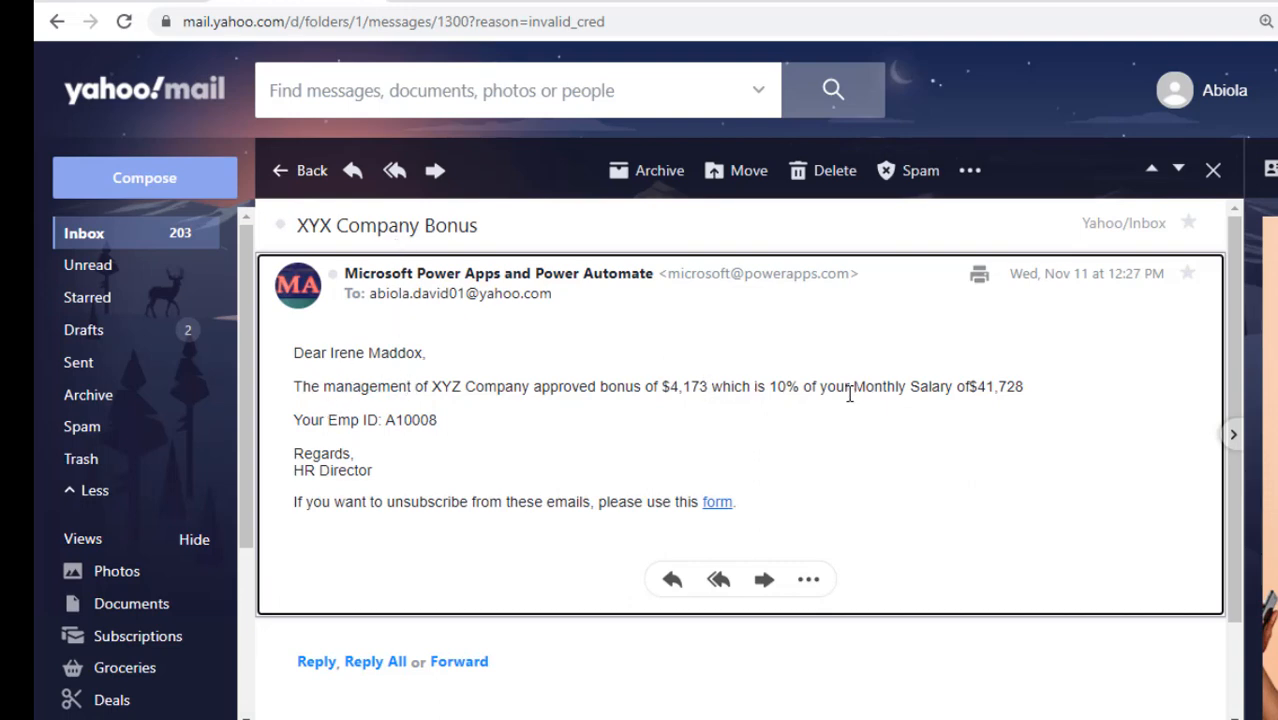
mouse_move(1010, 392)
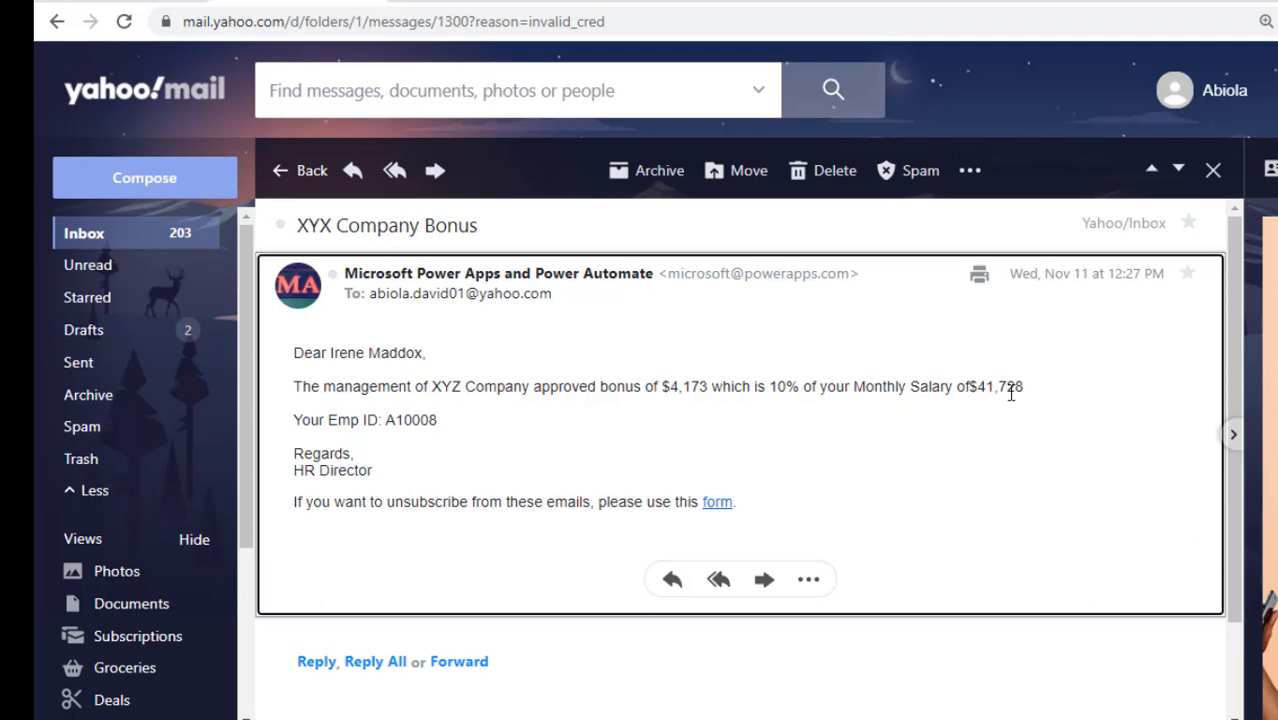
mouse_move(1010, 404)
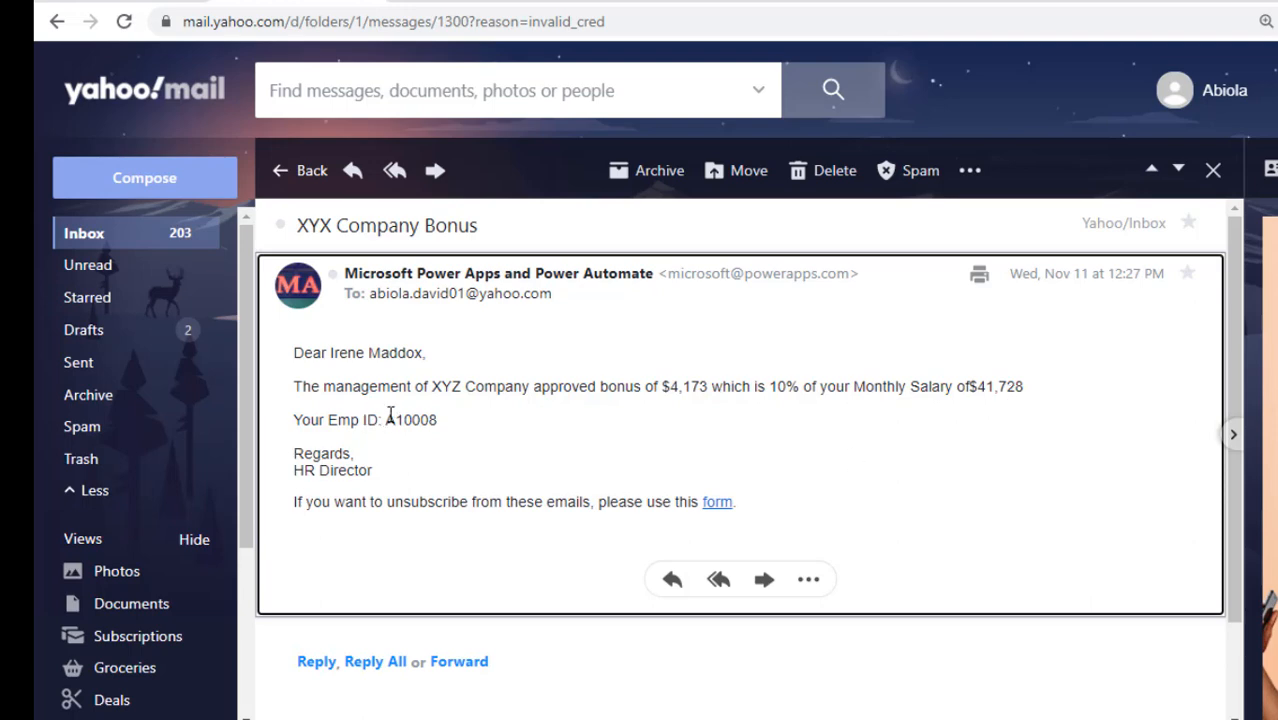
mouse_move(390, 424)
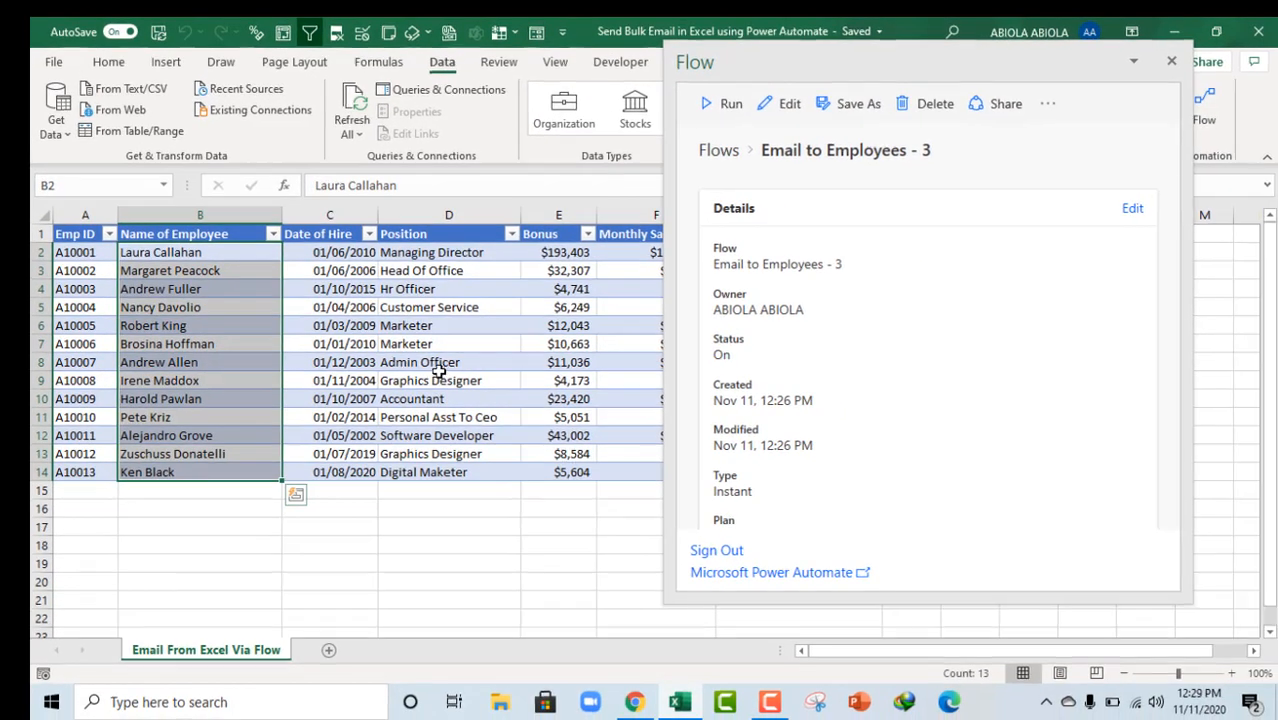
left_click(448, 380)
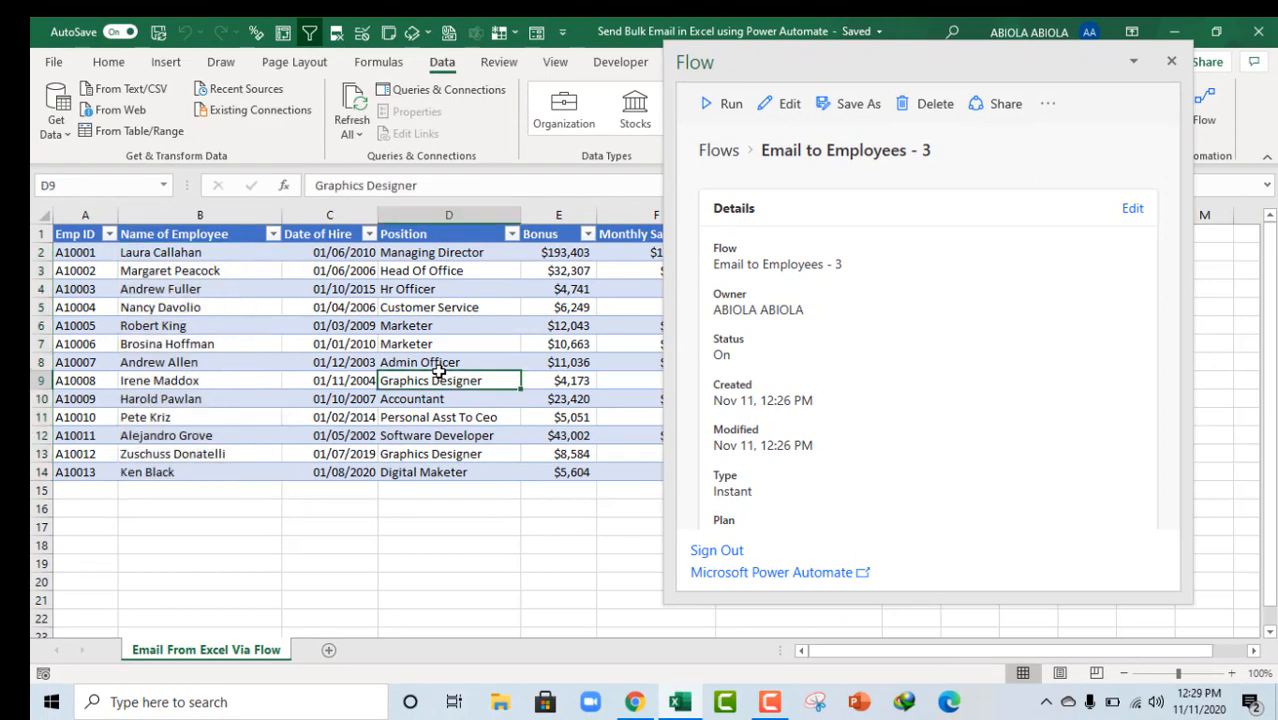